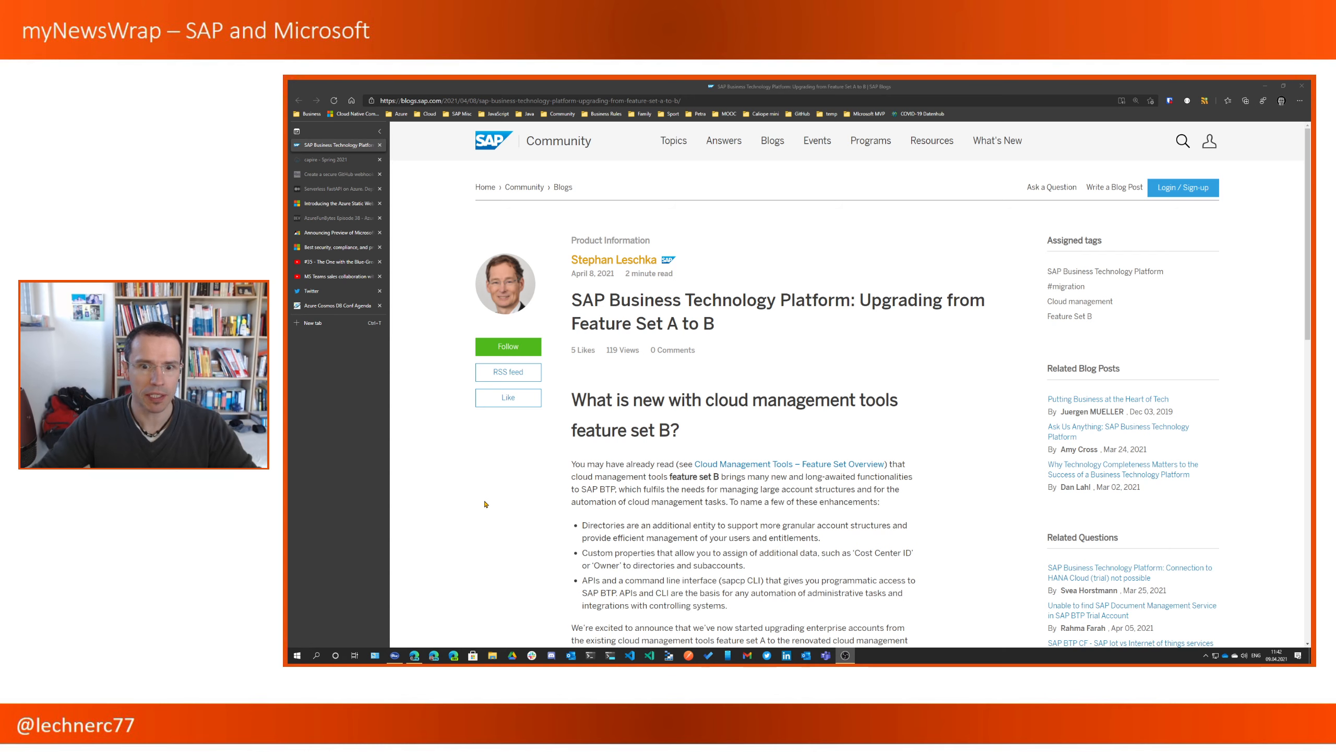
mouse_move(580, 468)
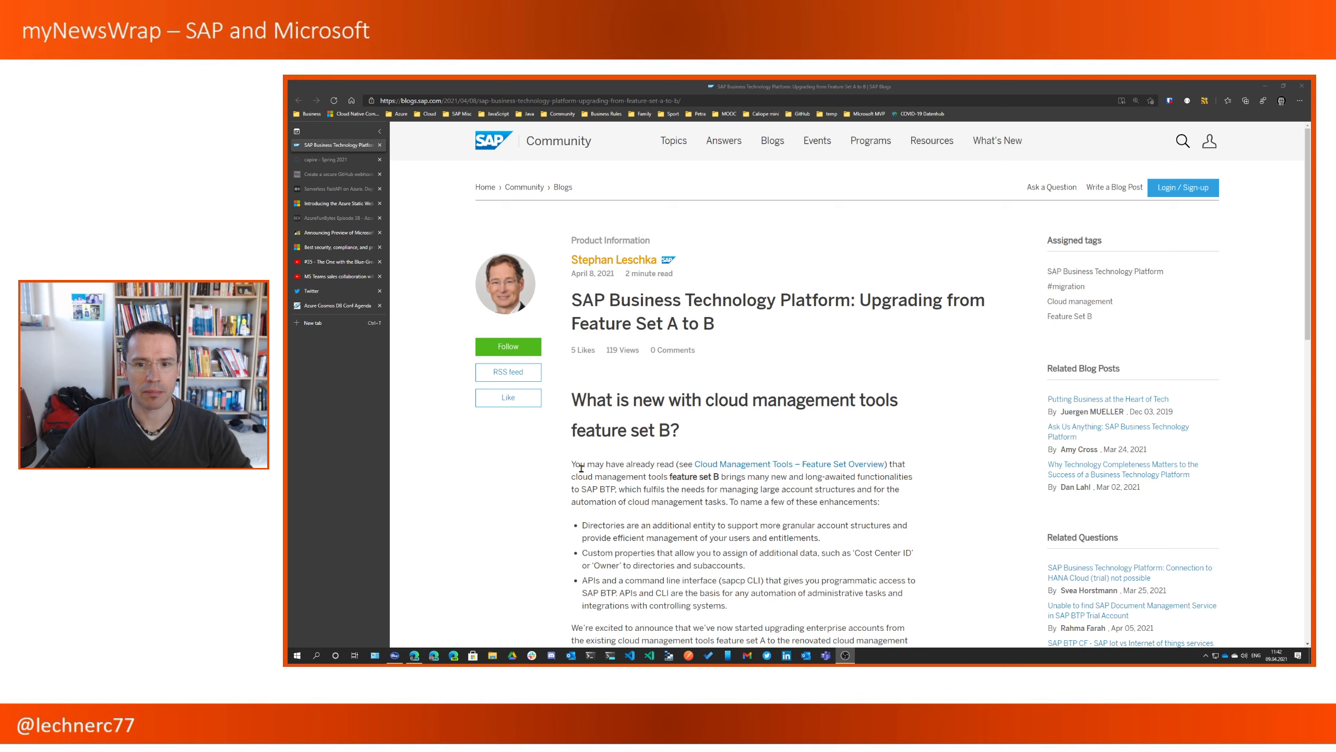
- Scroll down and back up through the page shown before the capire tab
scroll("down", 3)
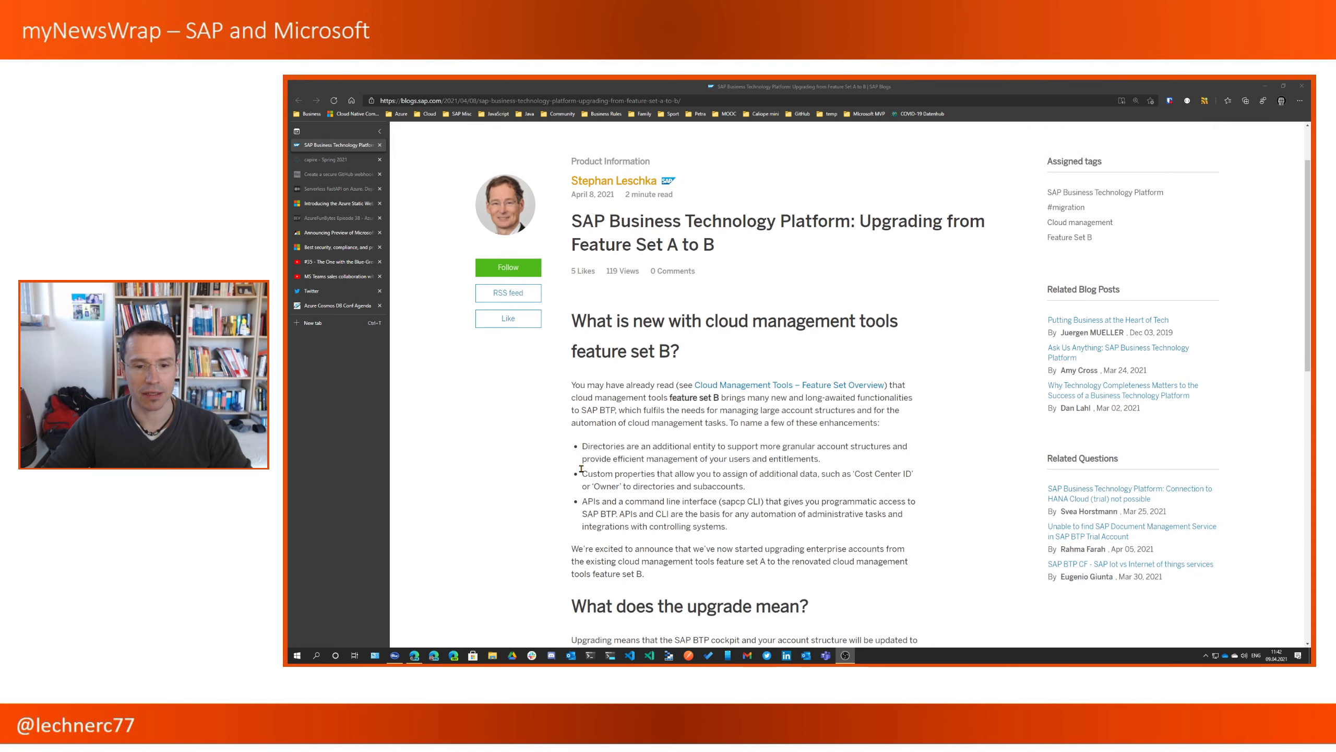
scroll("down", 3)
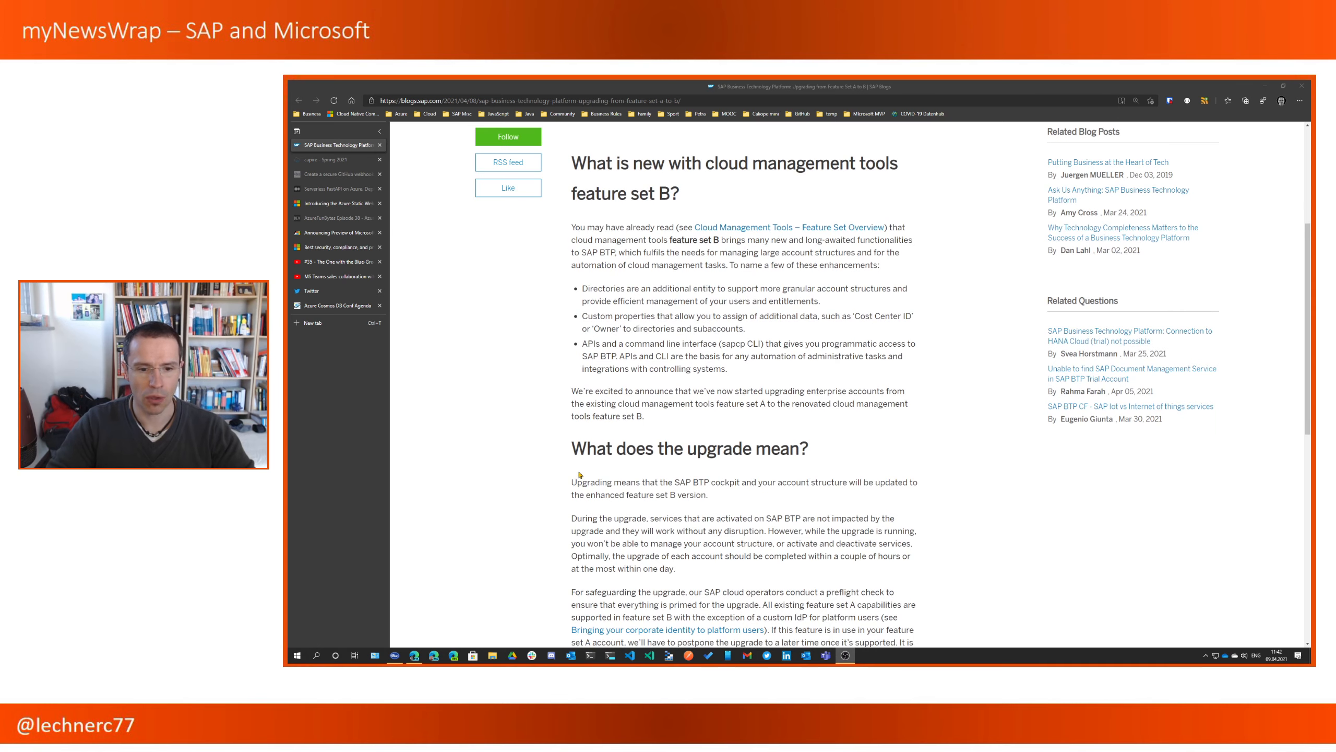
scroll("down", 3)
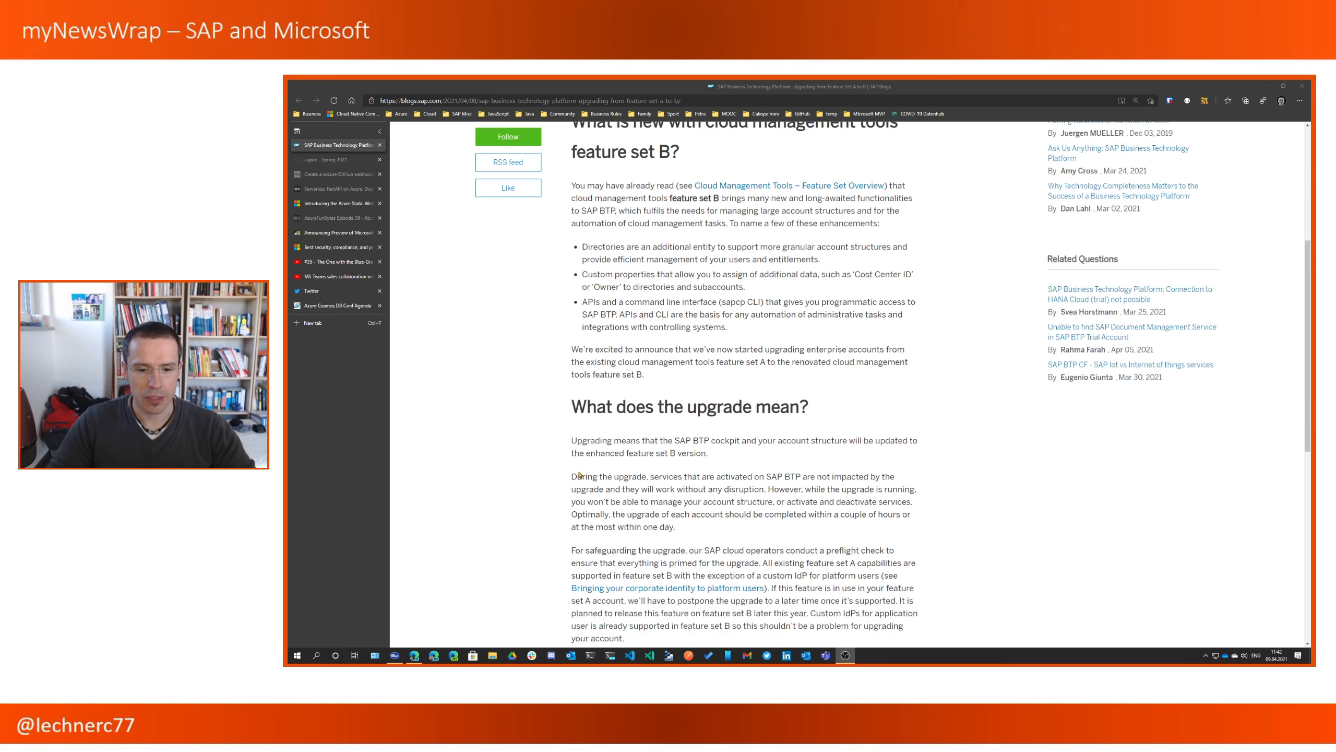
scroll("down", 3)
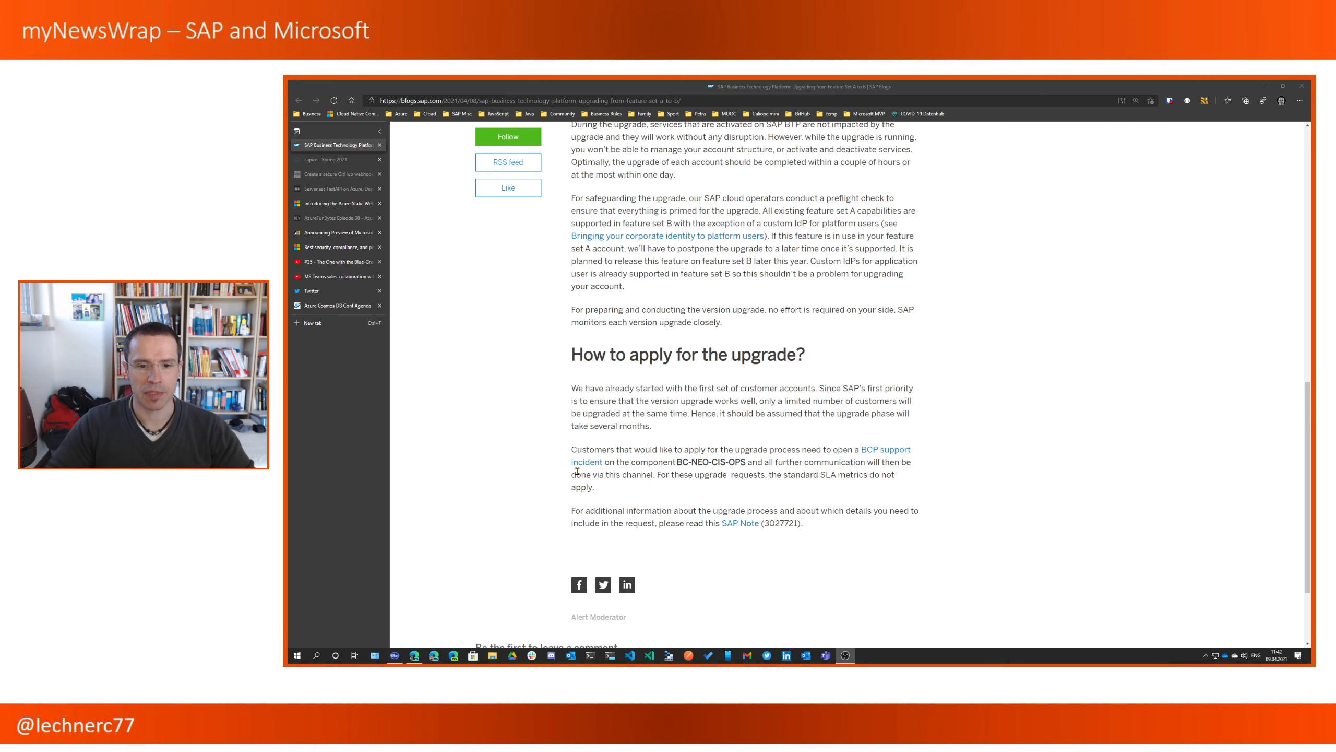
scroll("up", 3)
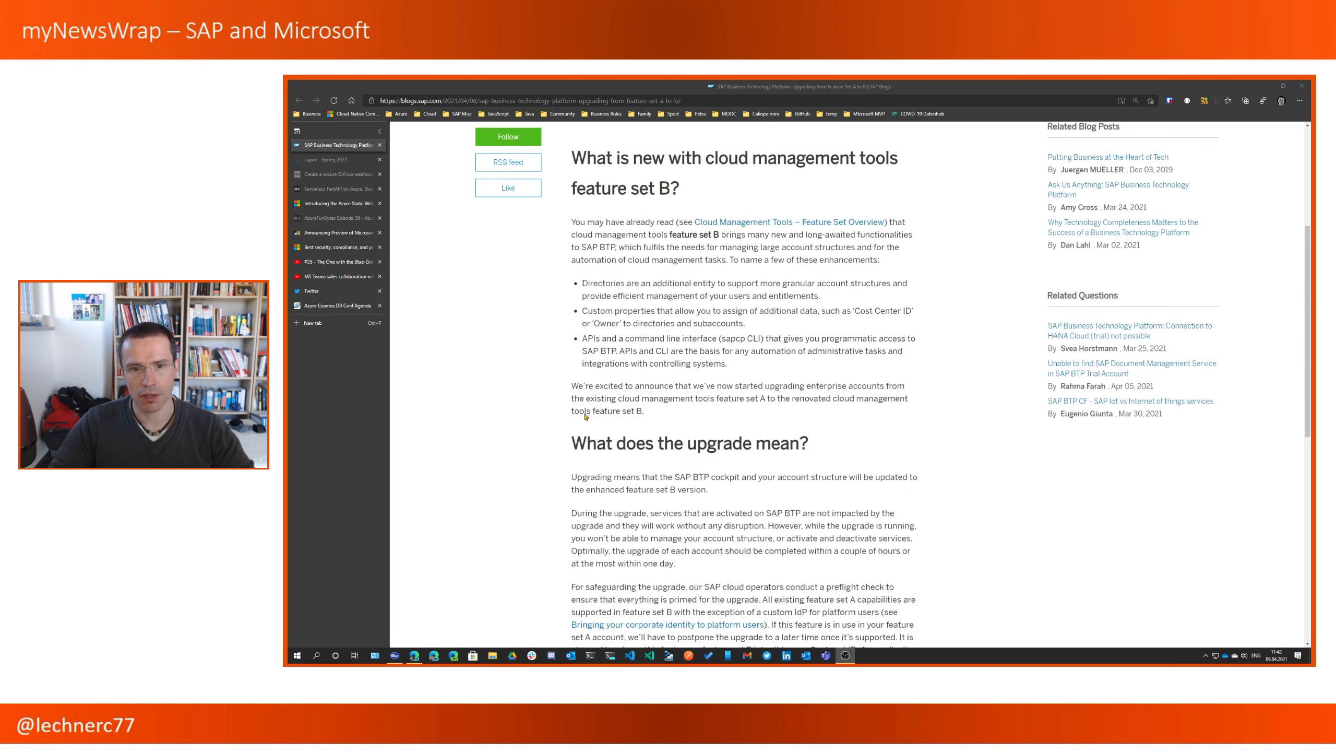
scroll("up", 3)
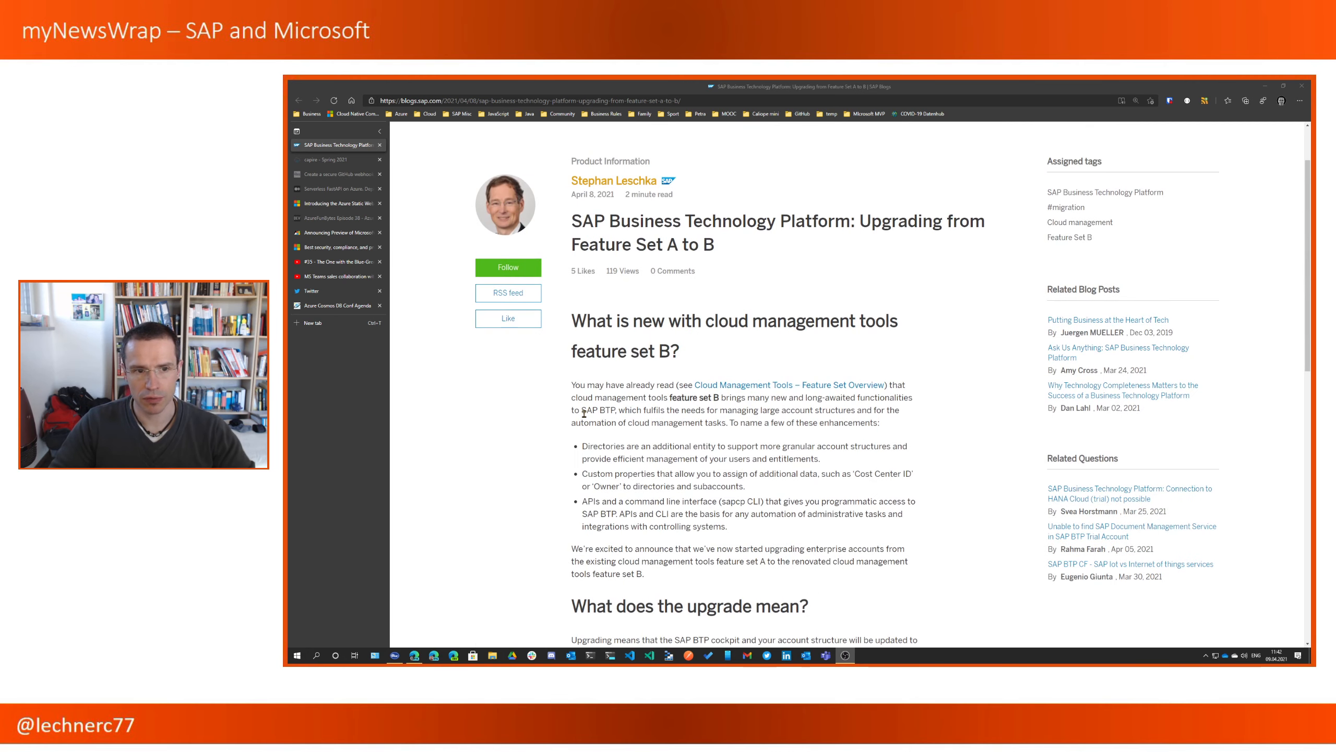
scroll("down", 3)
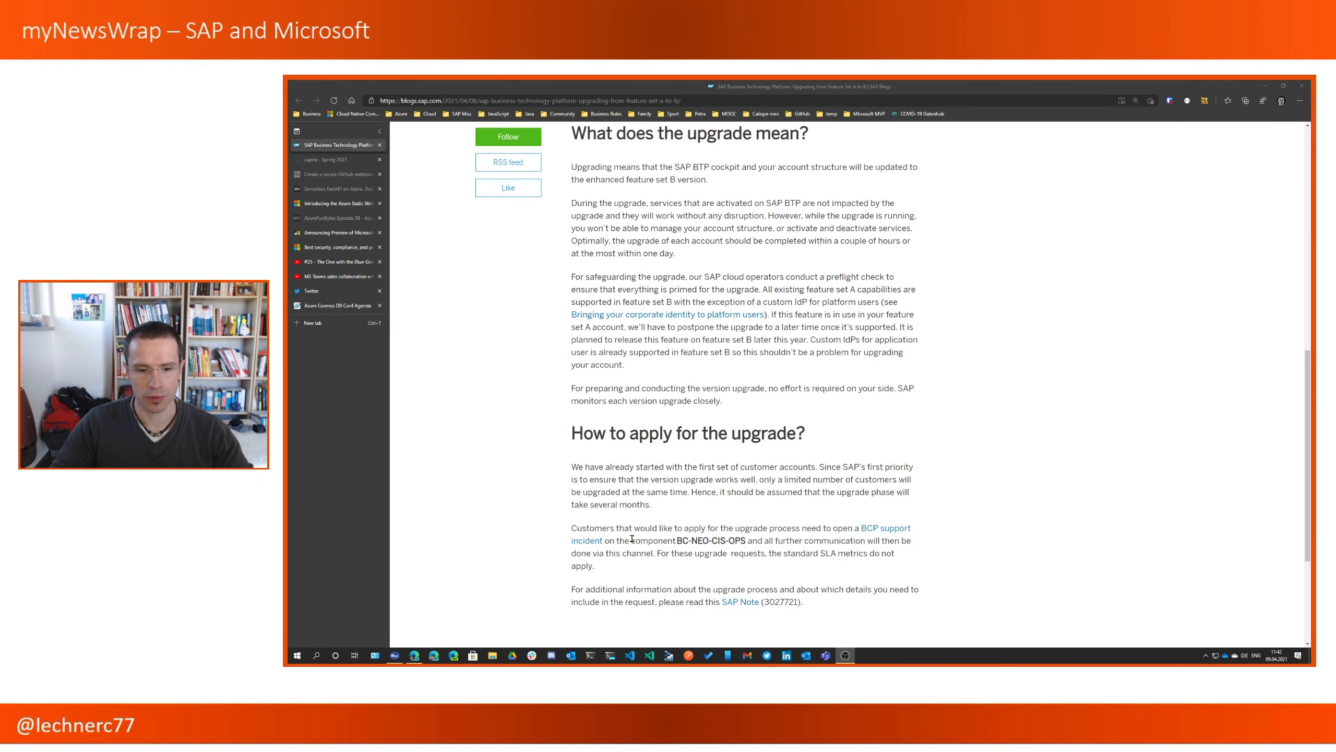
scroll("up", 3)
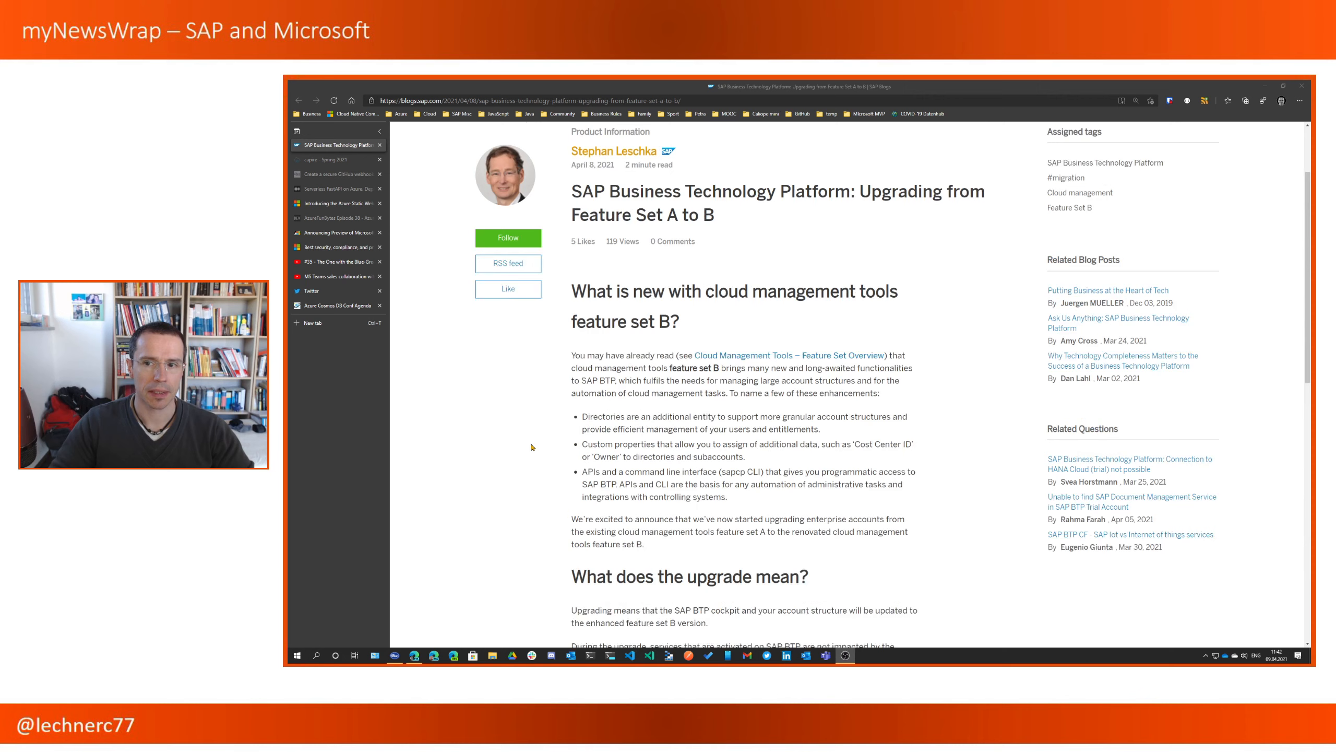
scroll("up", 3)
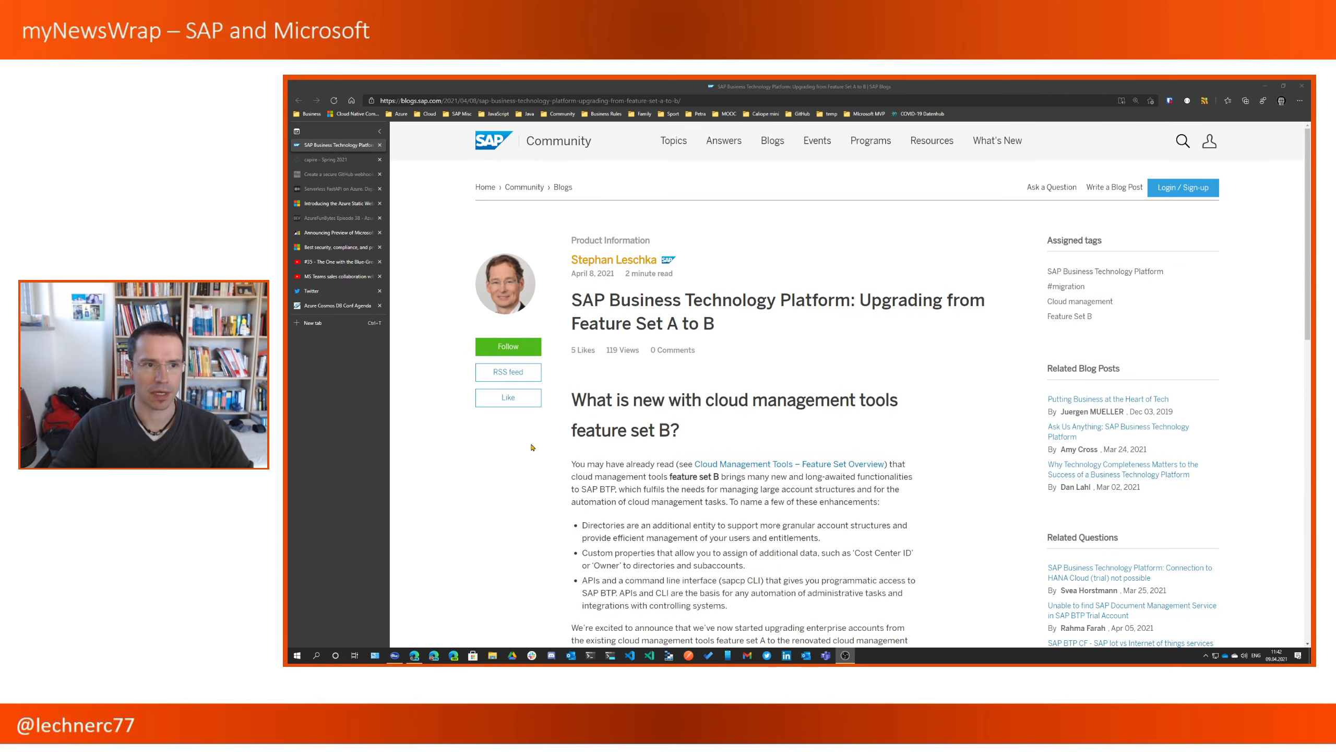
mouse_move(526, 471)
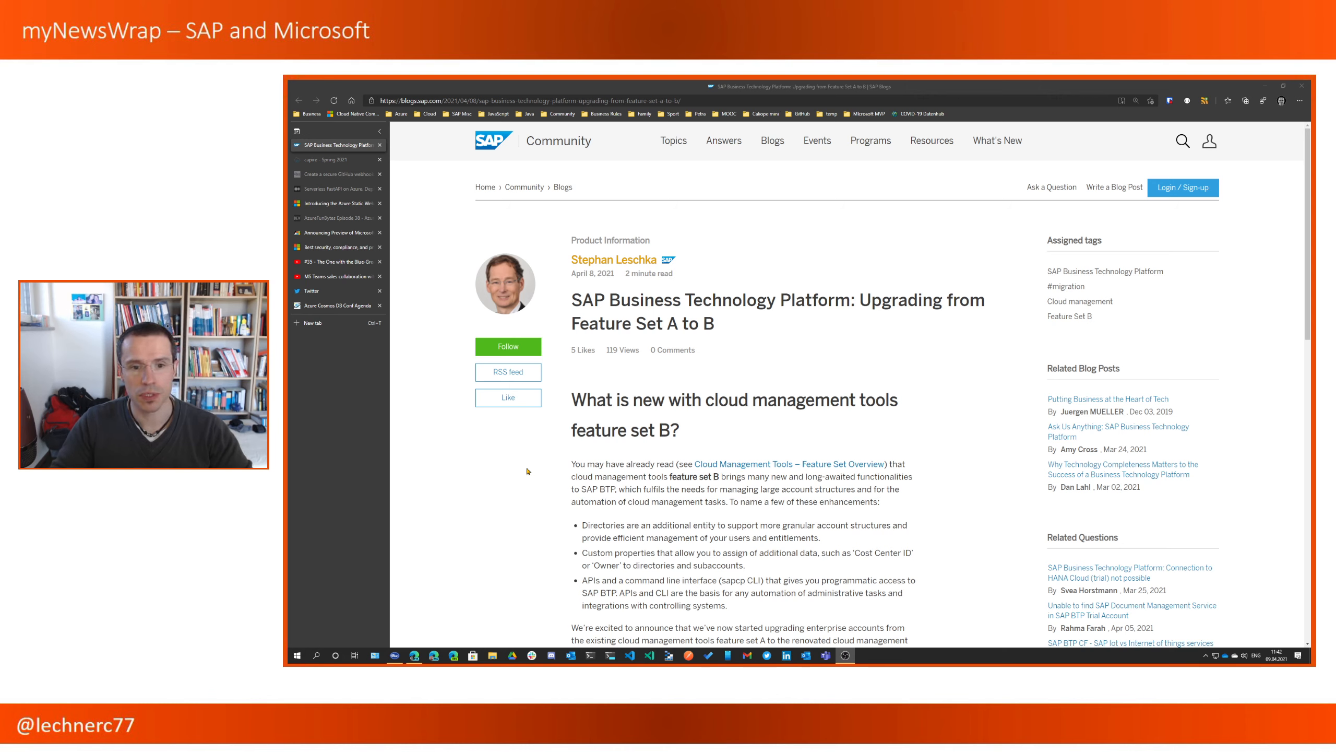
mouse_move(607, 421)
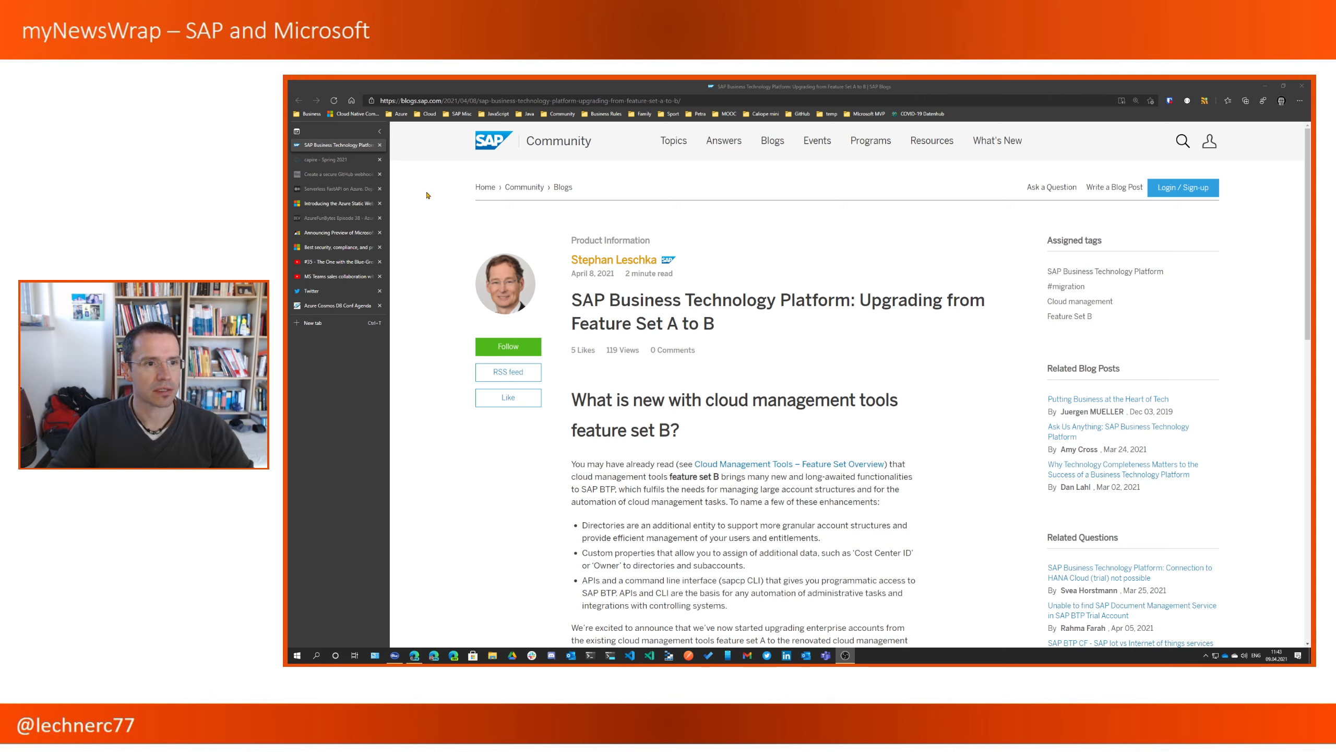
mouse_move(337, 159)
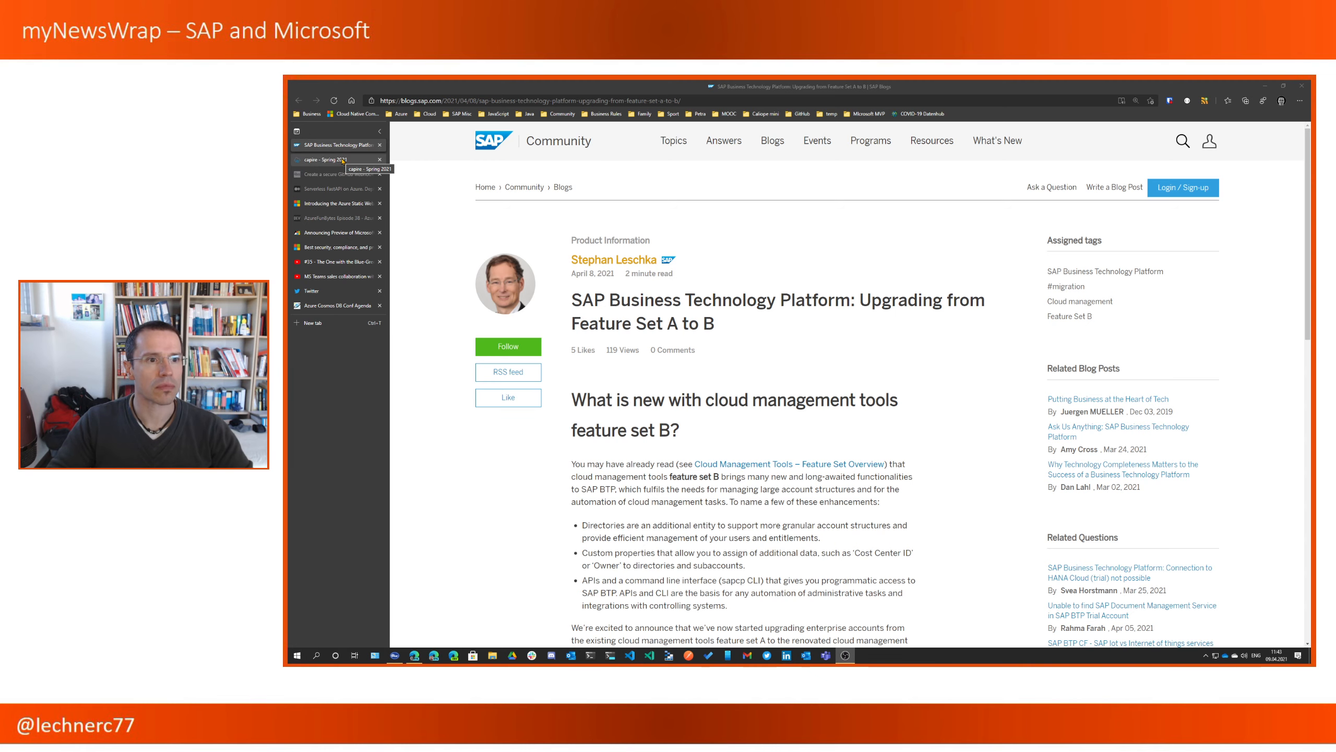
- Skim the capire Spring 2021 release notes, then load the secure GitHub webhook article
left_click(335, 159)
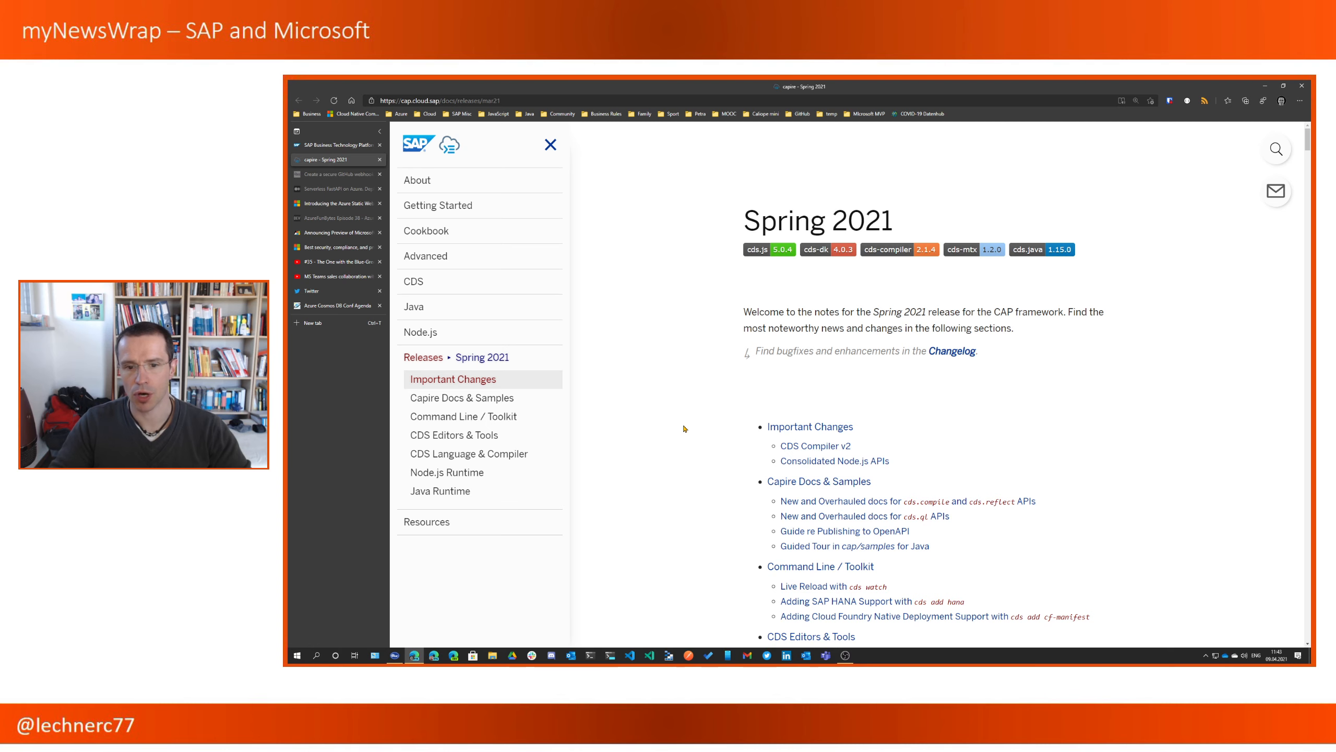
scroll("down", 3)
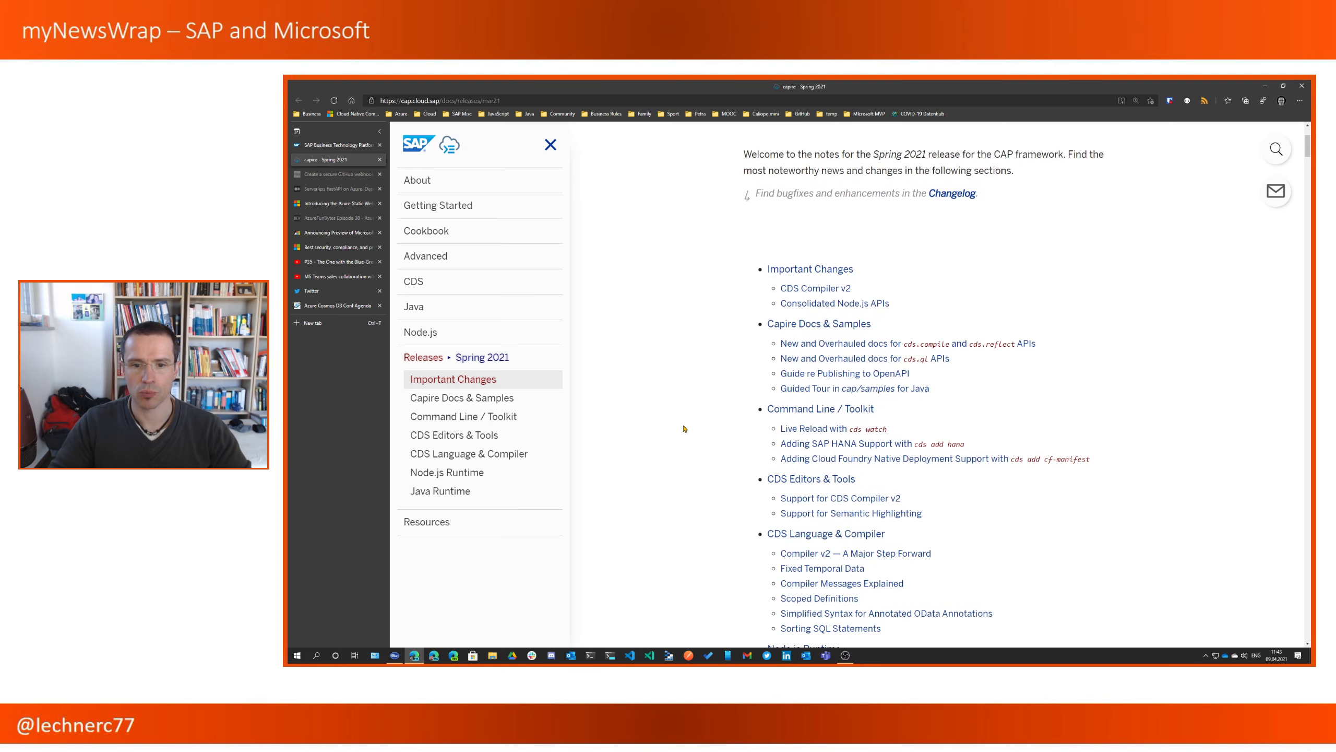
mouse_move(717, 433)
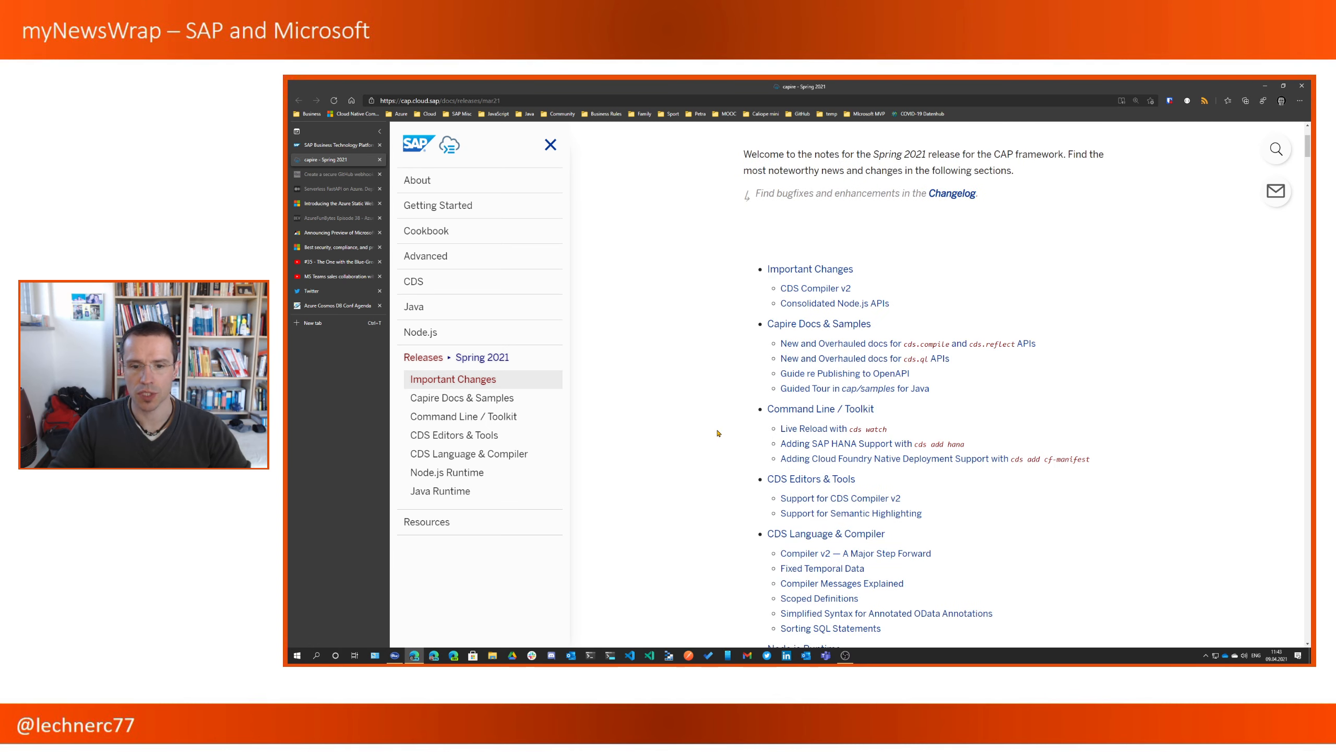
mouse_move(711, 492)
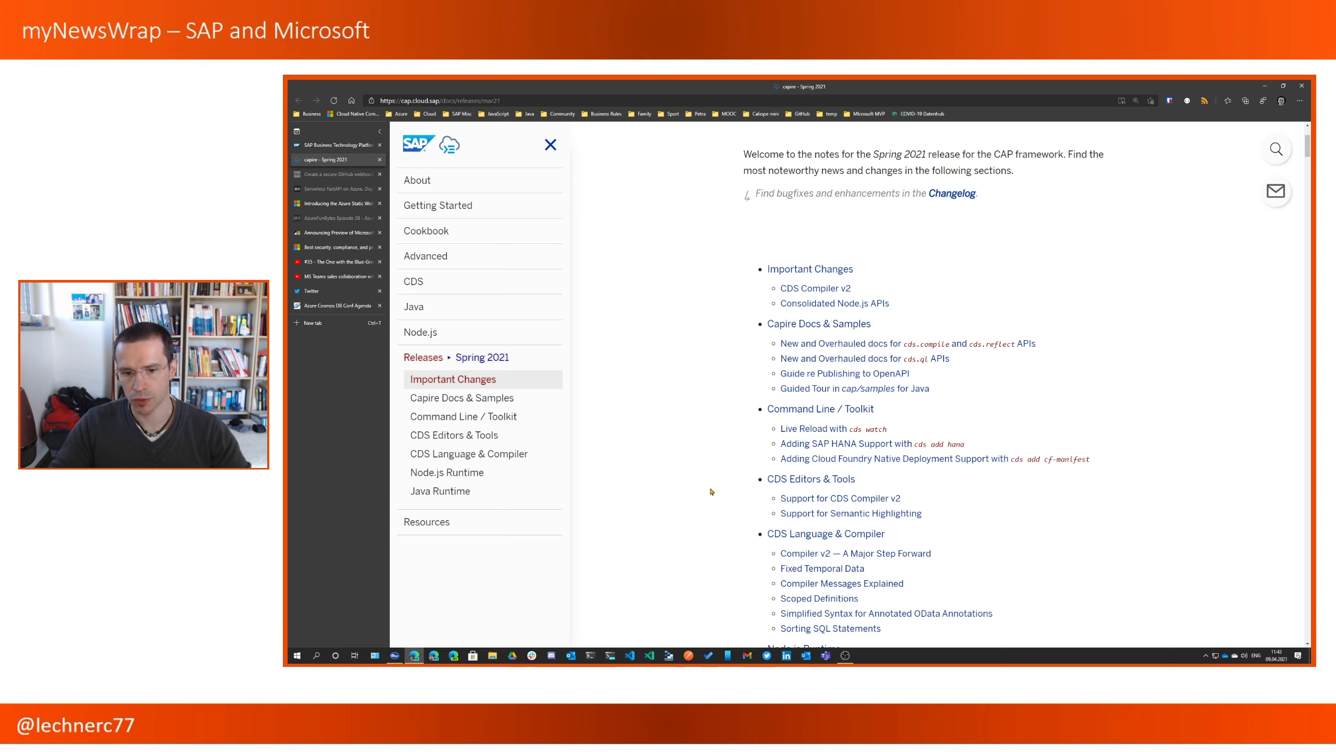
scroll("down", 3)
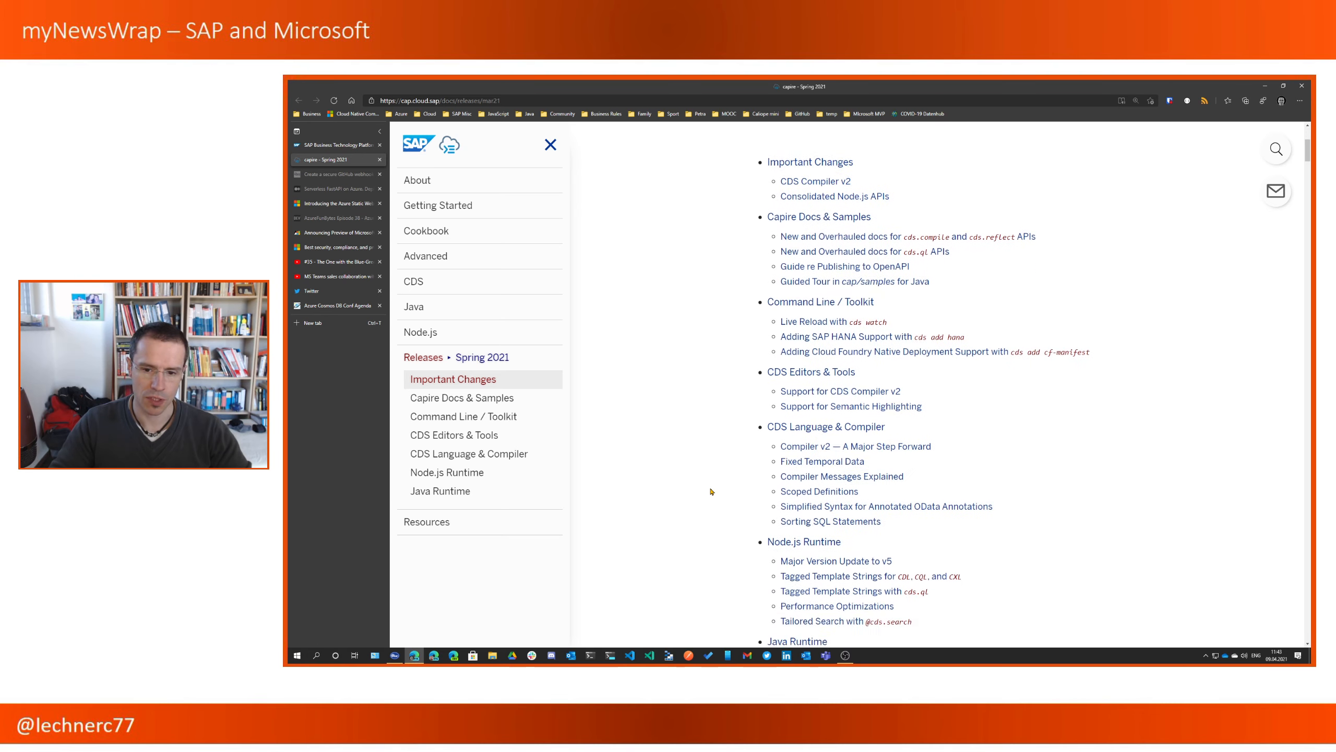
scroll("down", 3)
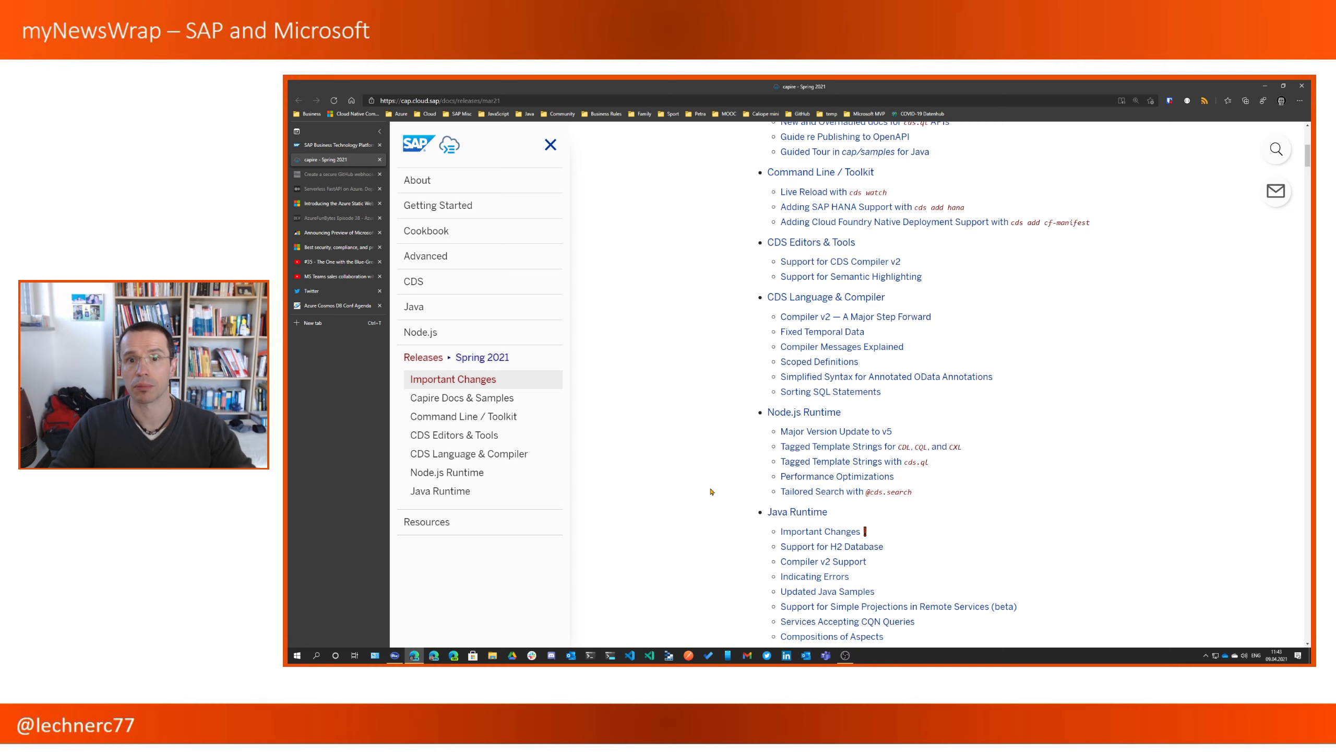
scroll("up", 3)
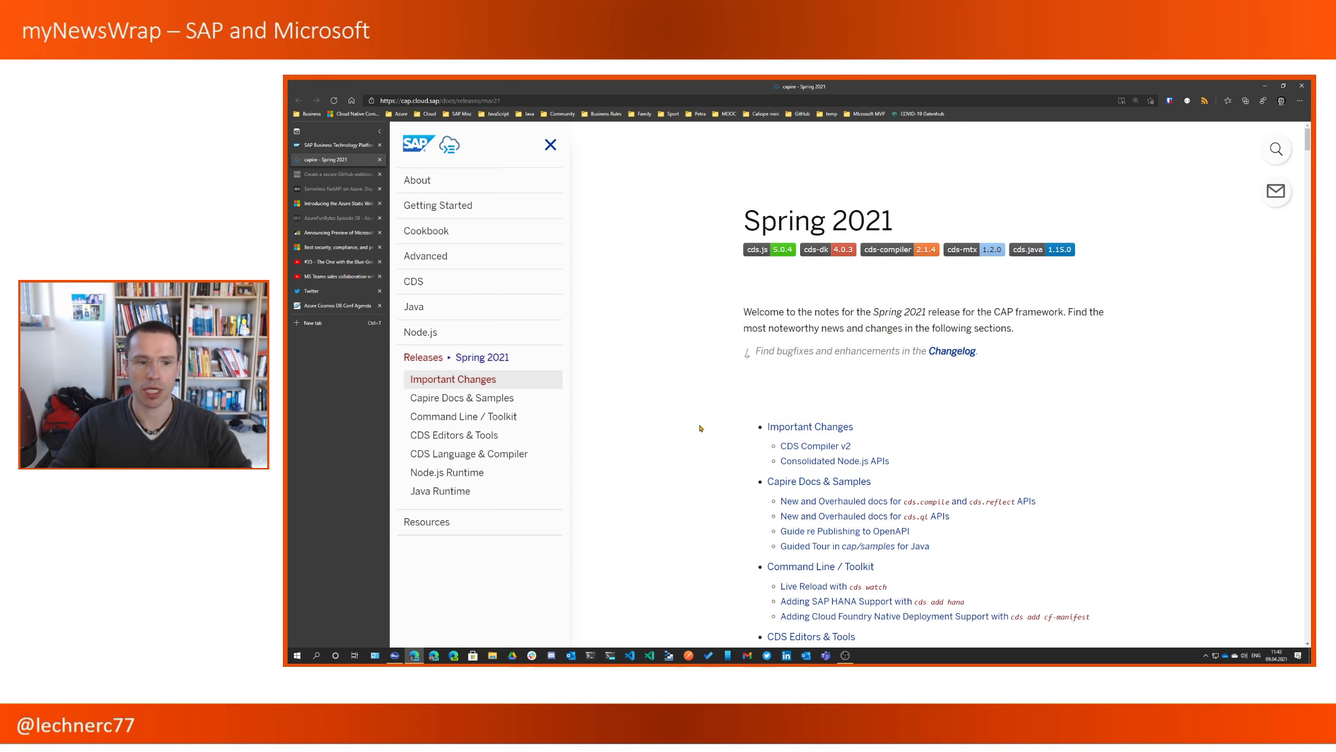
mouse_move(696, 428)
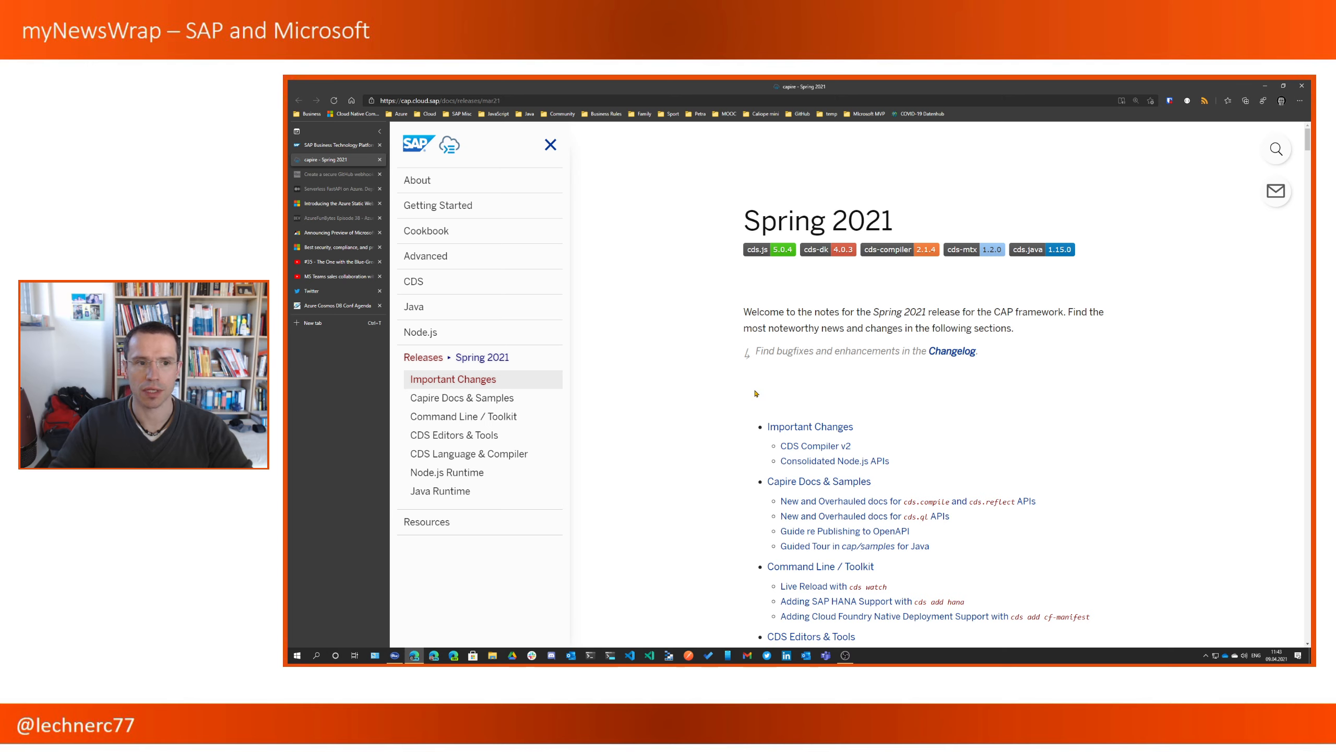
mouse_move(743, 388)
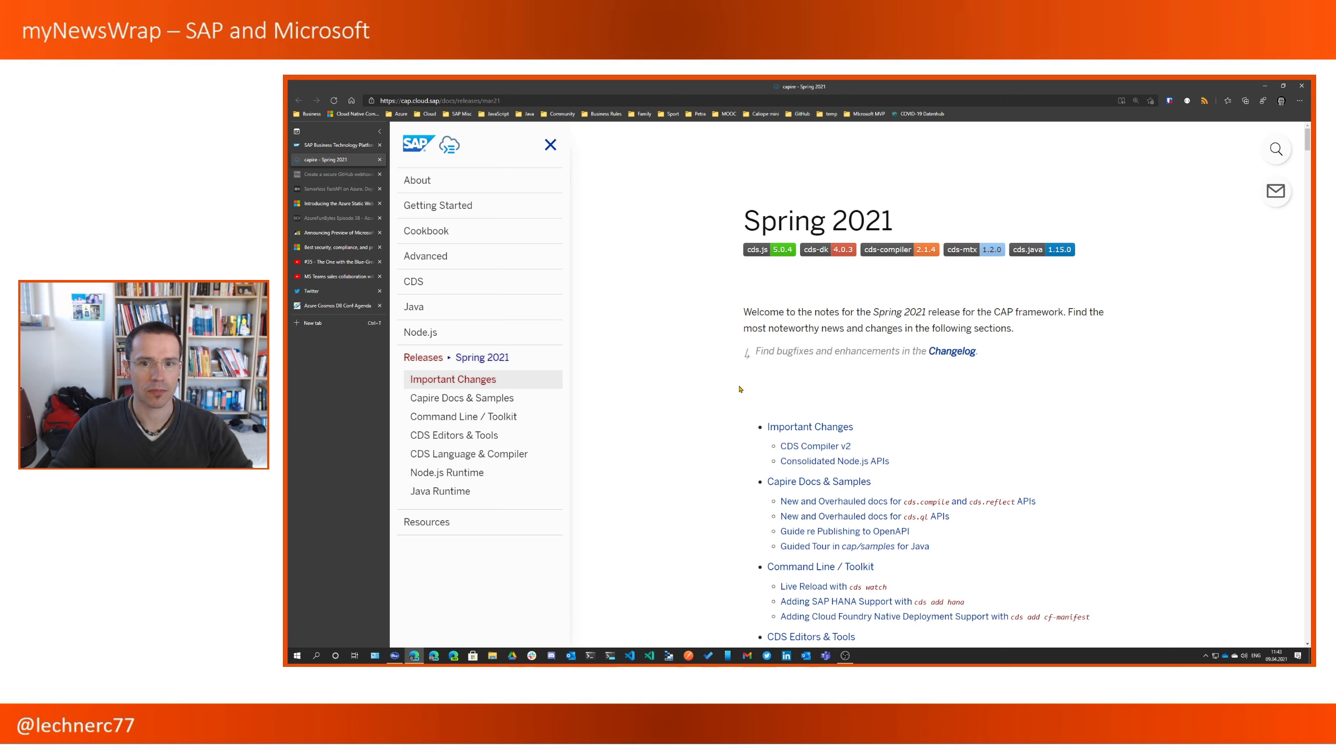
mouse_move(682, 296)
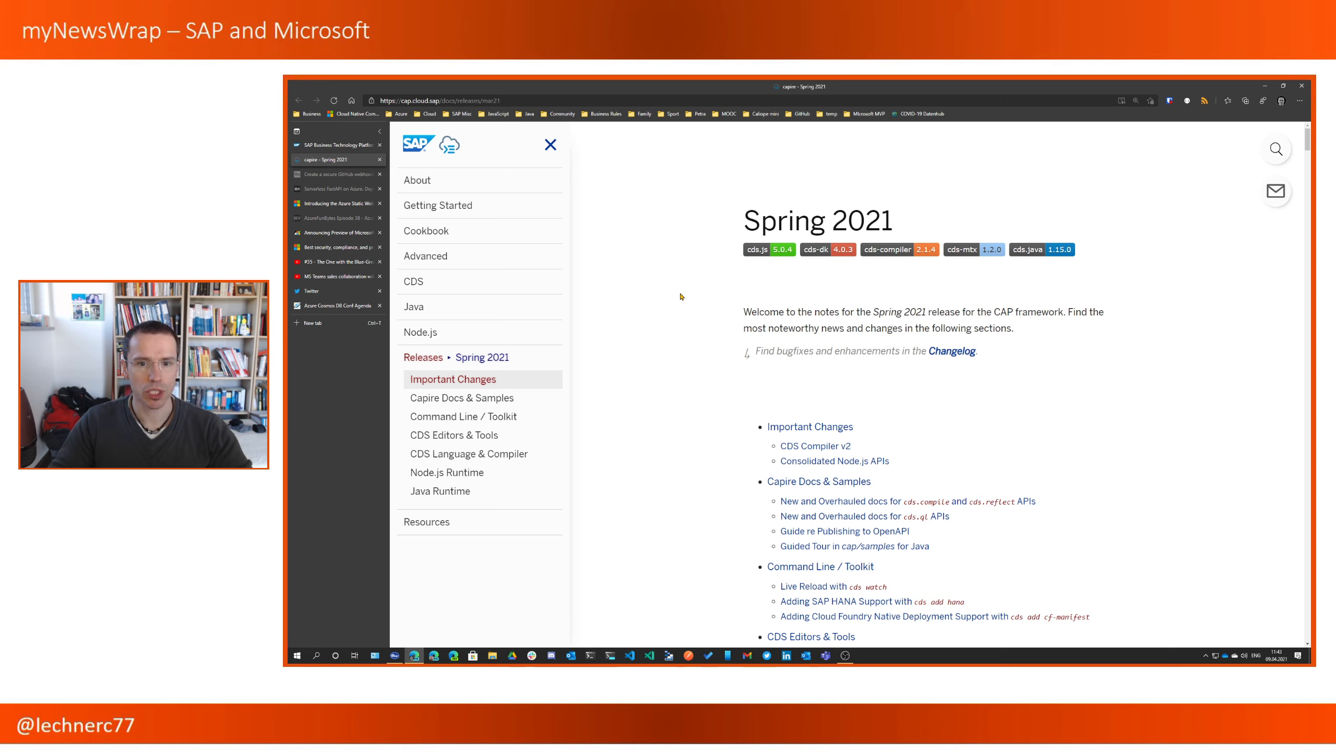
mouse_move(654, 264)
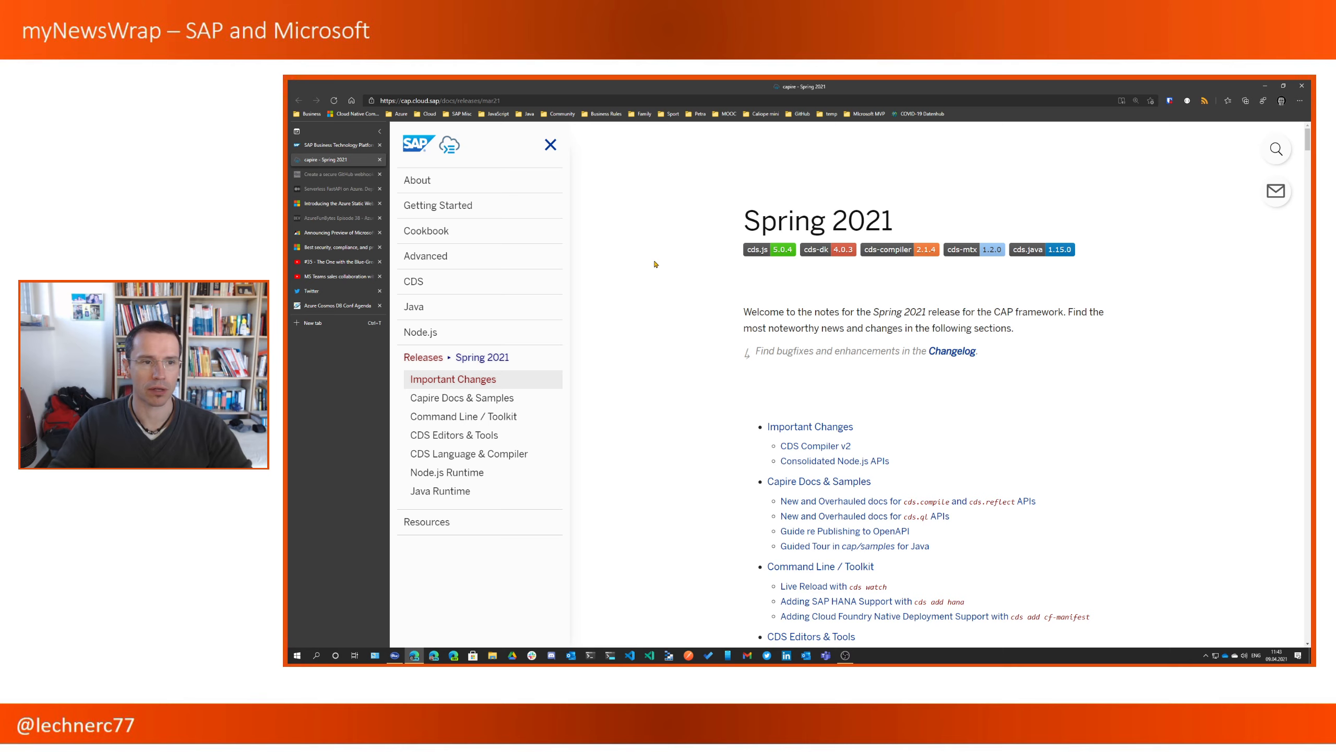
mouse_move(616, 241)
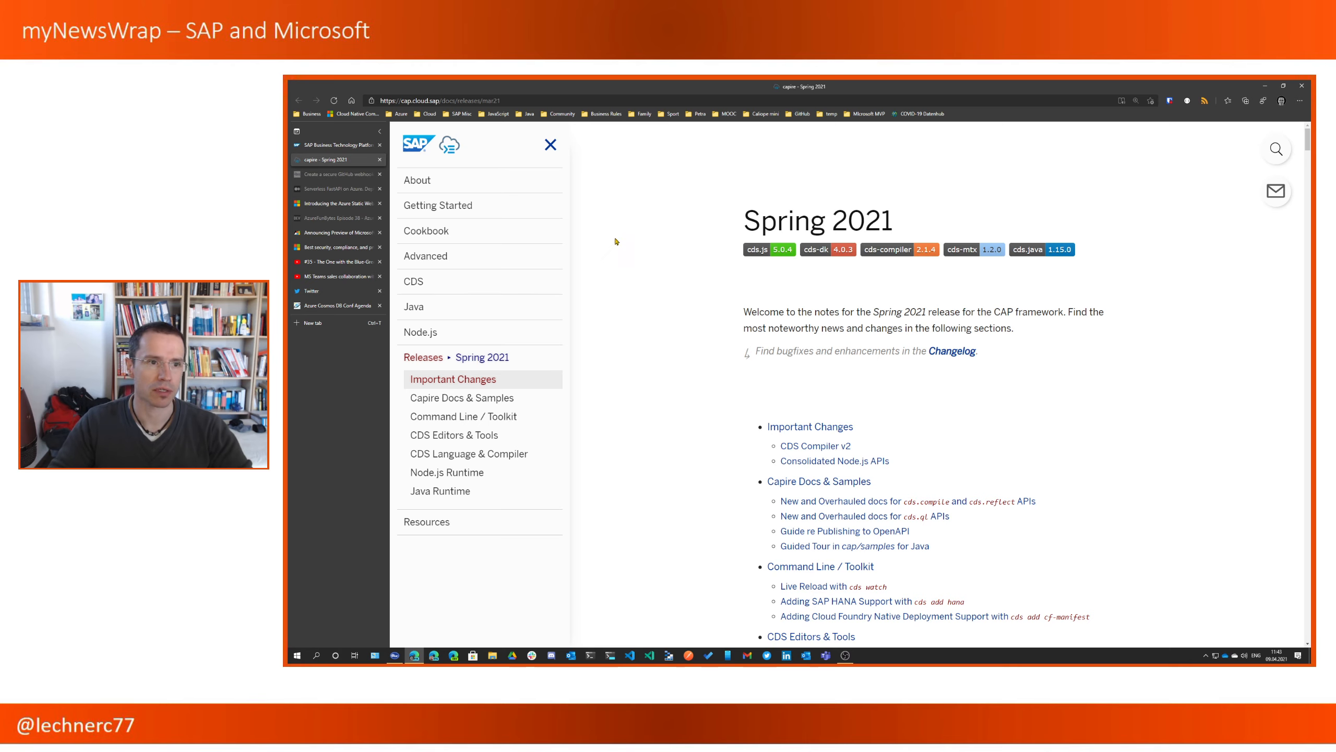
left_click(334, 174)
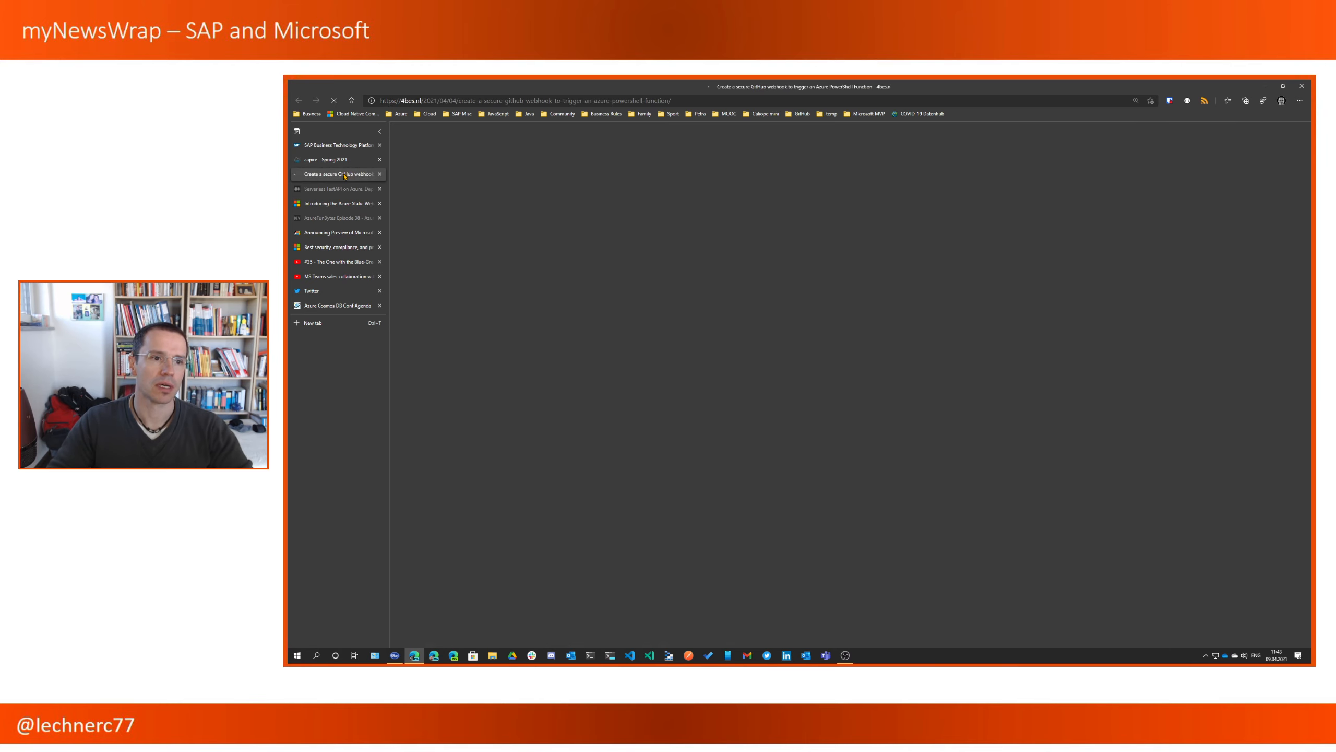
left_click(336, 174)
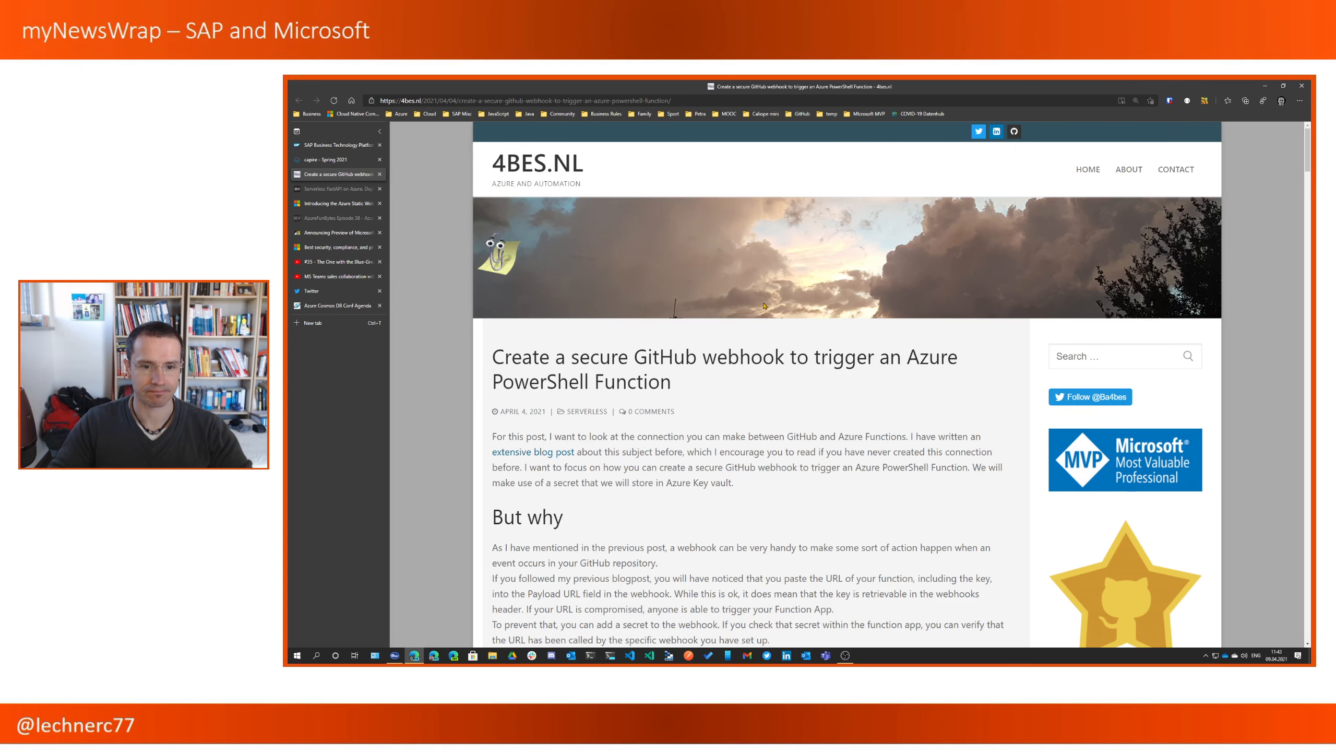
mouse_move(770, 415)
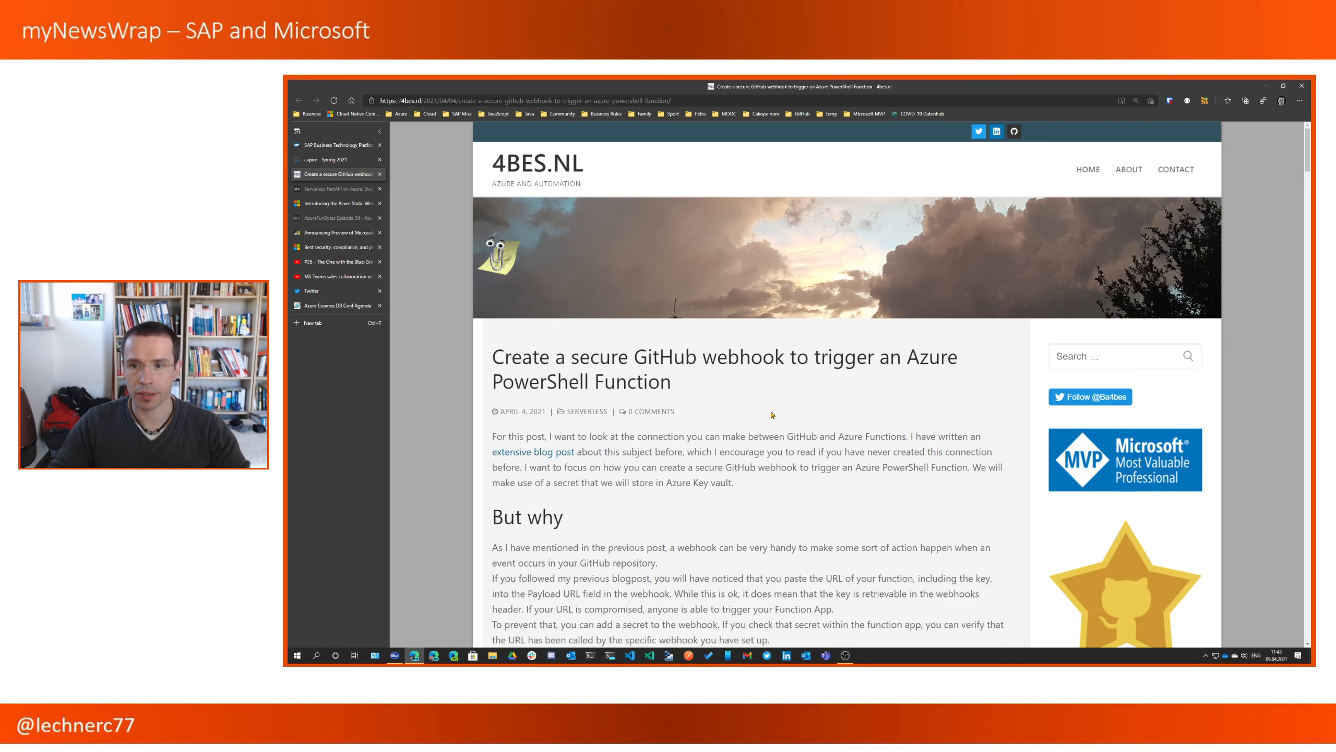
scroll("down", 3)
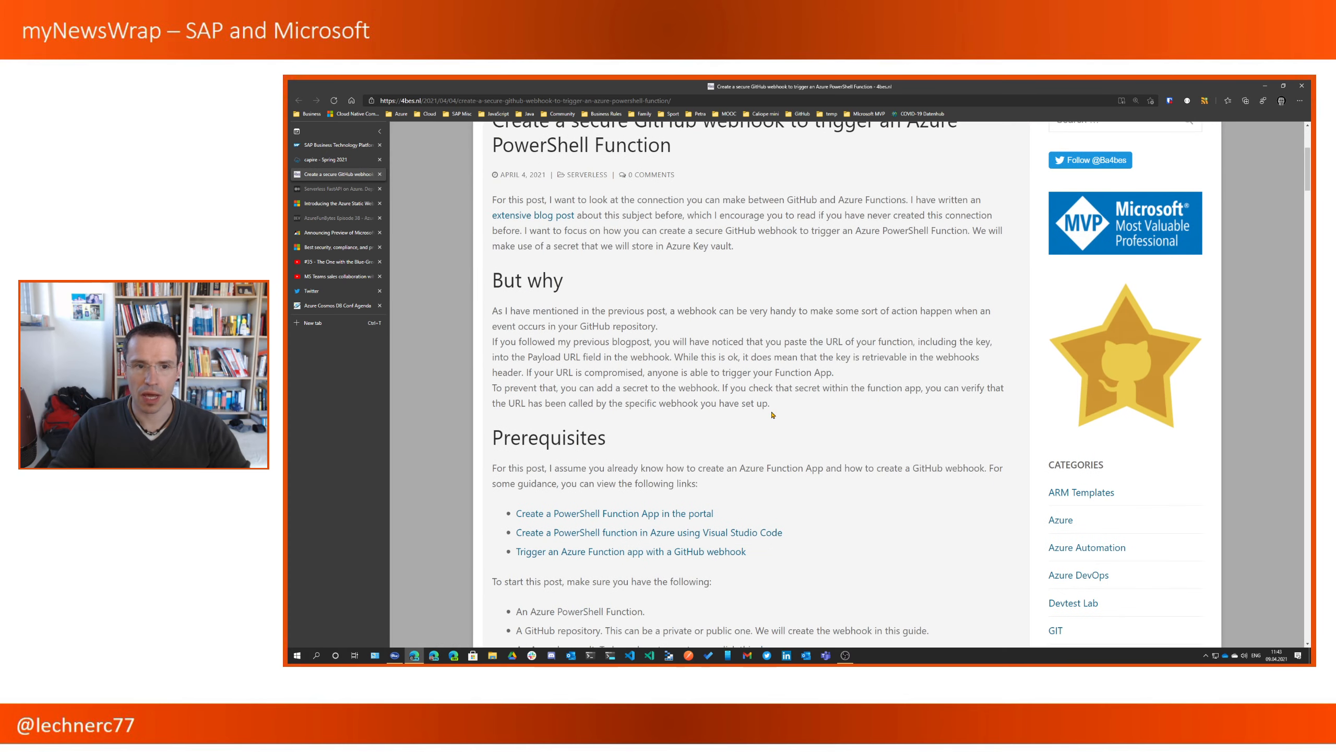
scroll("up", 3)
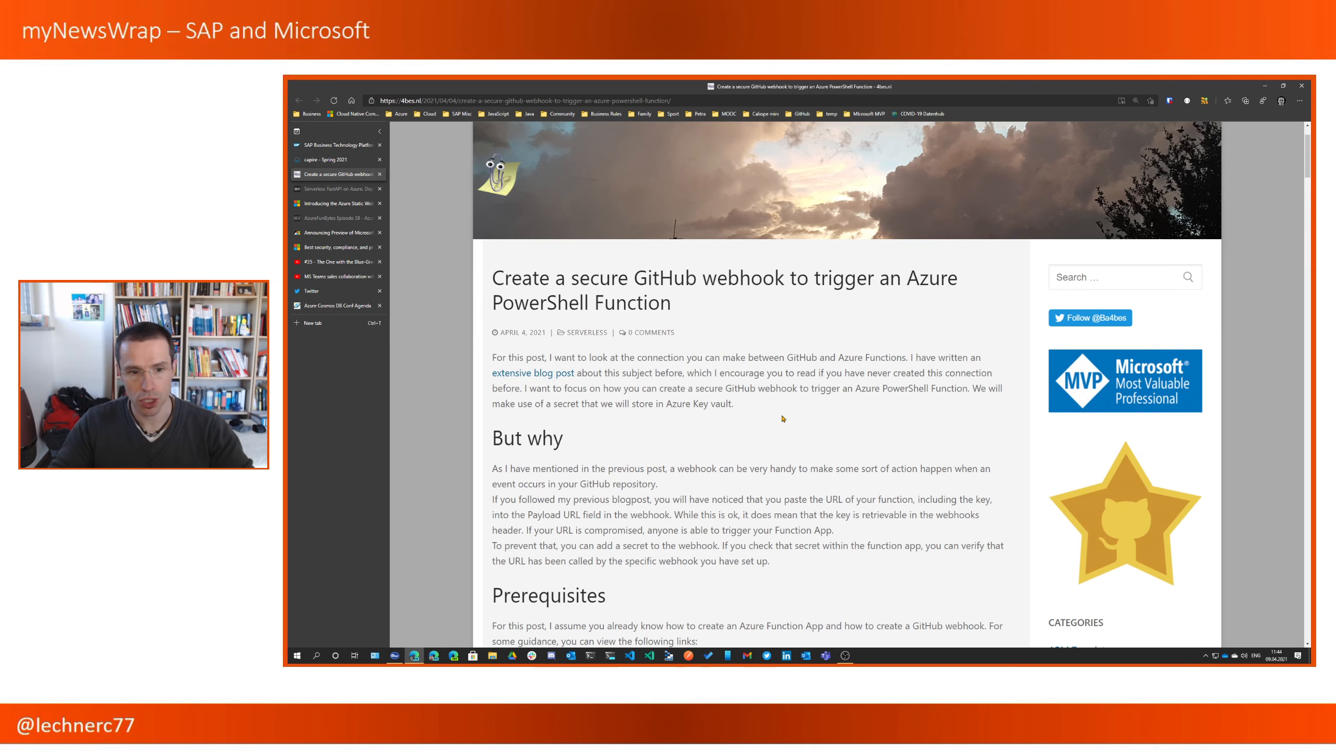
scroll("up", 3)
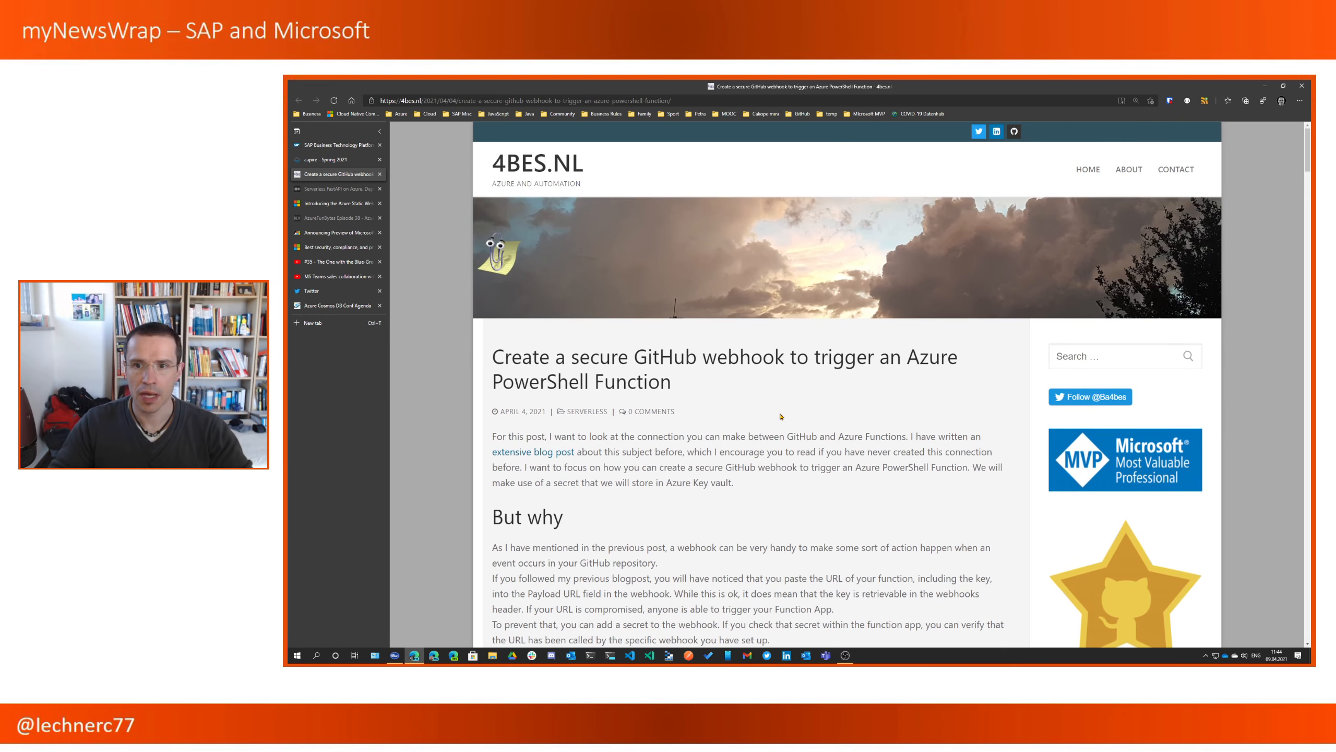
scroll("down", 3)
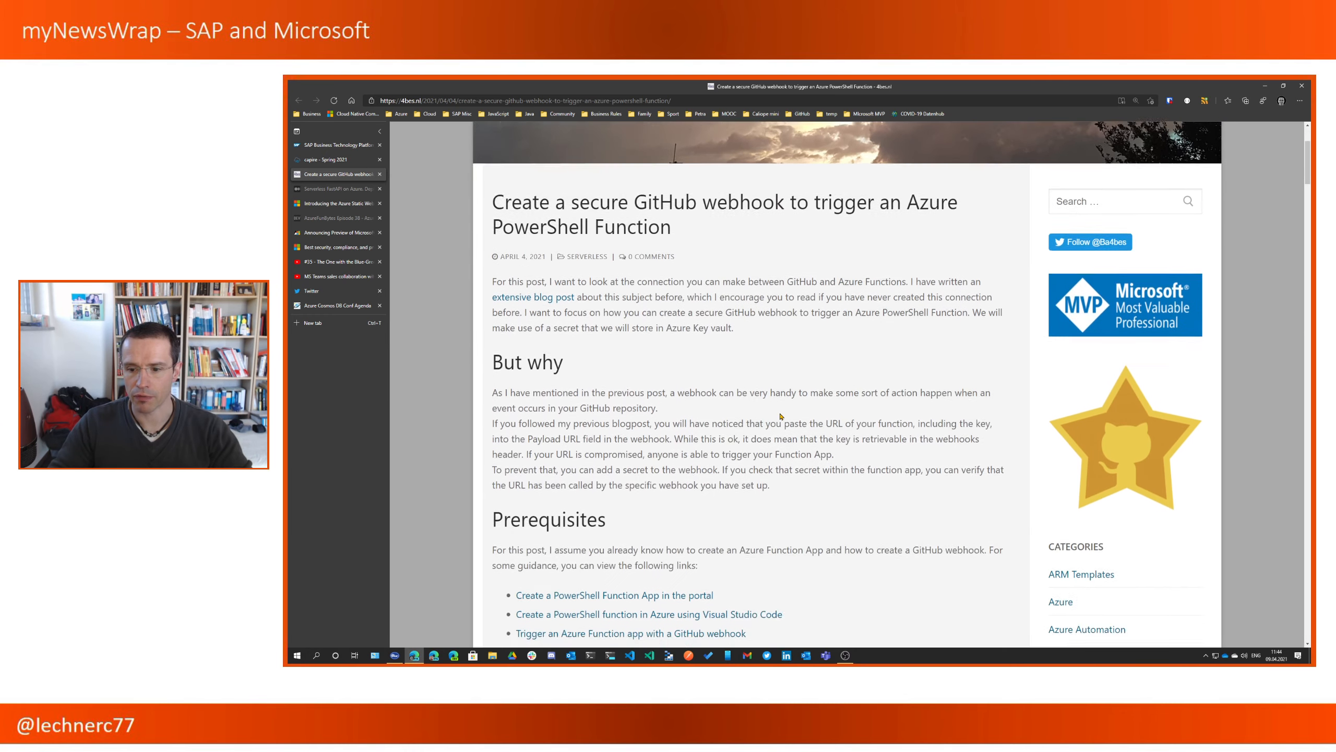
scroll("down", 3)
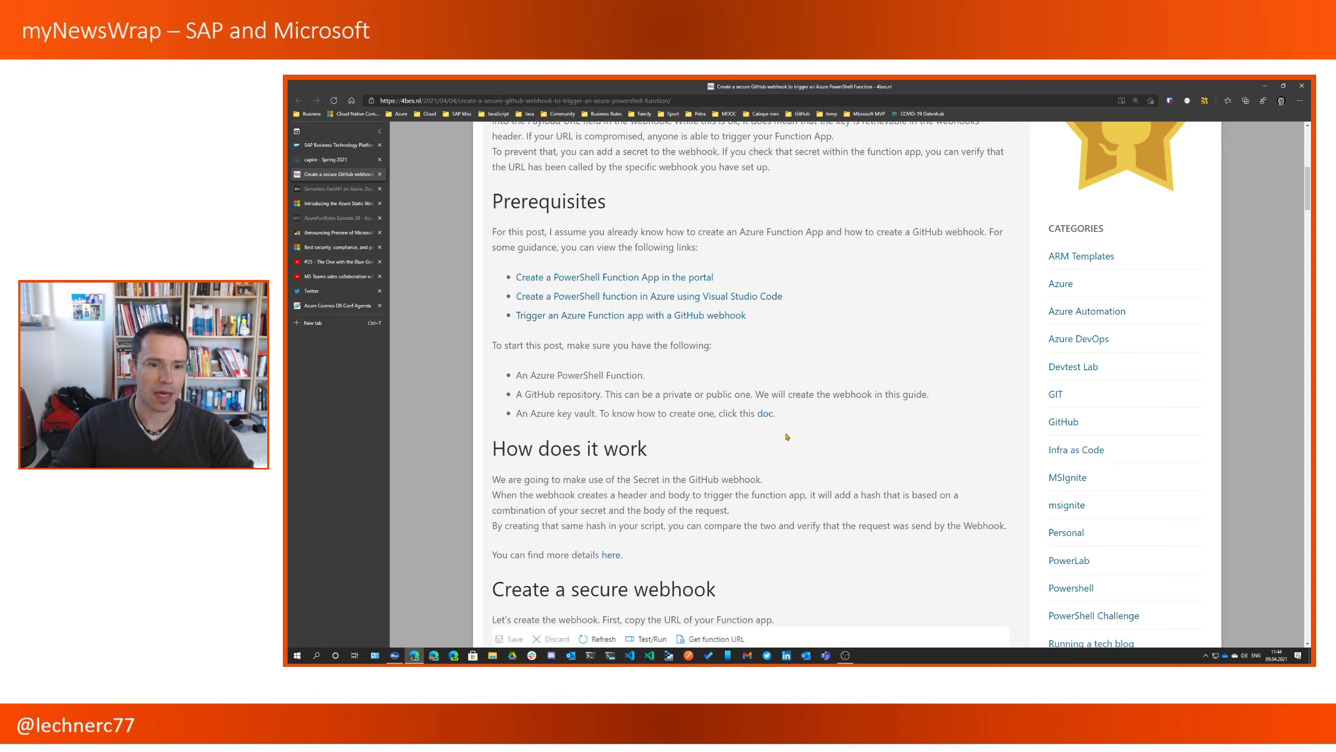
scroll("down", 3)
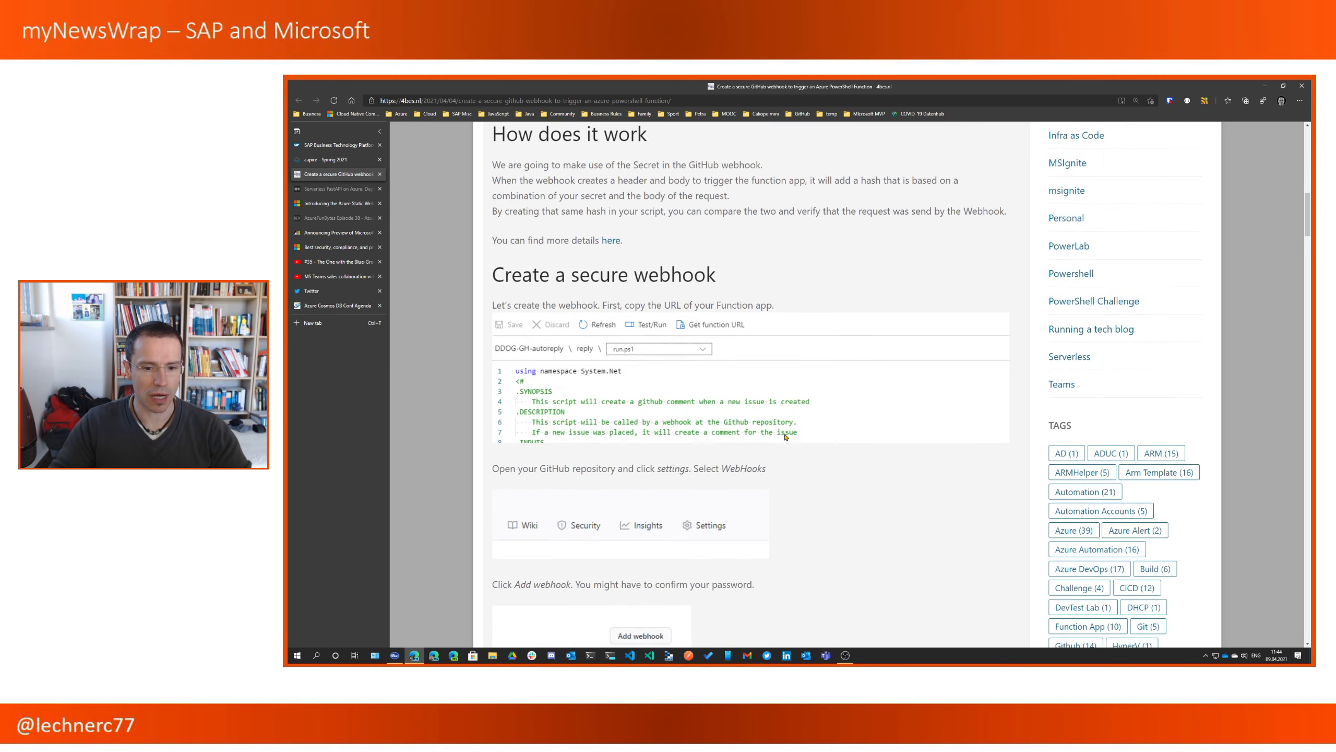
scroll("down", 3)
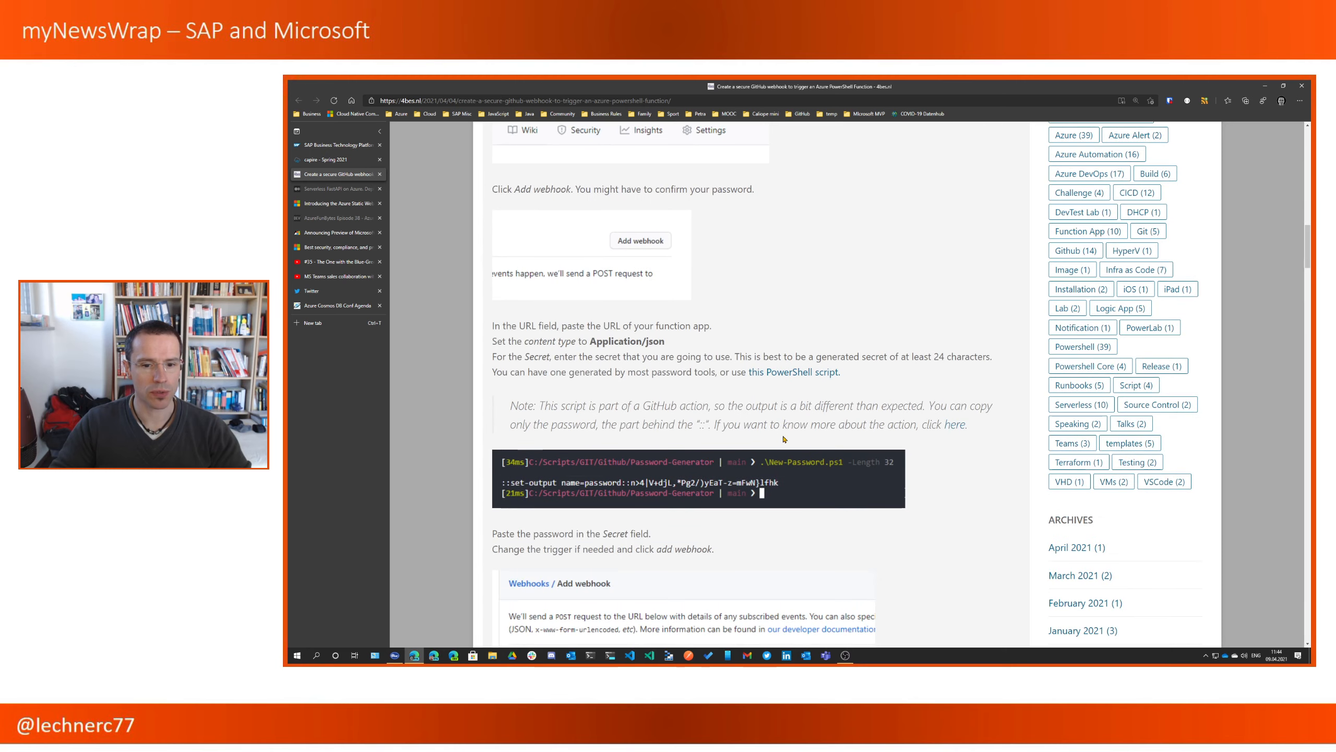
mouse_move(780, 574)
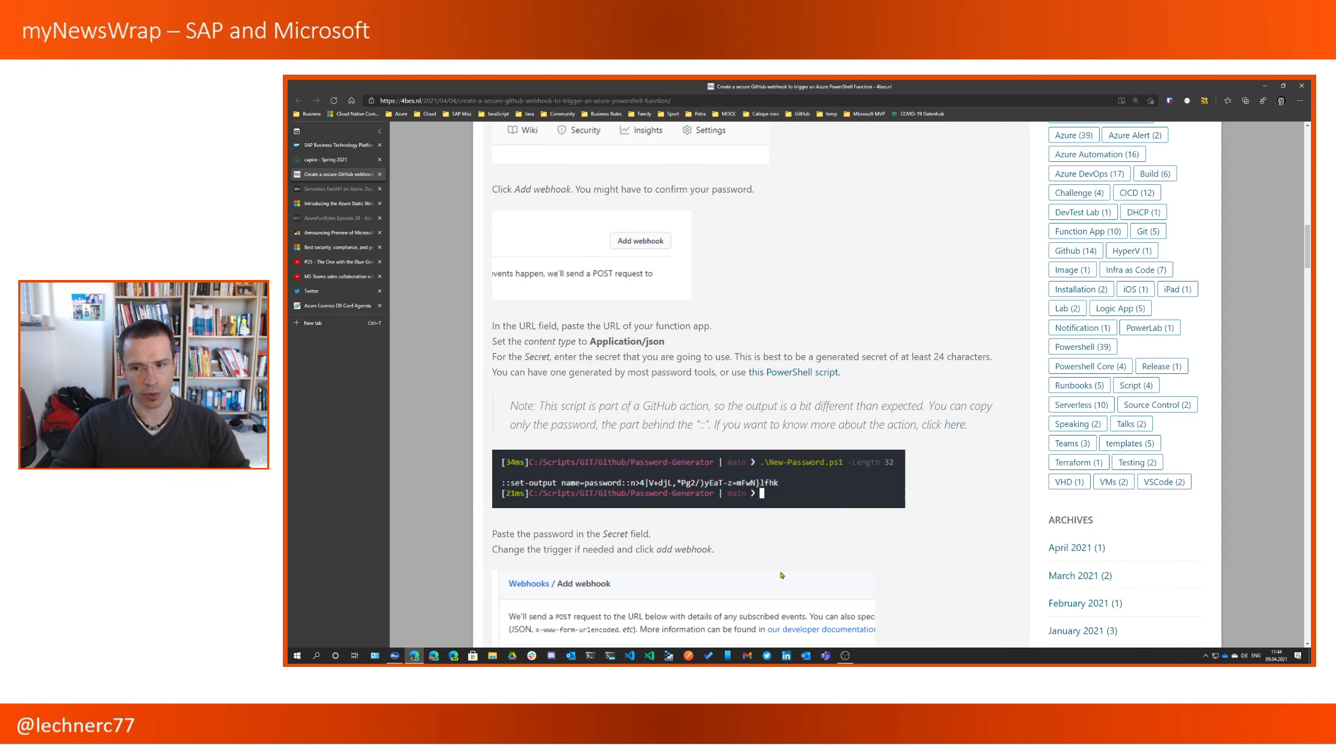
scroll("down", 3)
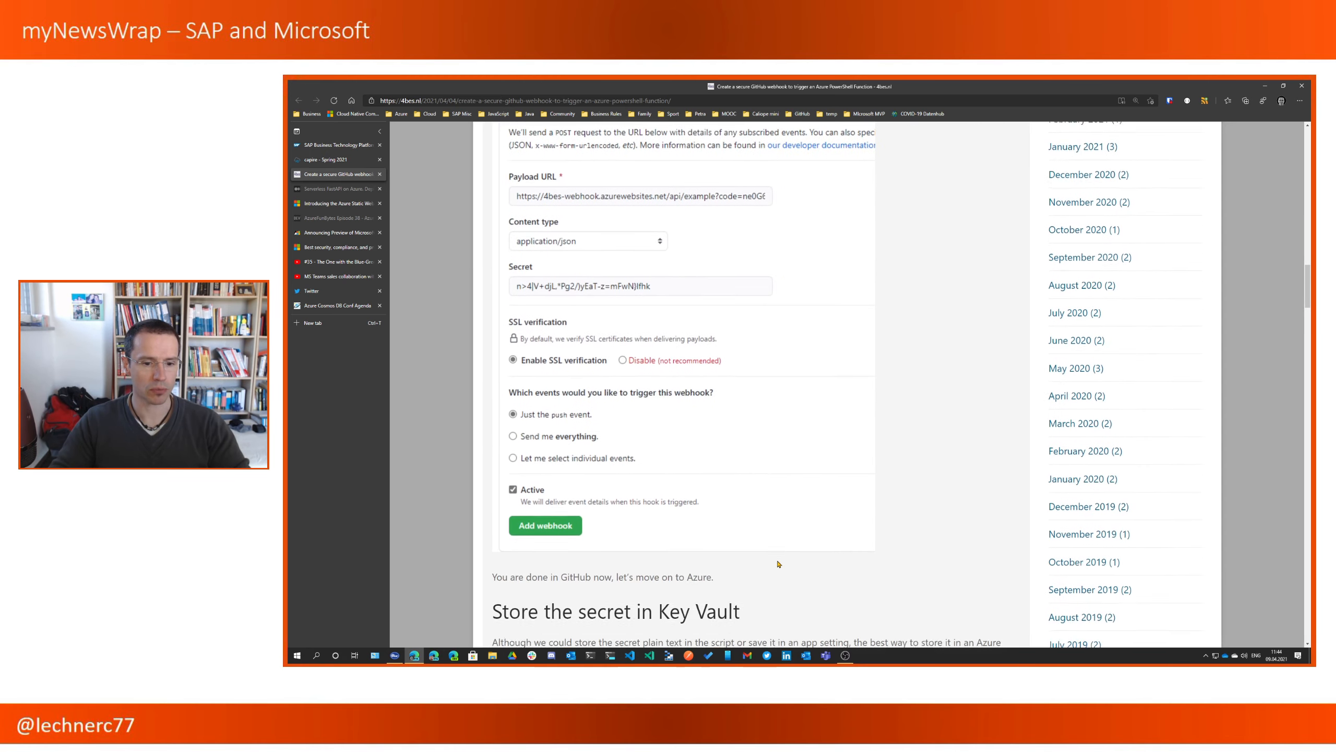
scroll("down", 3)
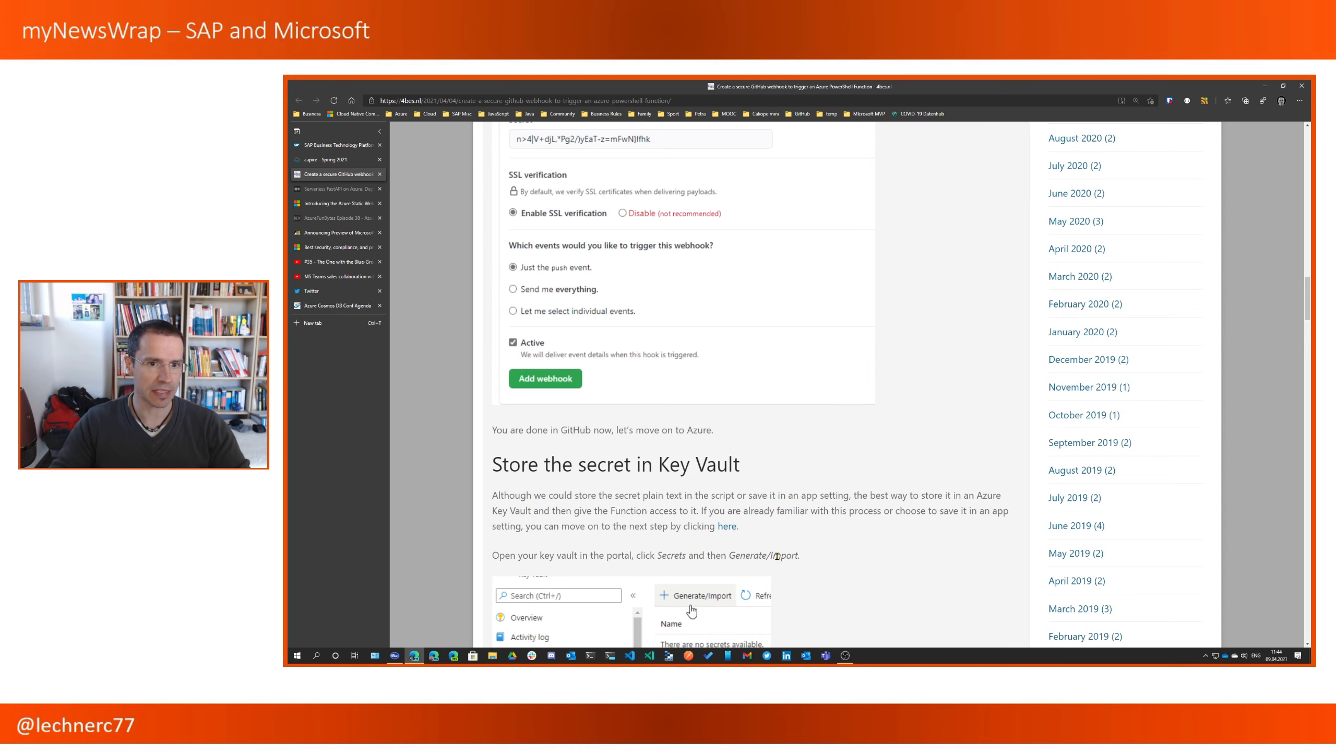
scroll("up", 3)
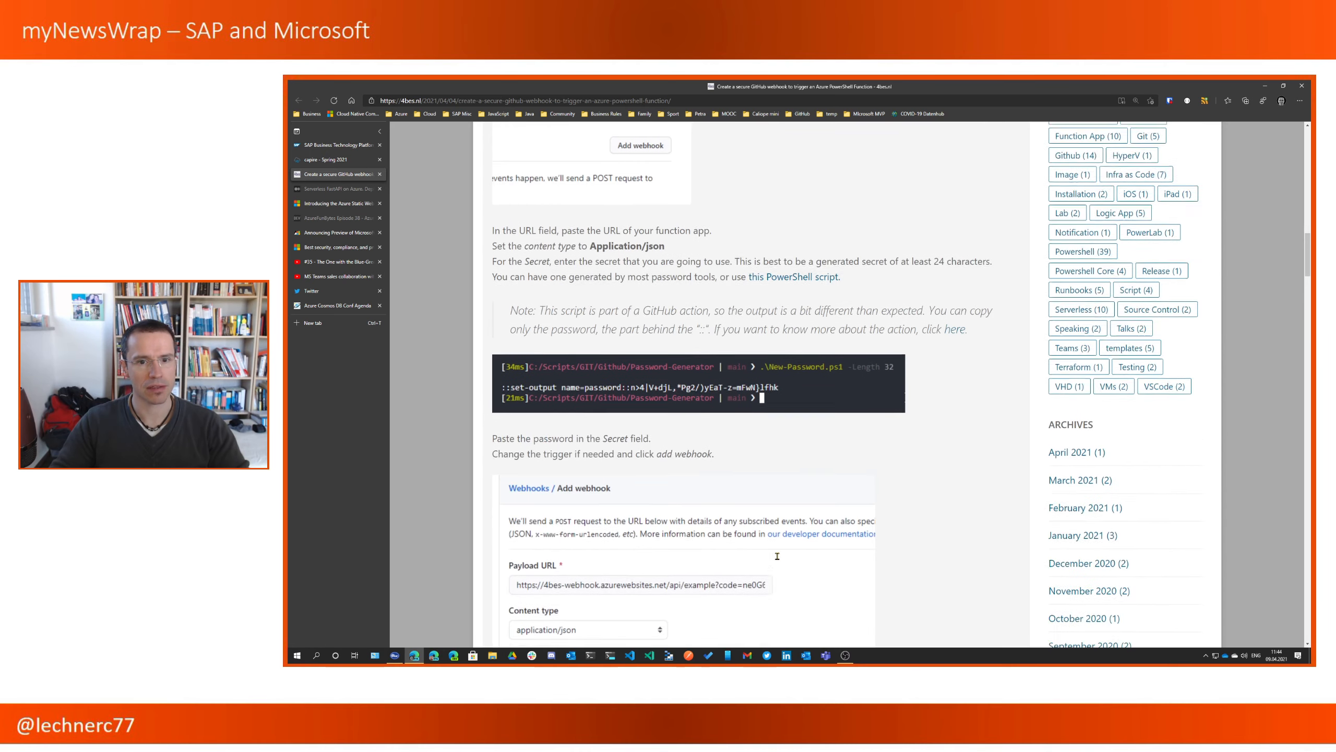
scroll("up", 3)
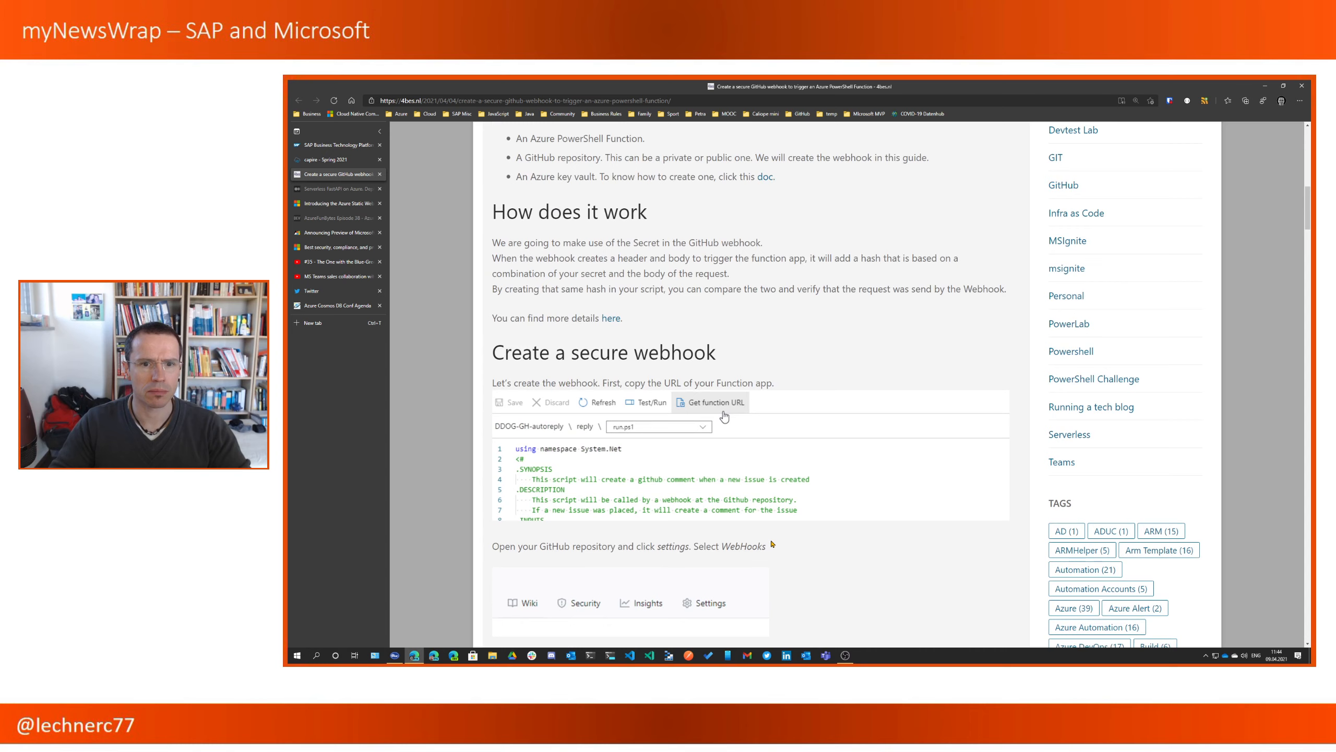
left_click(715, 401)
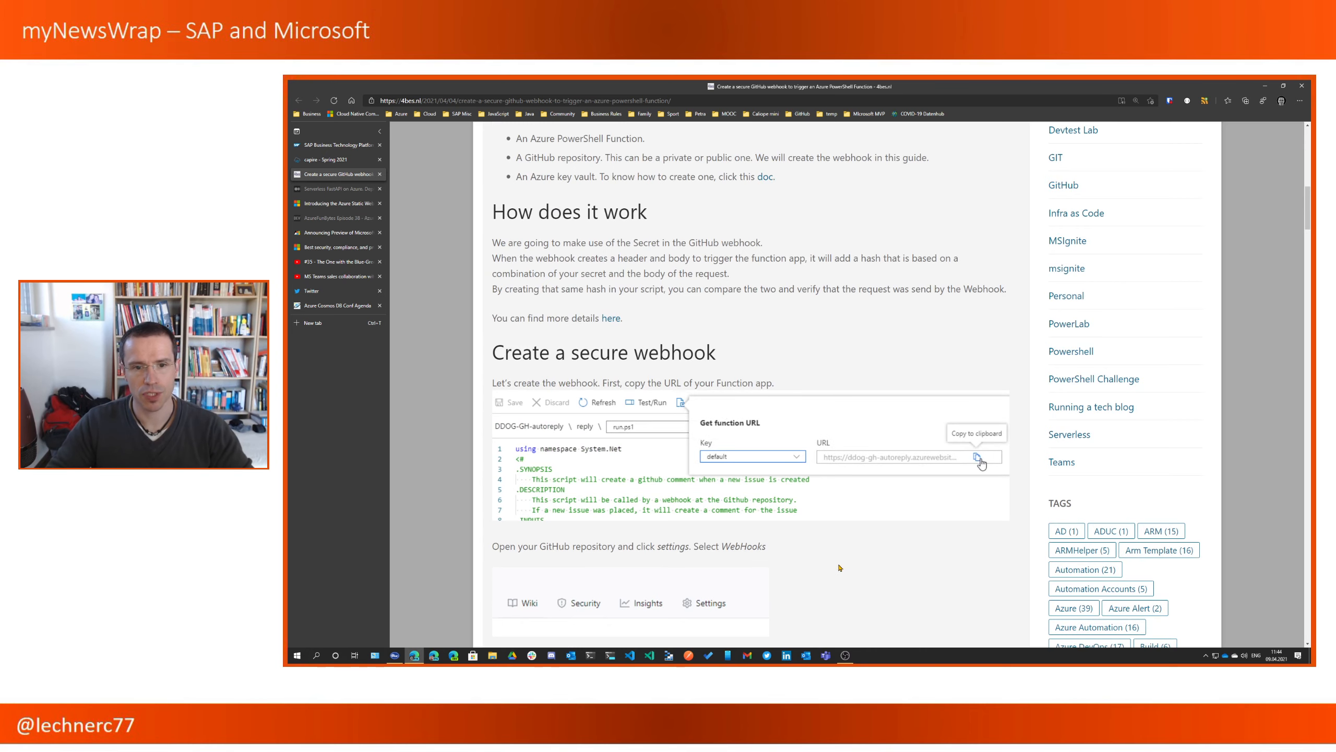
scroll("up", 3)
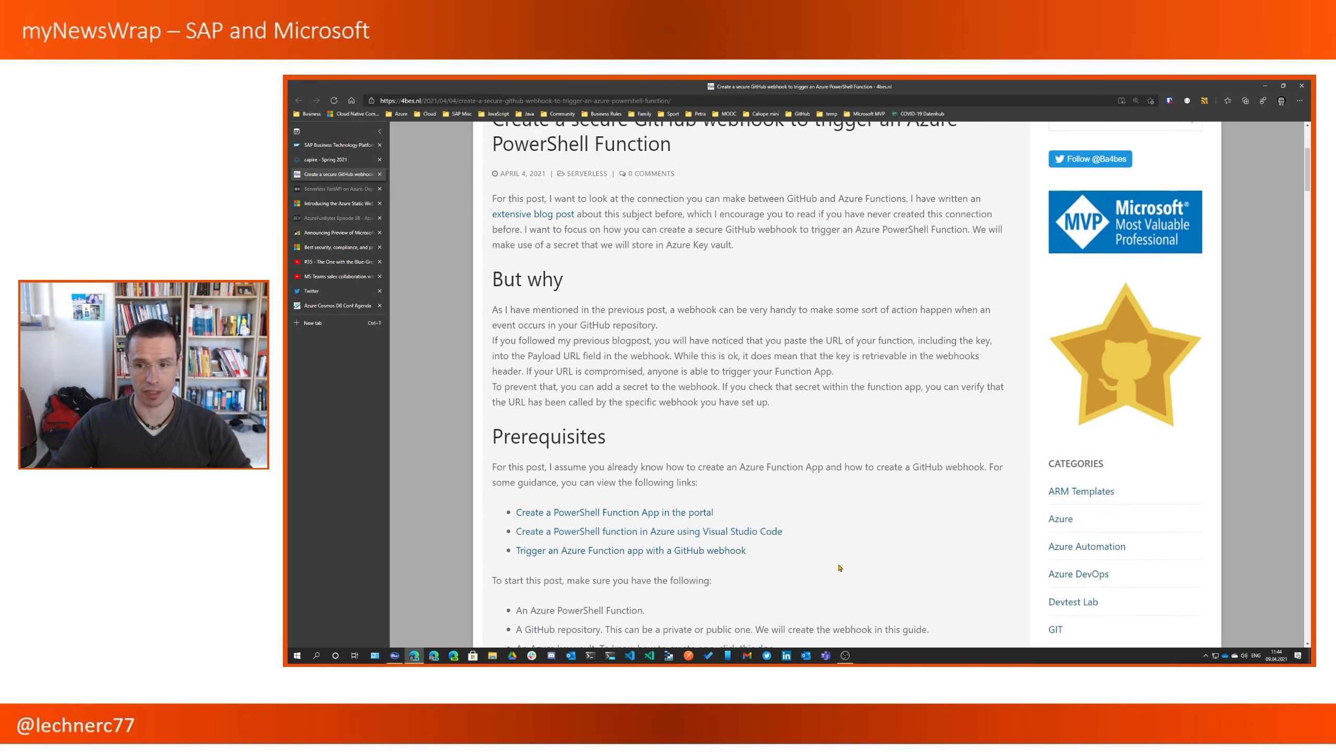
scroll("up", 3)
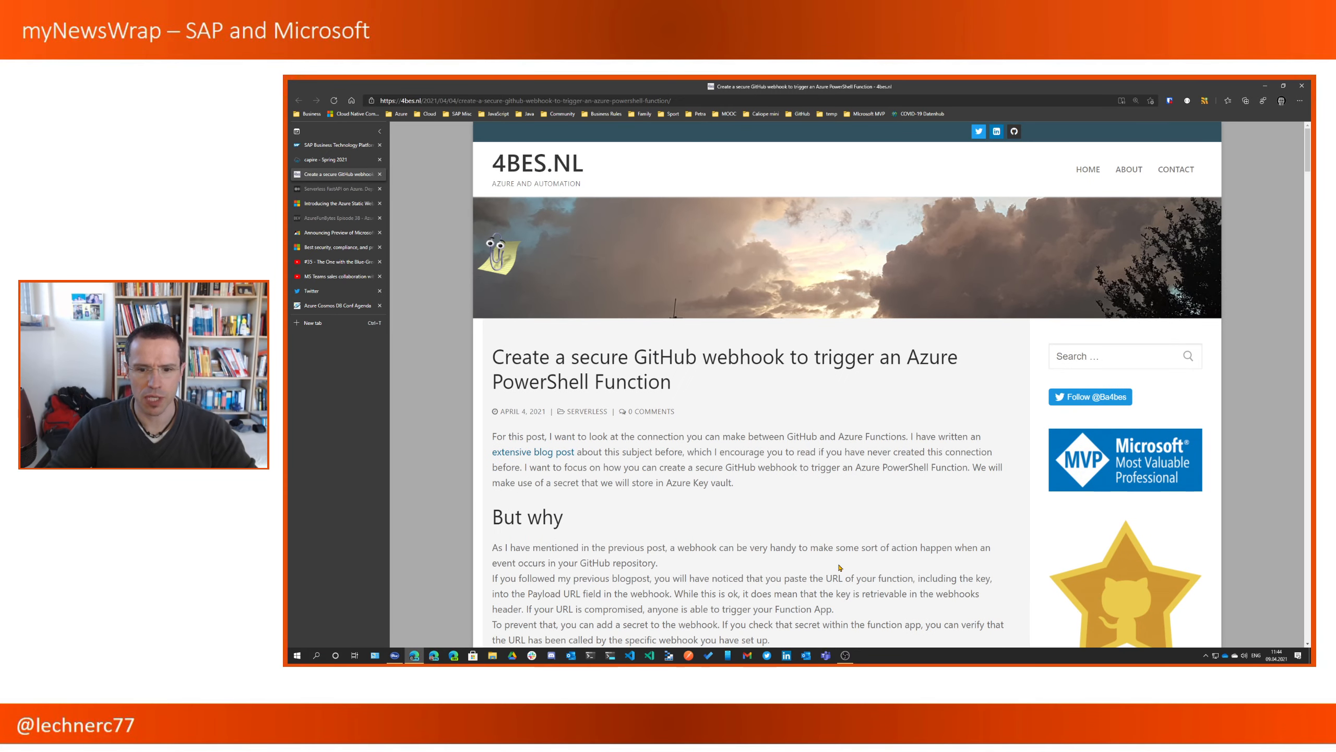
mouse_move(784, 493)
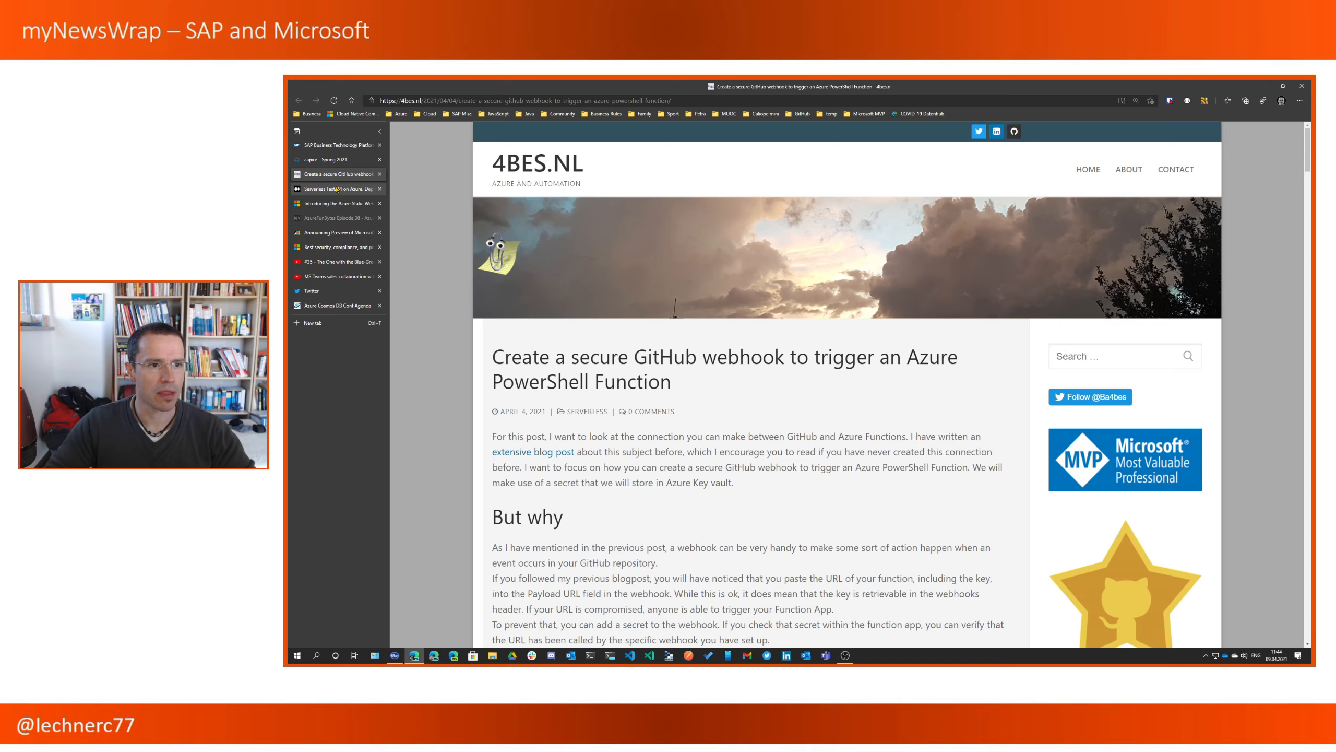
- Read 'Serverless FastAPI on Azure' through the ASGI adapter section and return to the top
left_click(333, 188)
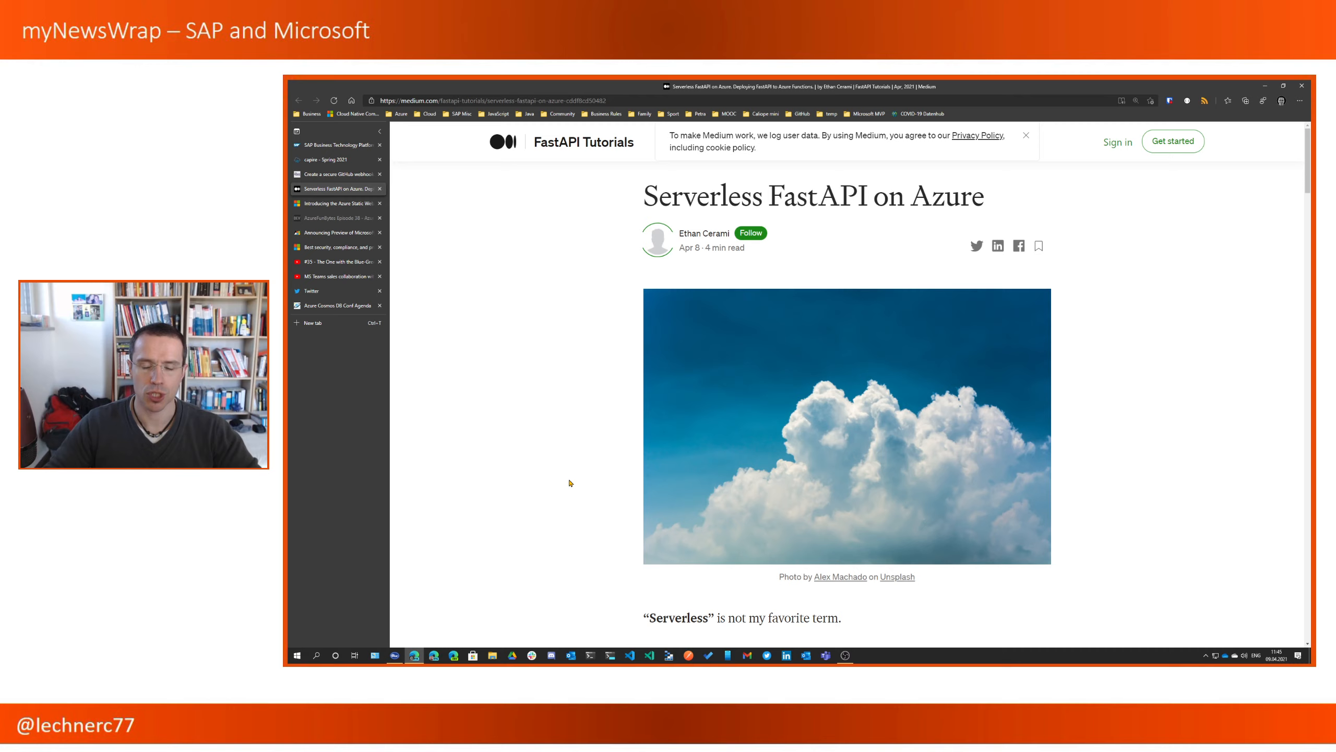
scroll("down", 3)
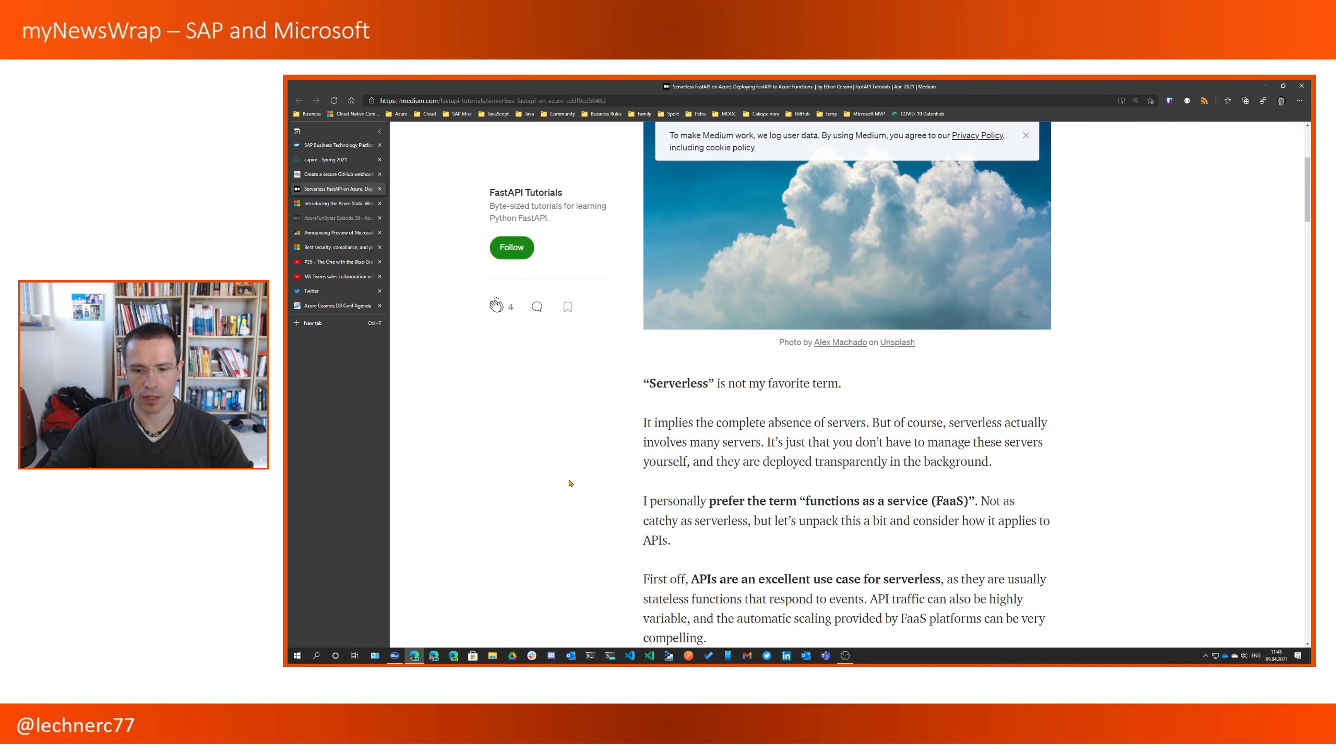
scroll("down", 3)
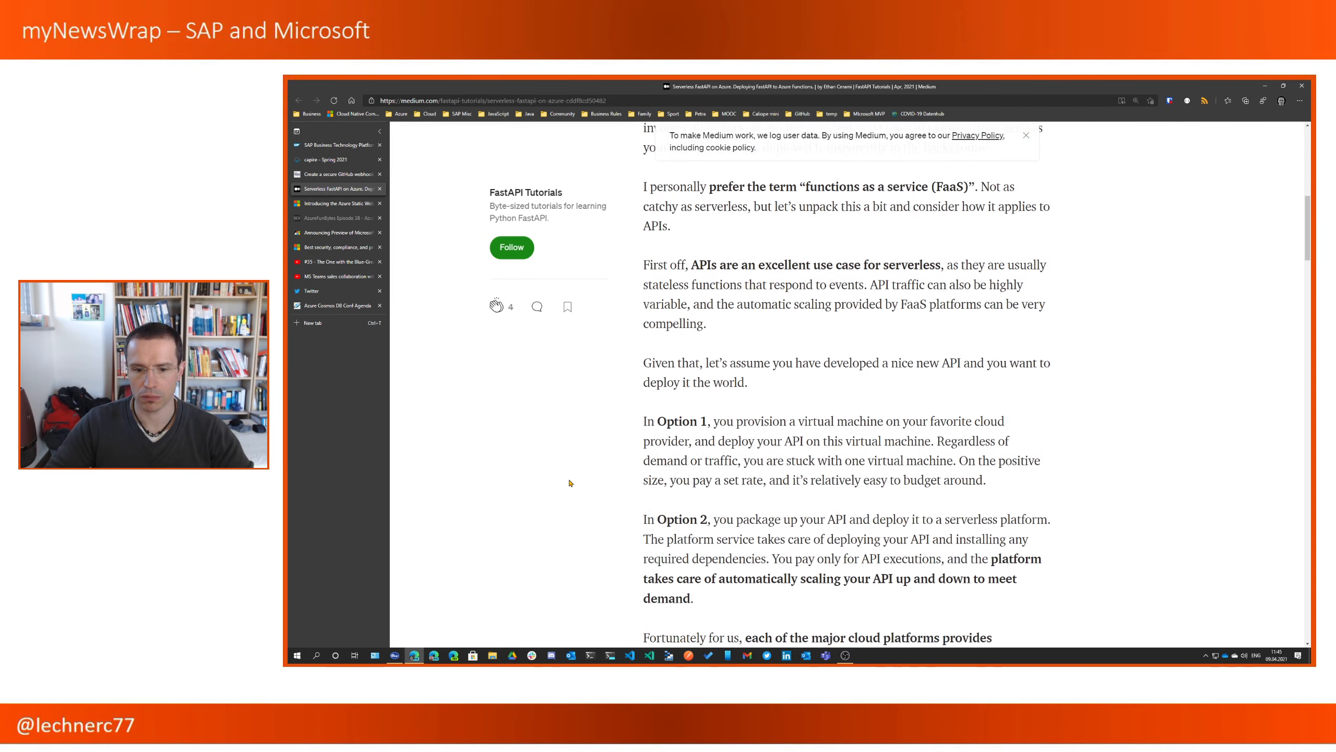
scroll("down", 3)
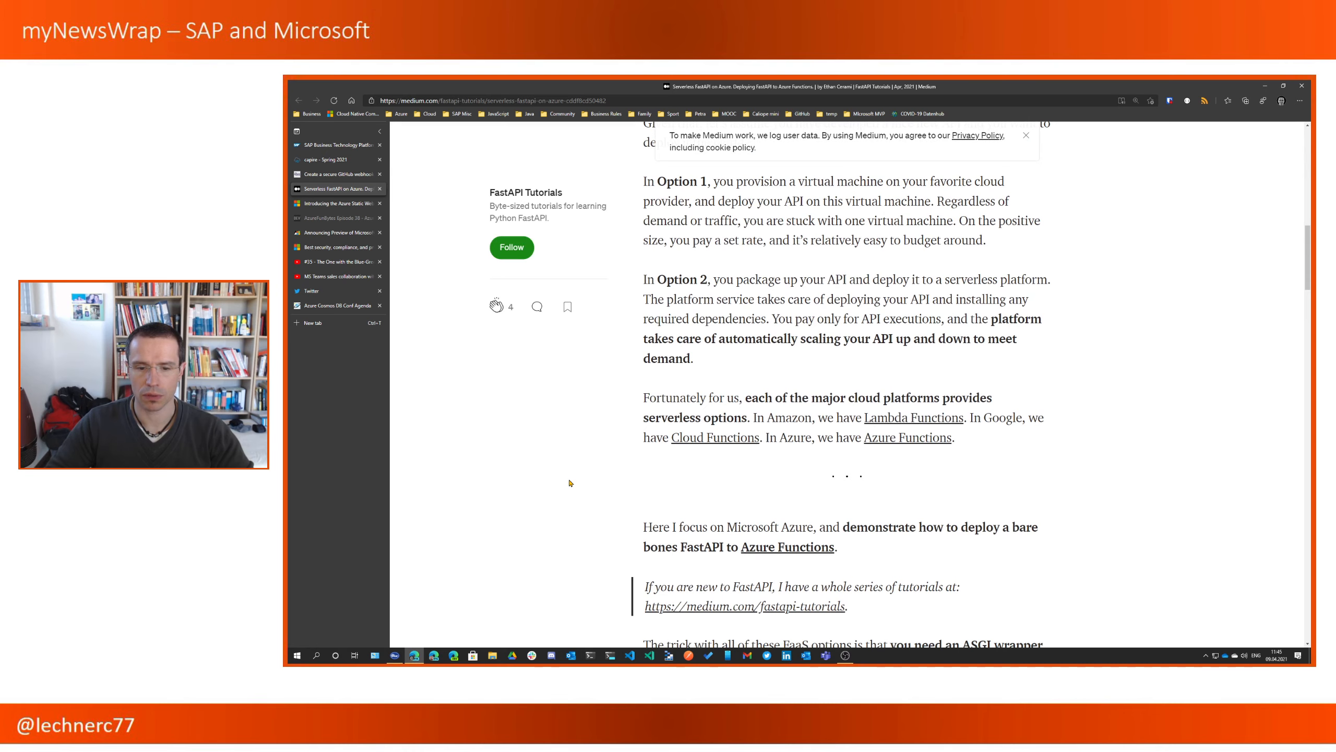
scroll("down", 3)
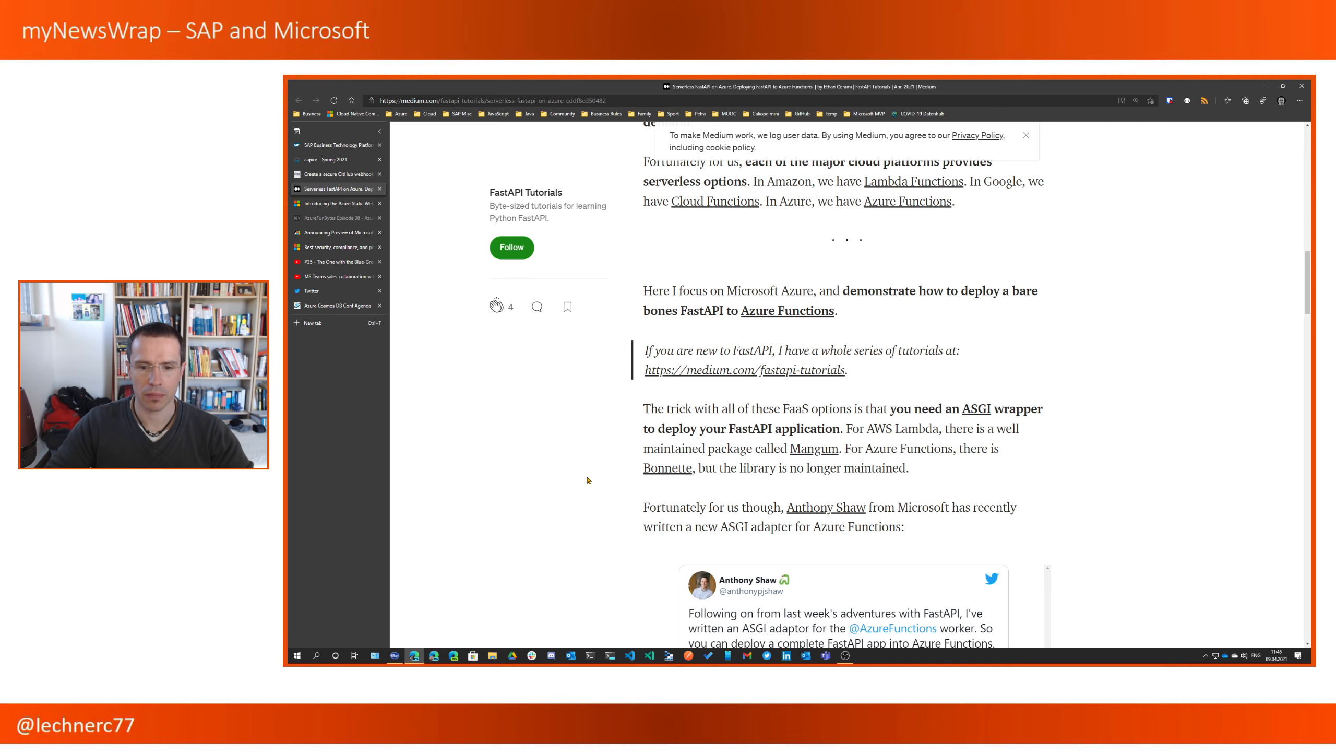
scroll("down", 3)
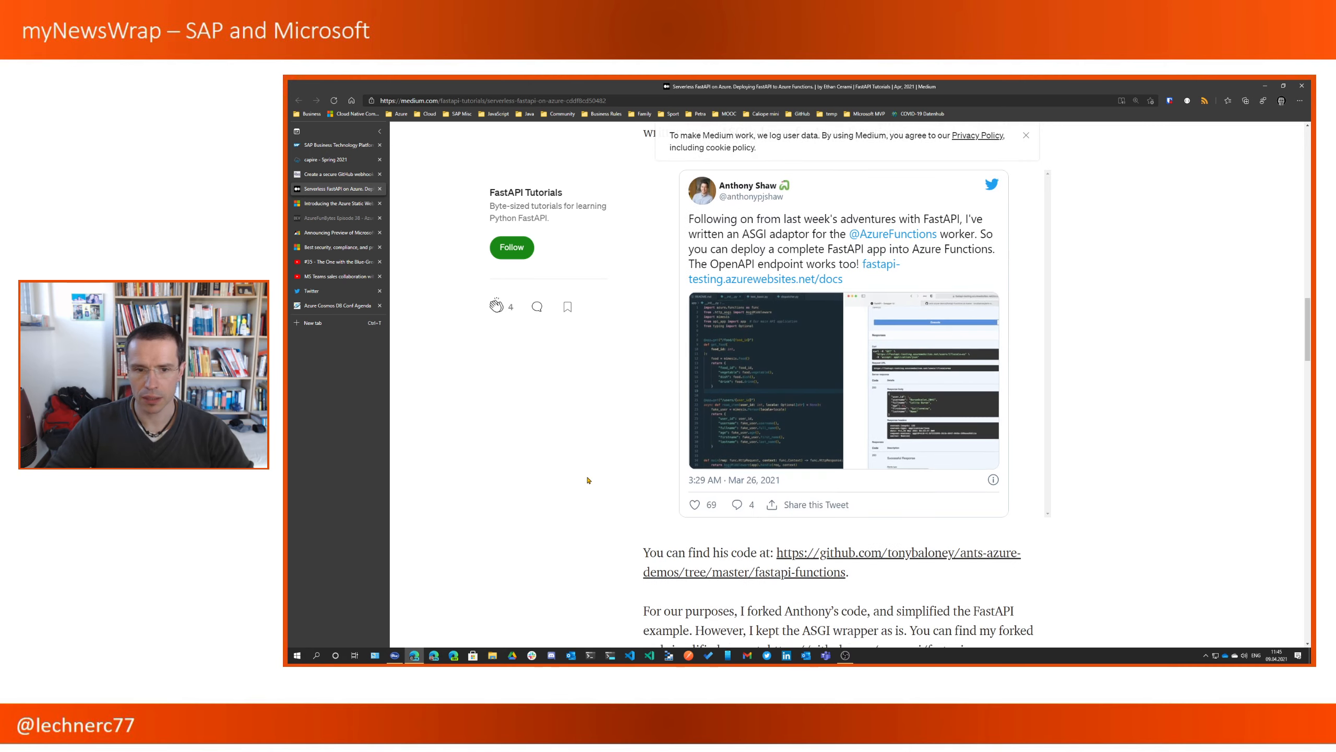
scroll("up", 3)
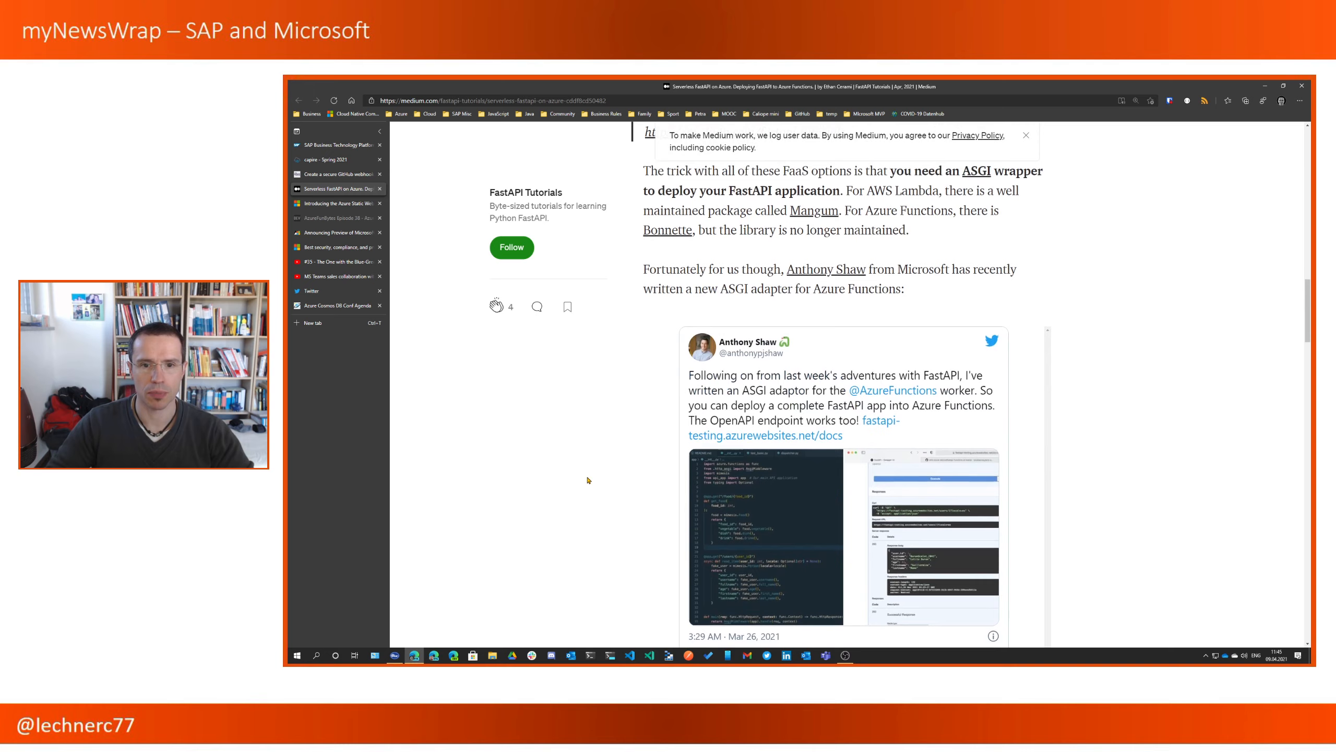
scroll("up", 3)
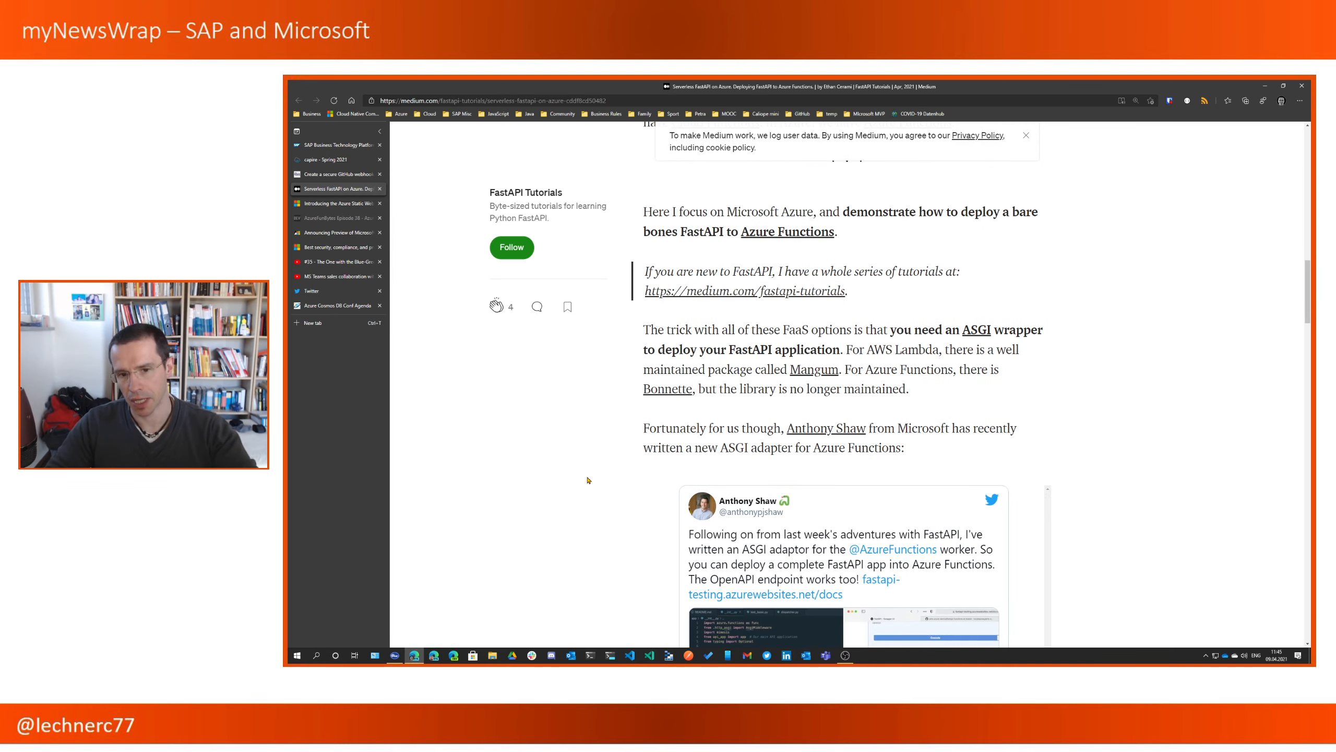
scroll("up", 3)
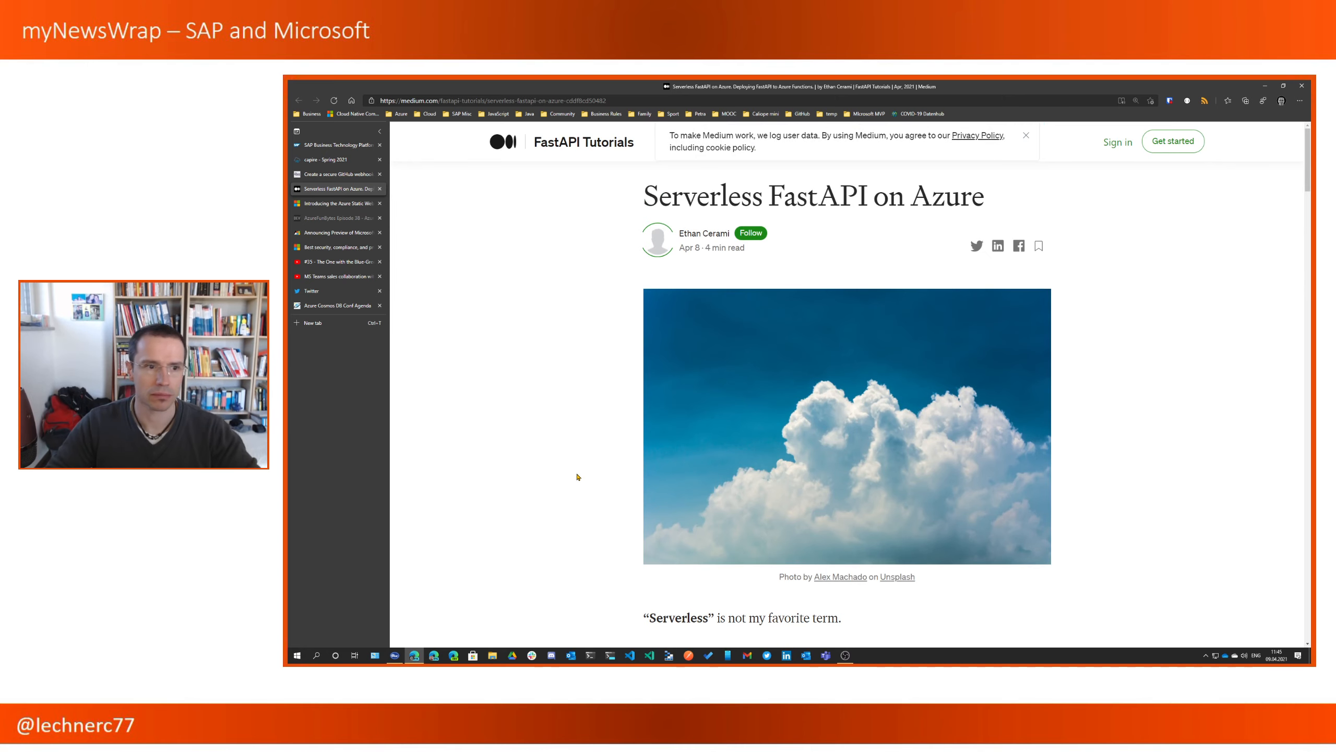
mouse_move(602, 449)
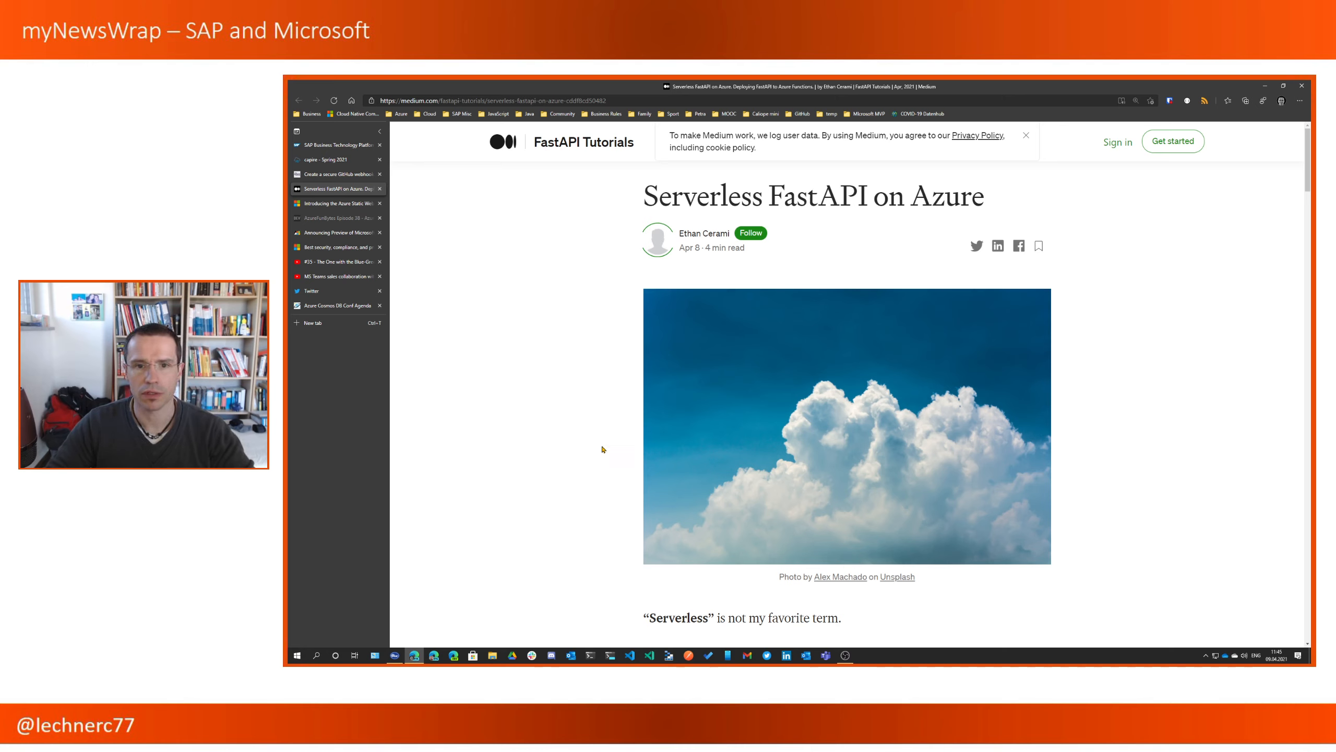
mouse_move(582, 339)
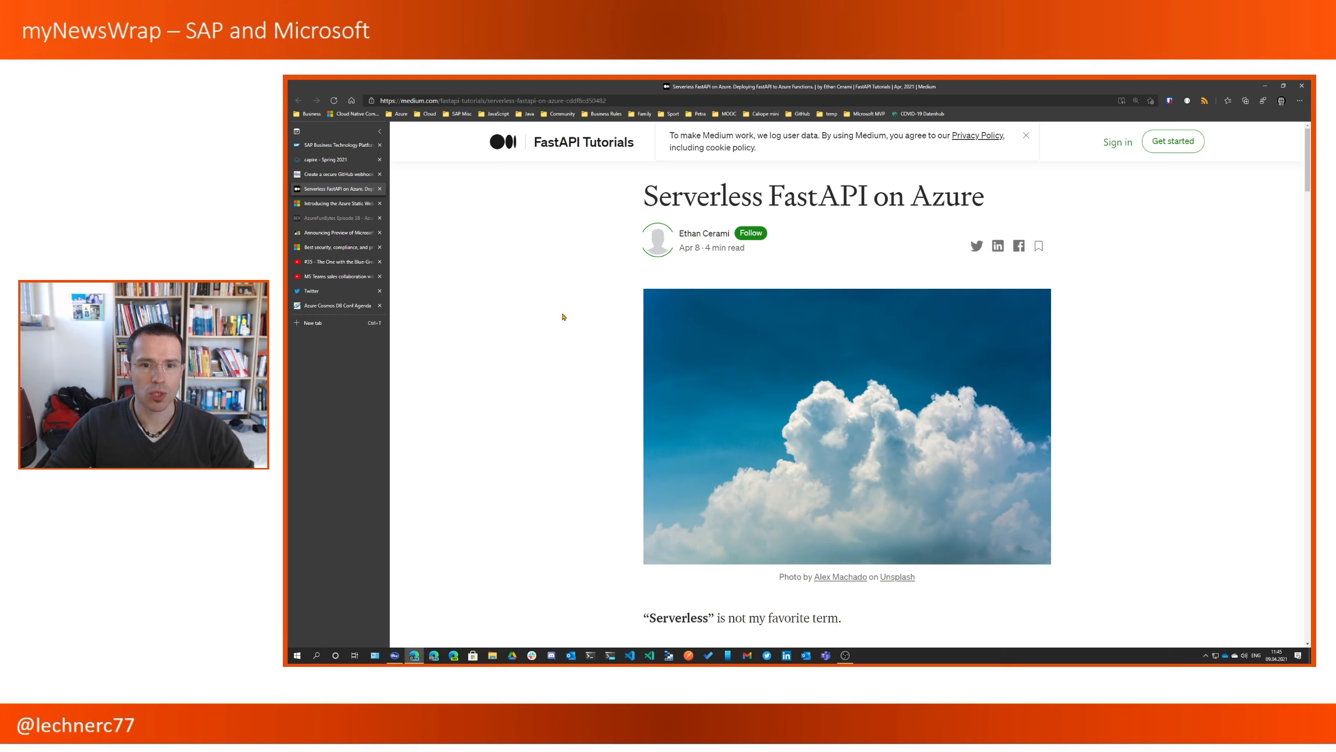
mouse_move(557, 323)
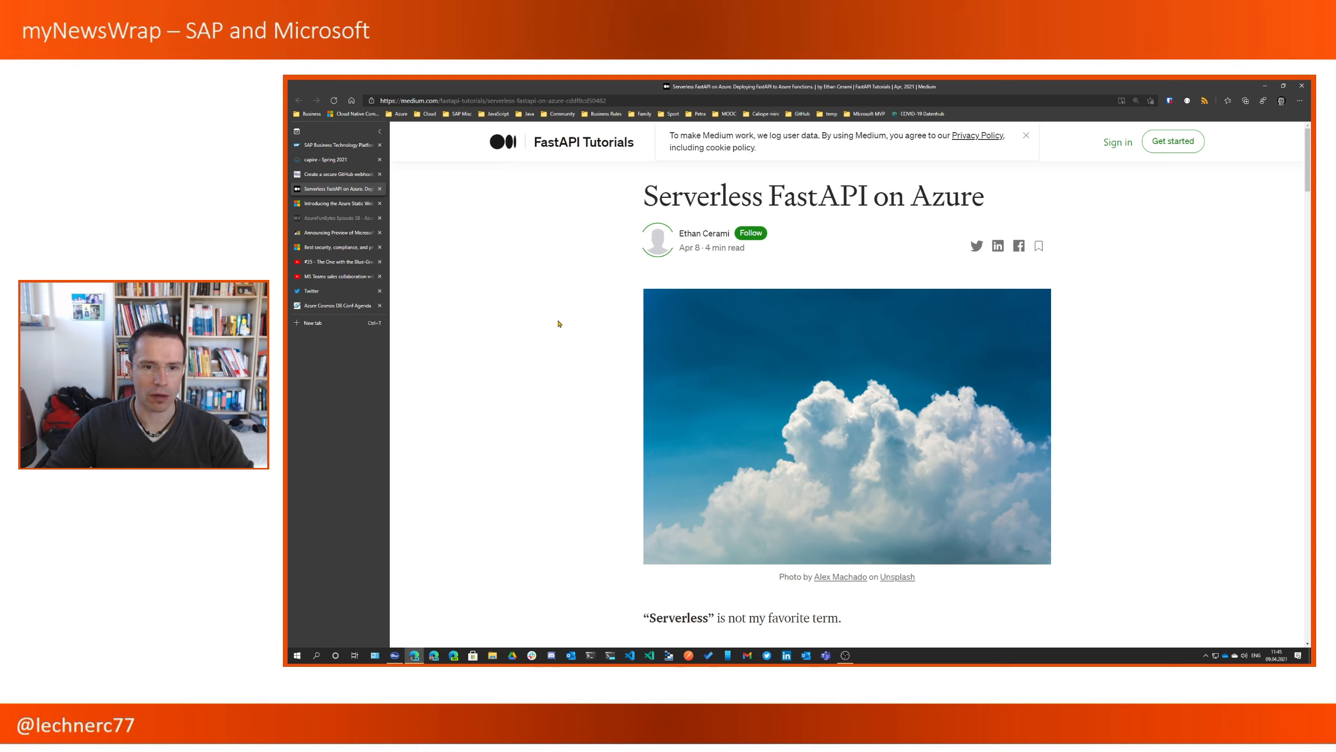
mouse_move(514, 280)
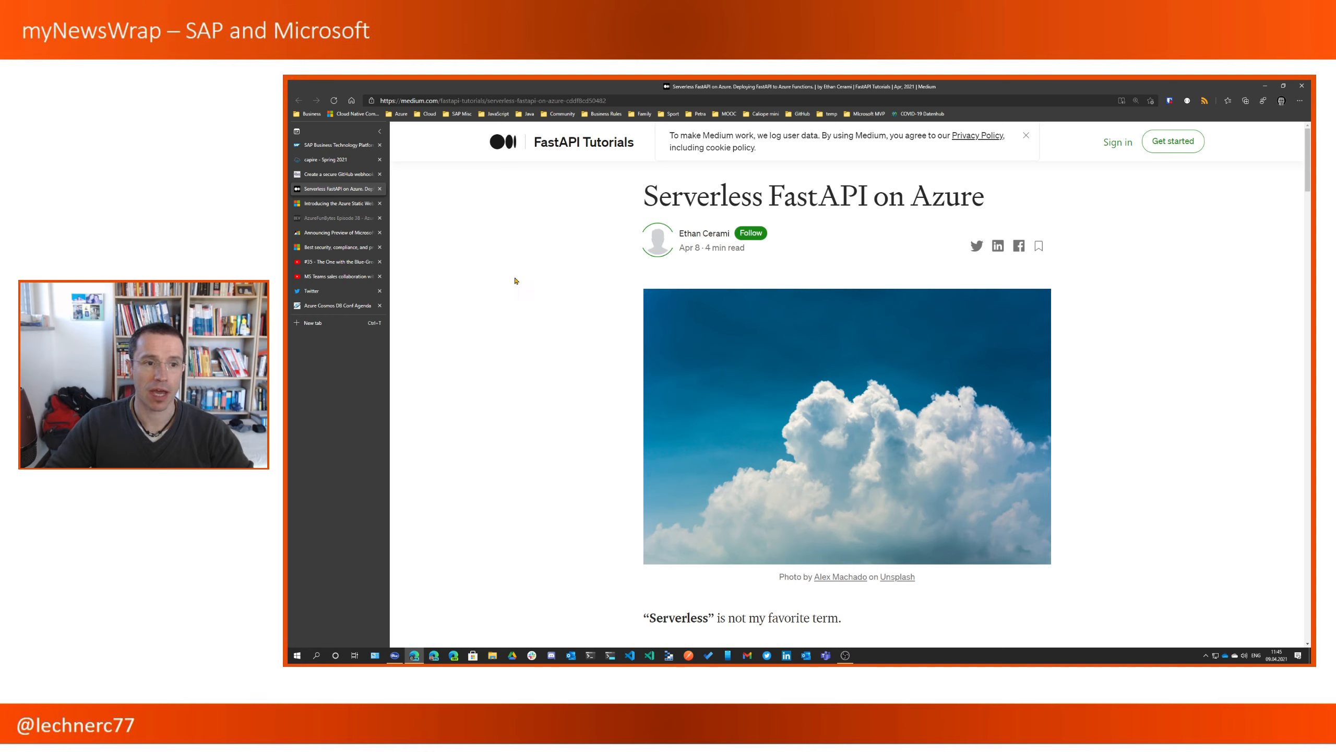
mouse_move(337, 203)
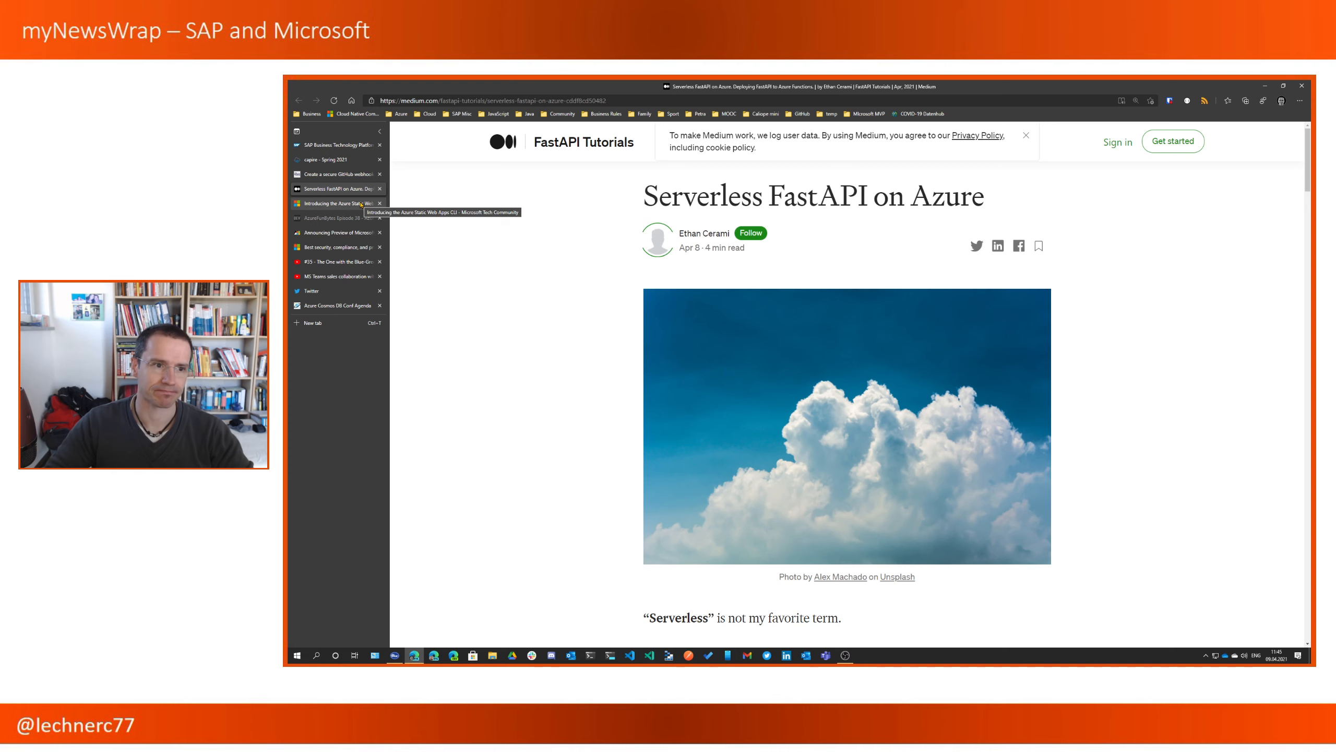
- Skim the Azure Static Web Apps CLI post through auth emulation, then scroll back up
left_click(334, 203)
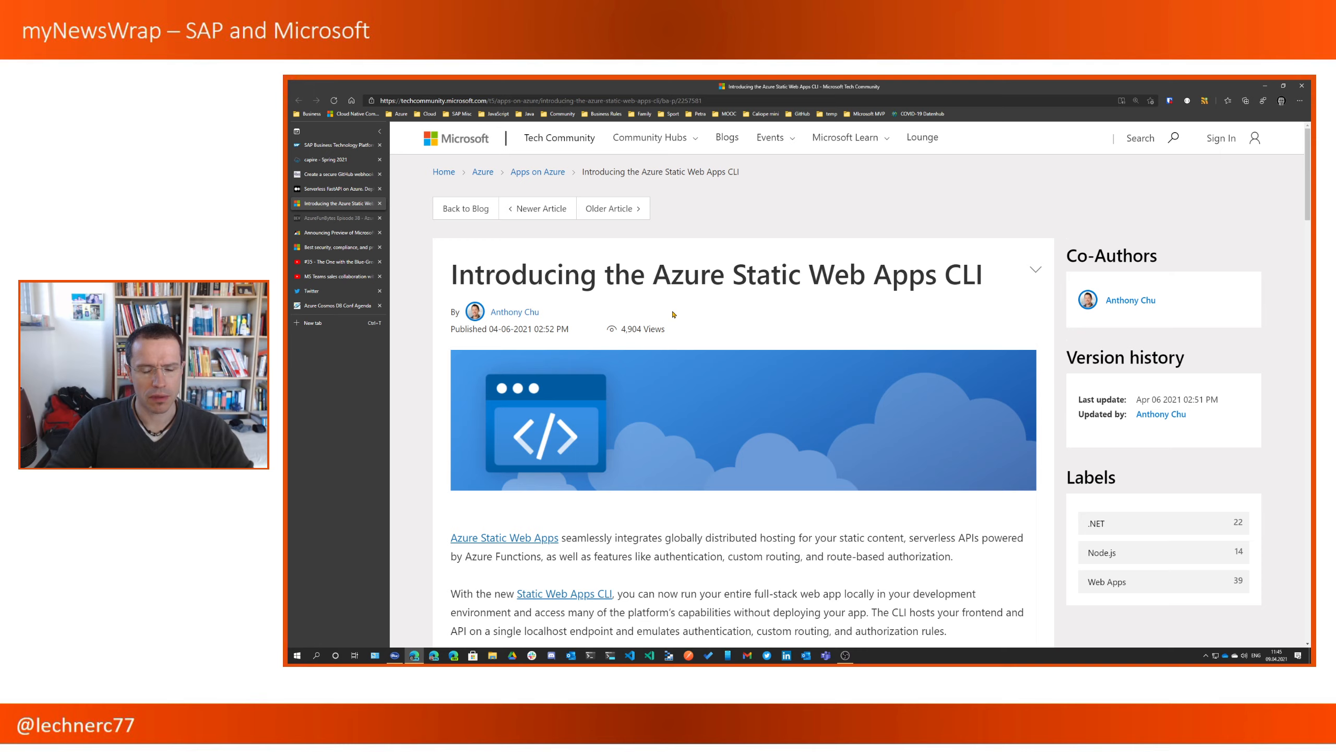
scroll("down", 3)
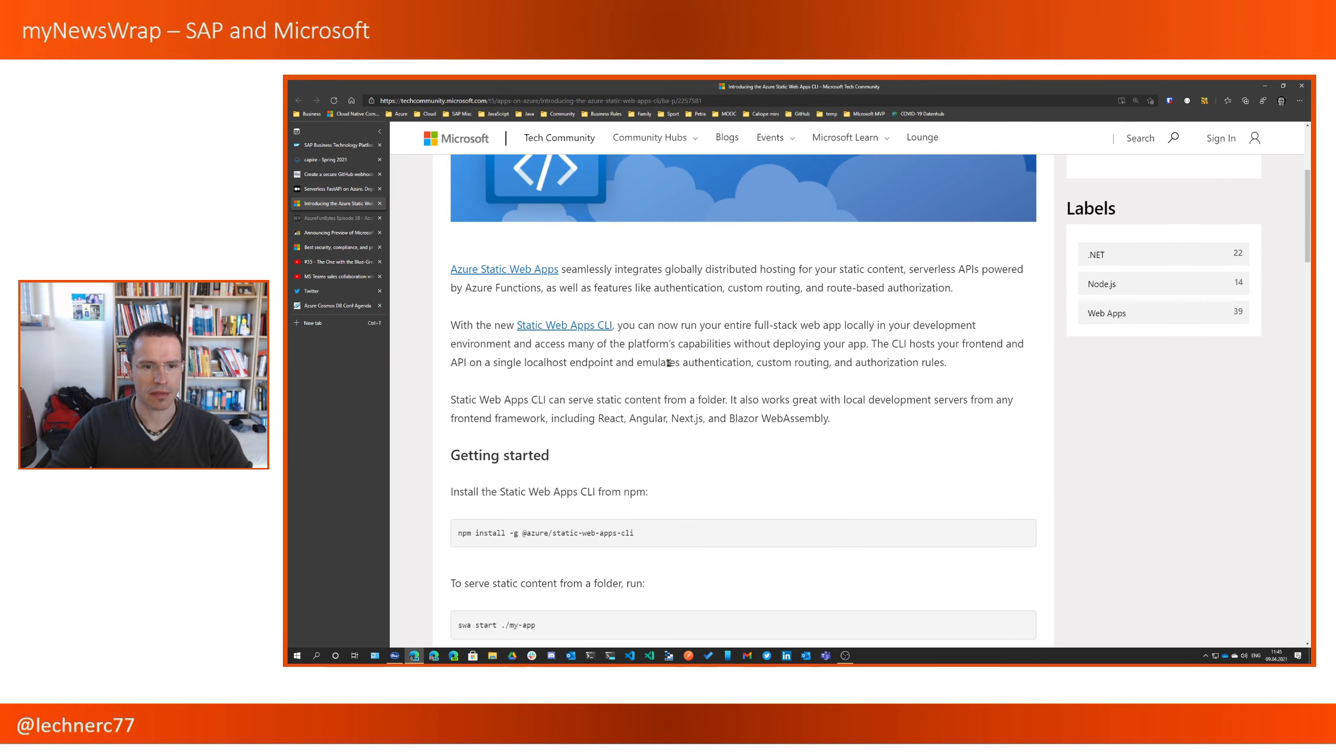
scroll("down", 3)
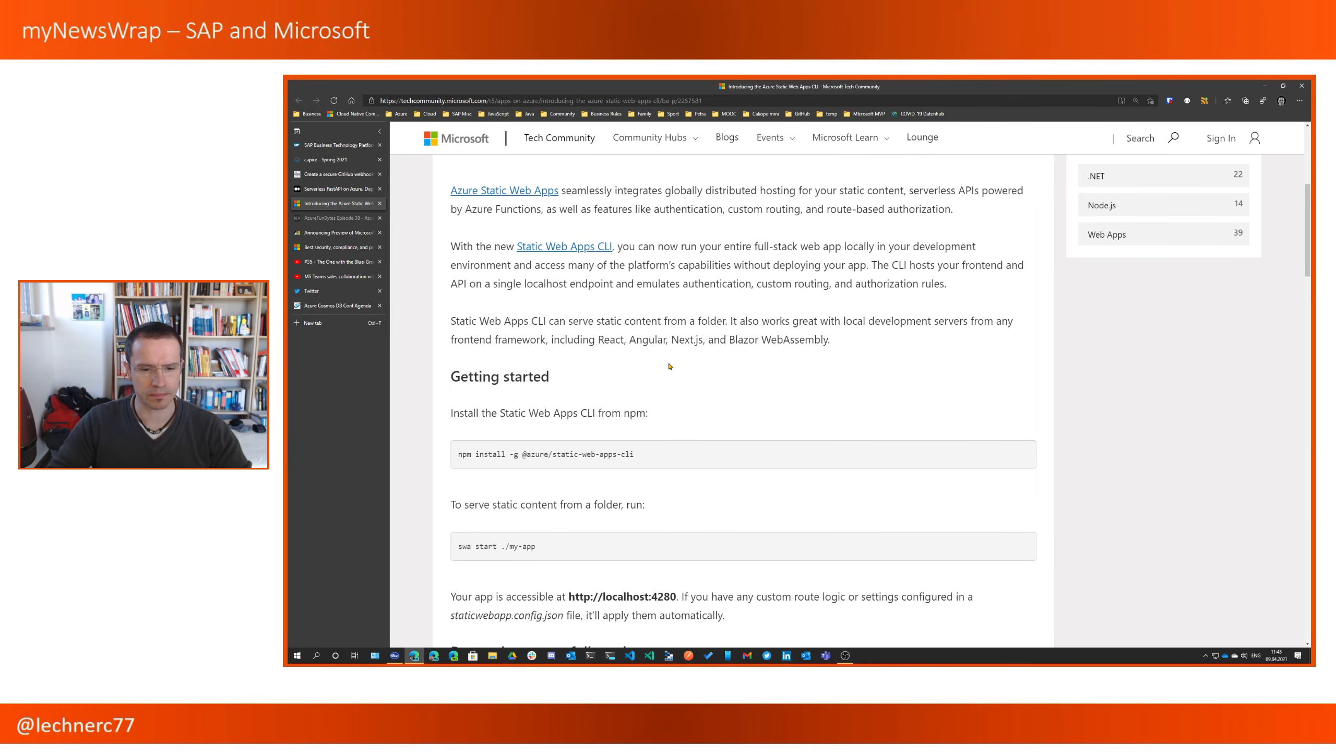
scroll("down", 3)
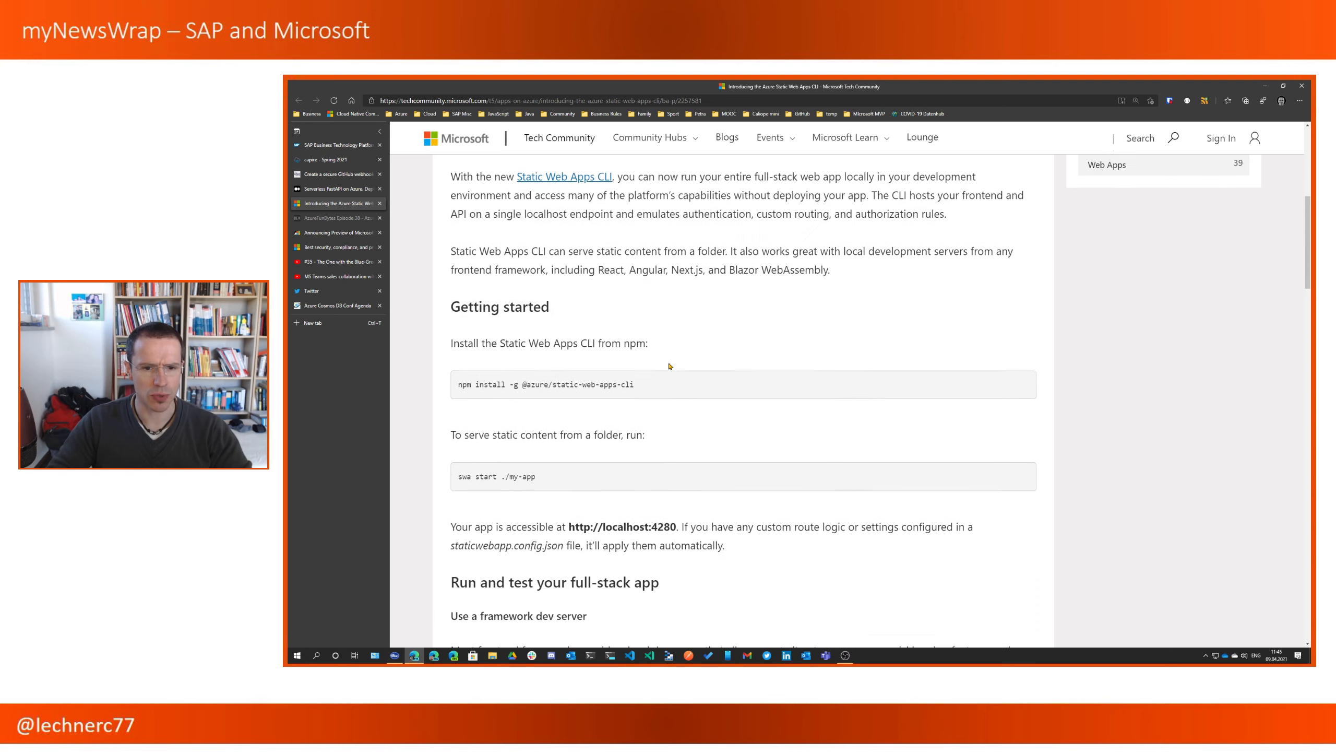
scroll("down", 3)
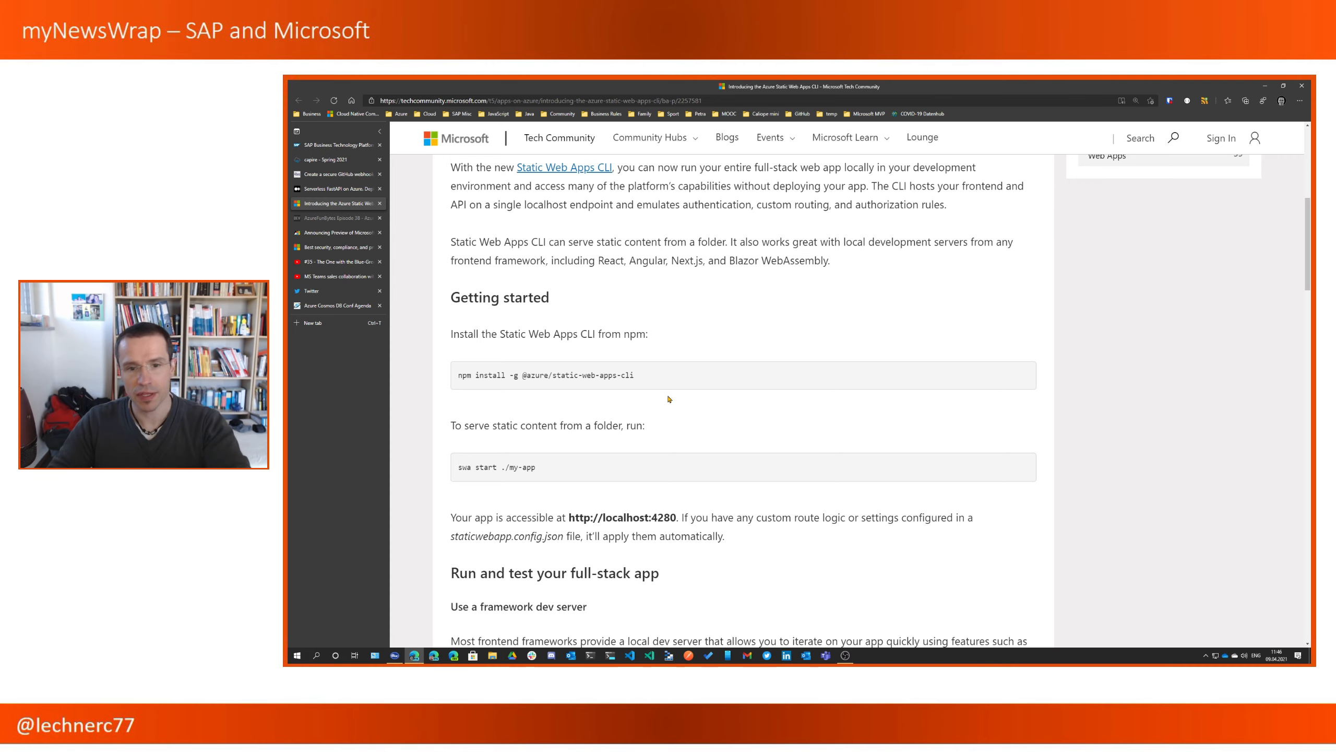
scroll("down", 3)
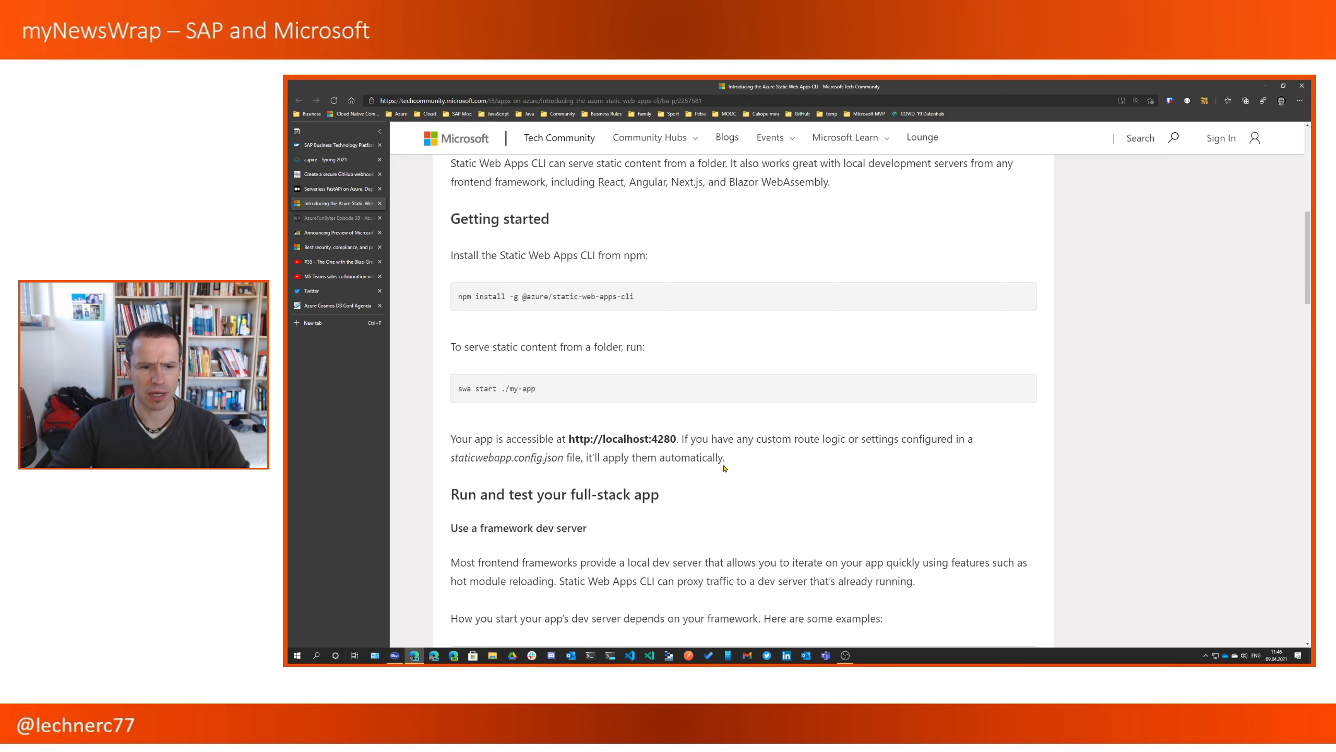
scroll("down", 3)
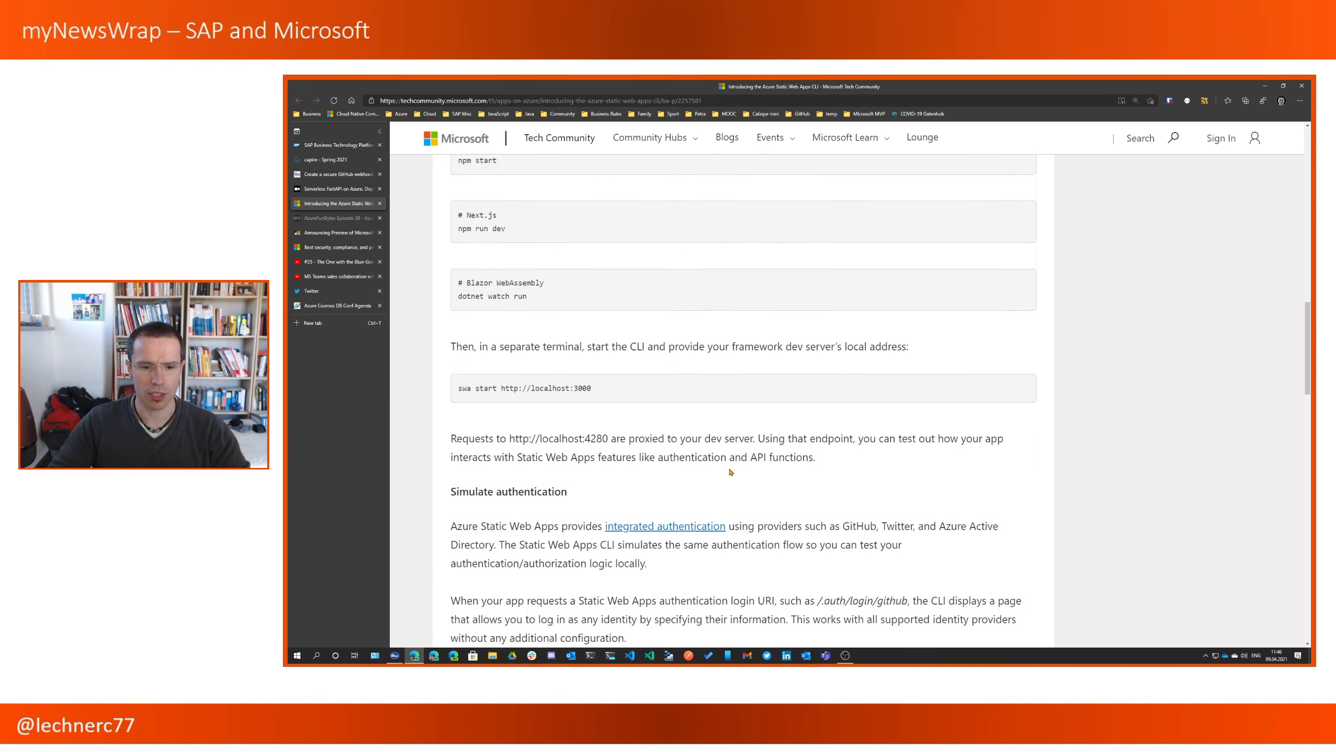
scroll("down", 3)
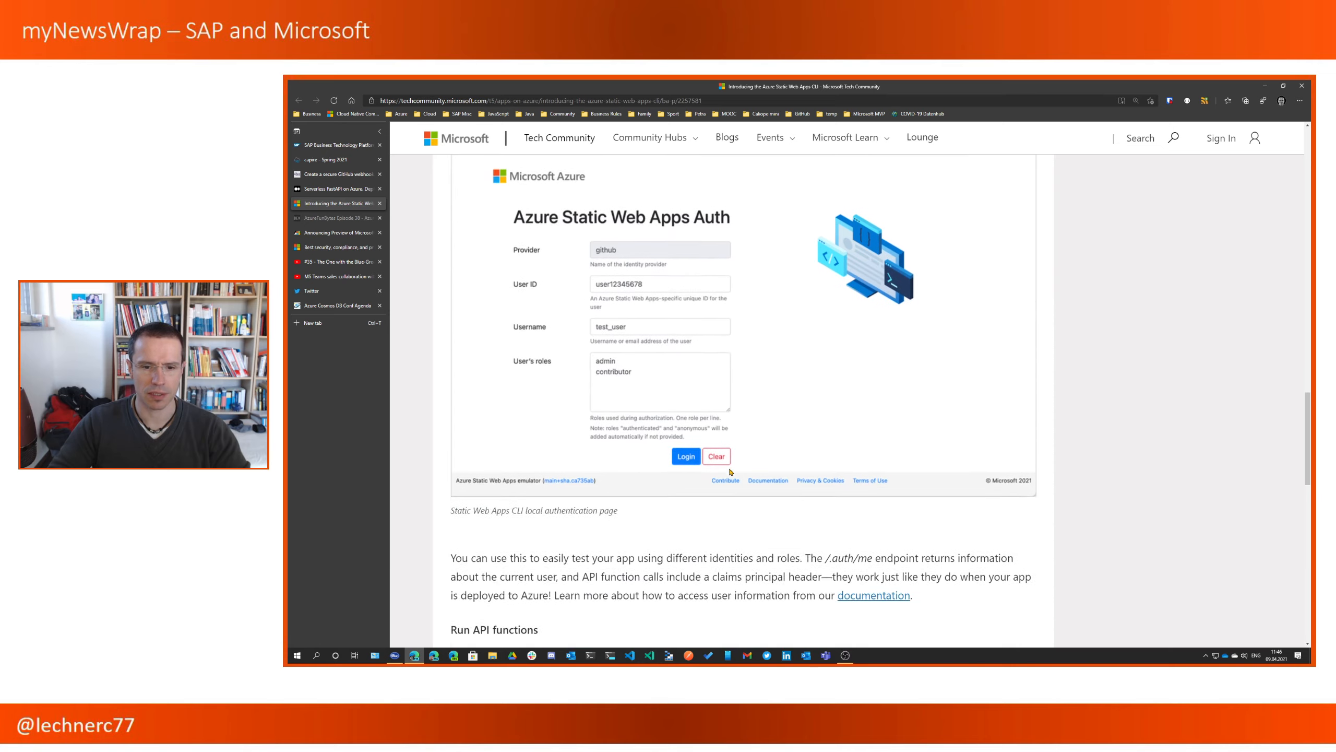
scroll("down", 3)
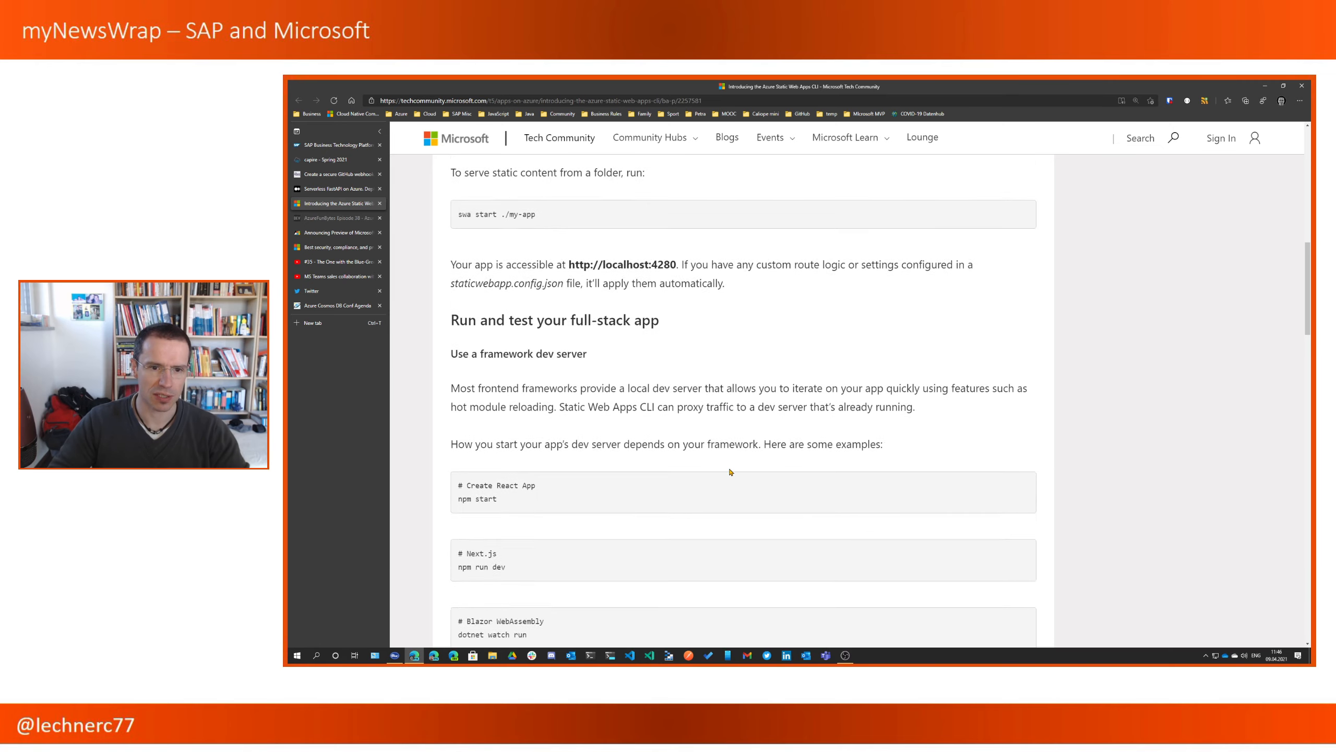
scroll("up", 3)
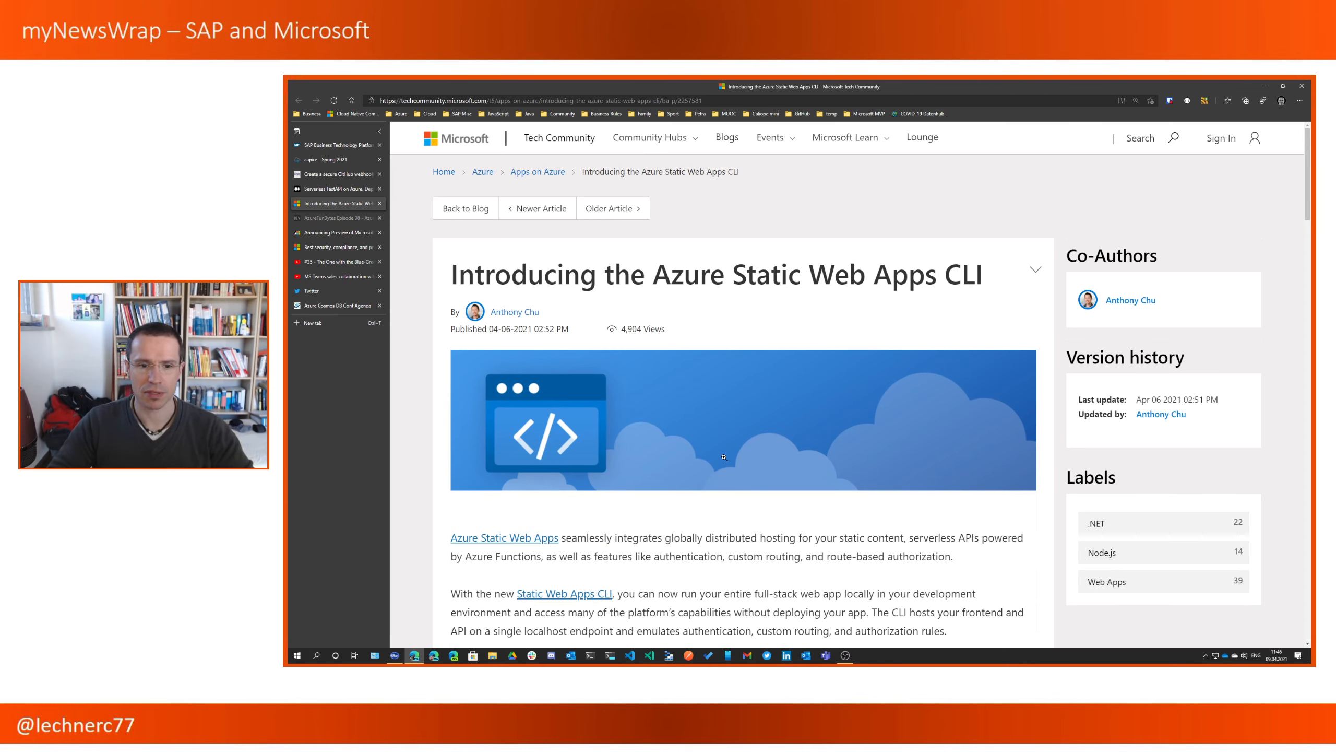
mouse_move(546, 511)
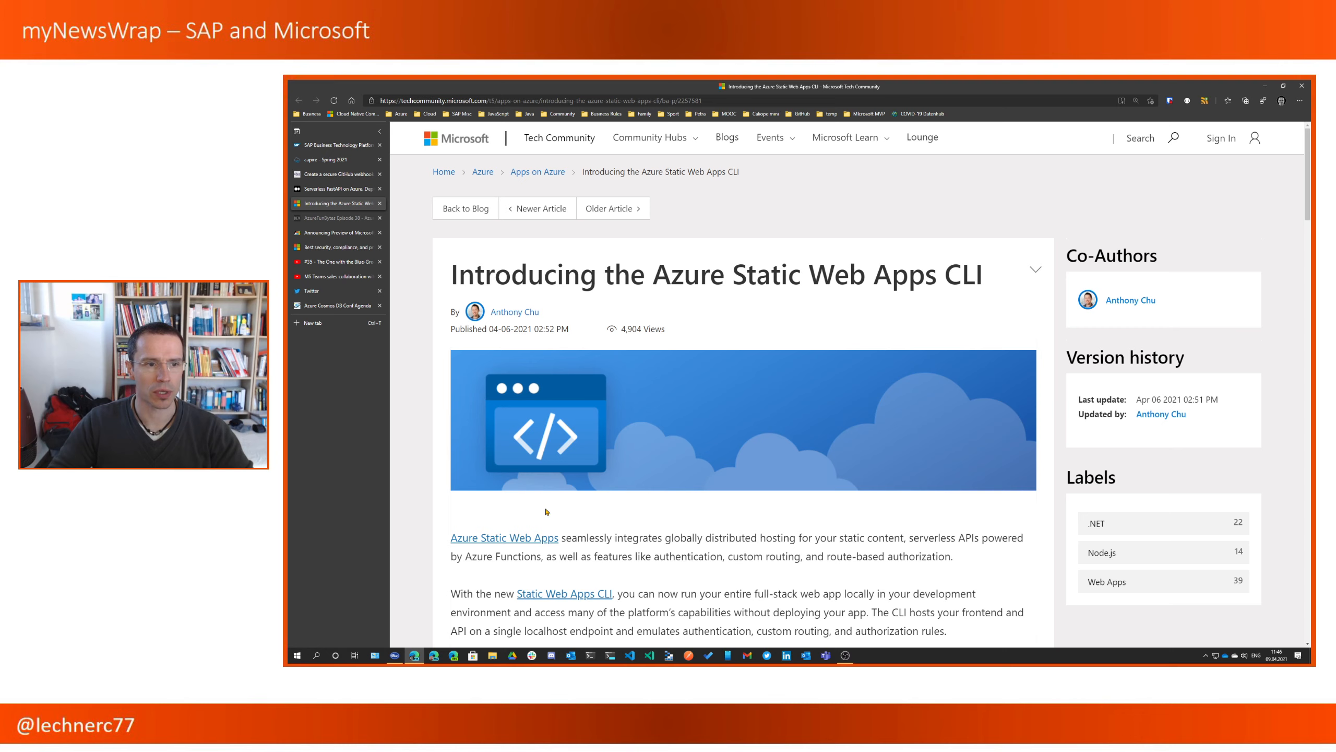
mouse_move(432, 445)
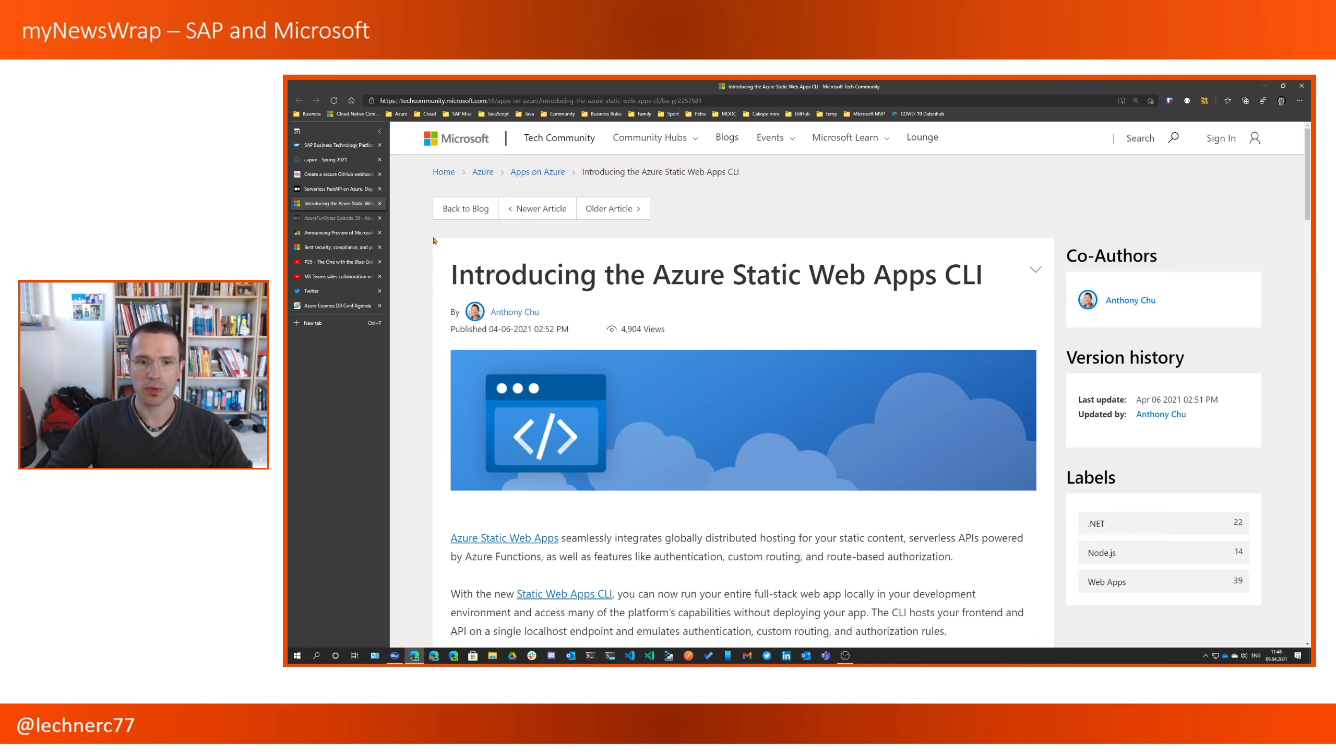
mouse_move(336, 217)
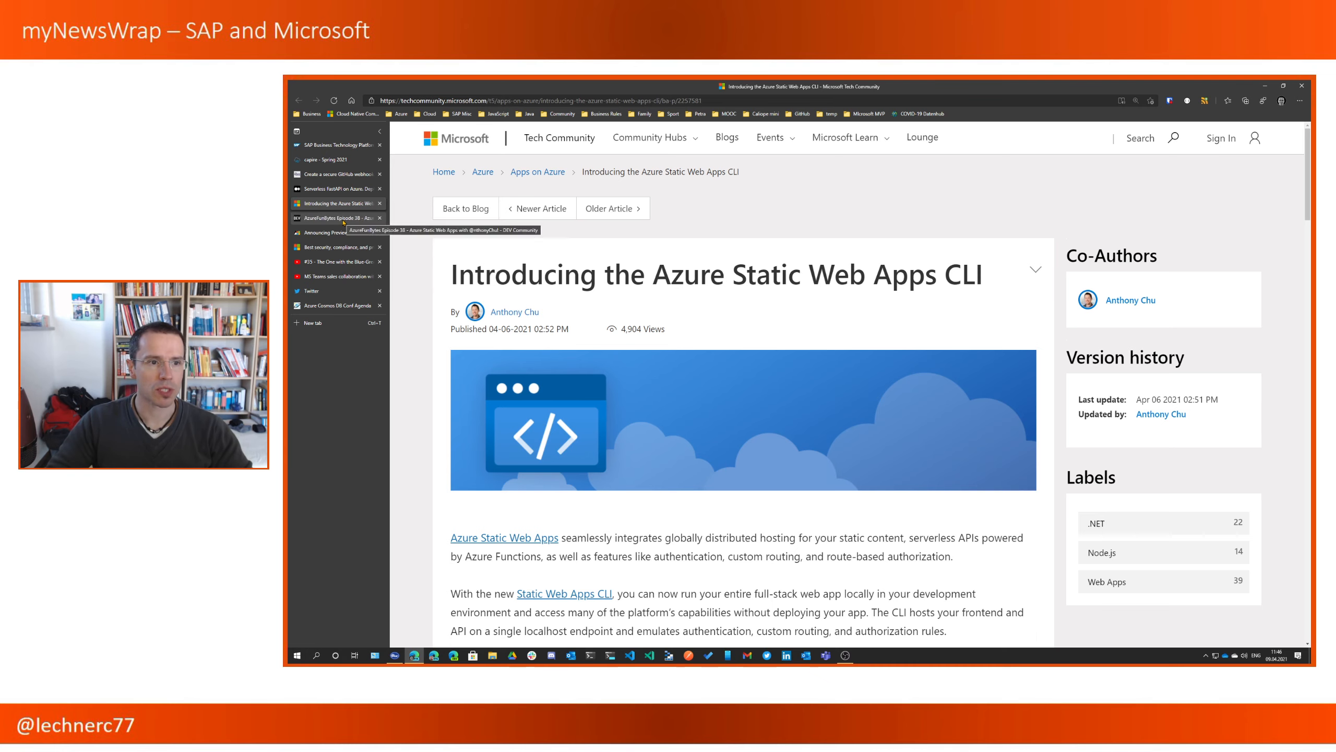
- Skim the AzureFunBytes Episode 38 post, then bring up the Microsoft Build of OpenJDK announcement
left_click(334, 217)
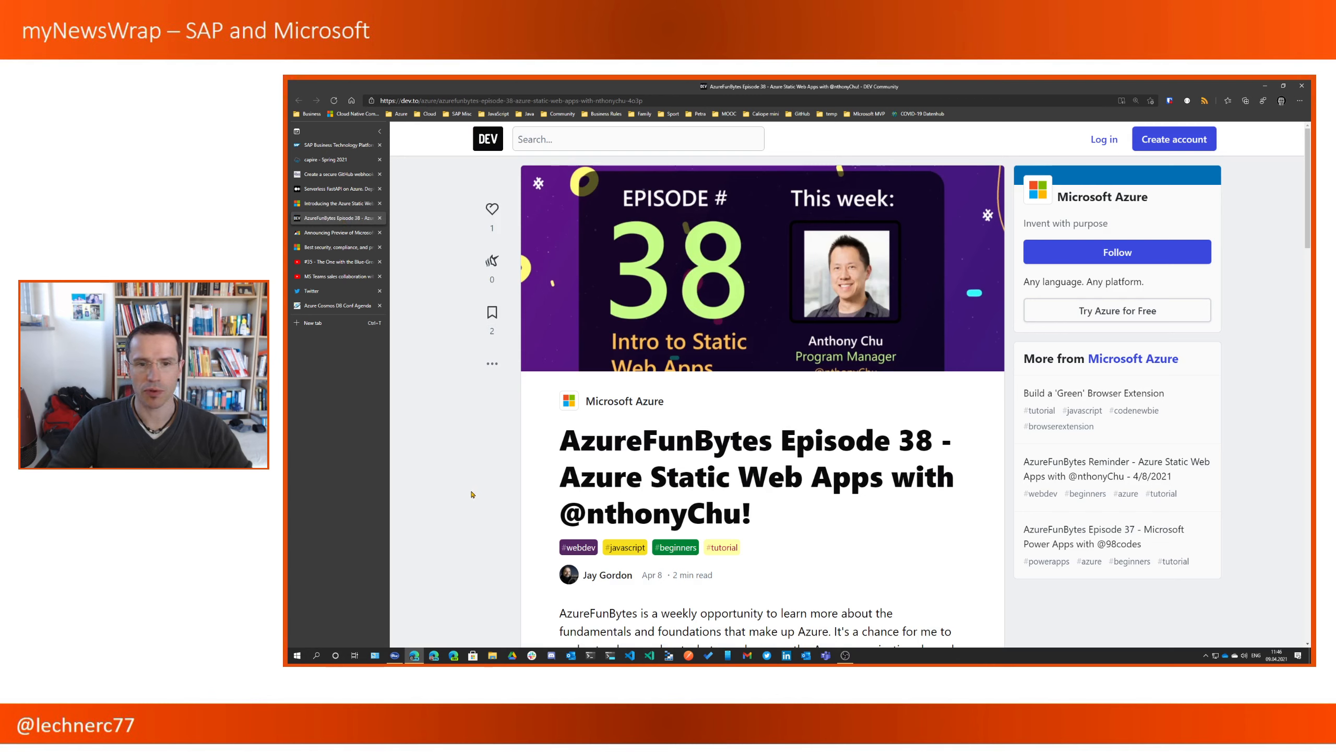
mouse_move(461, 503)
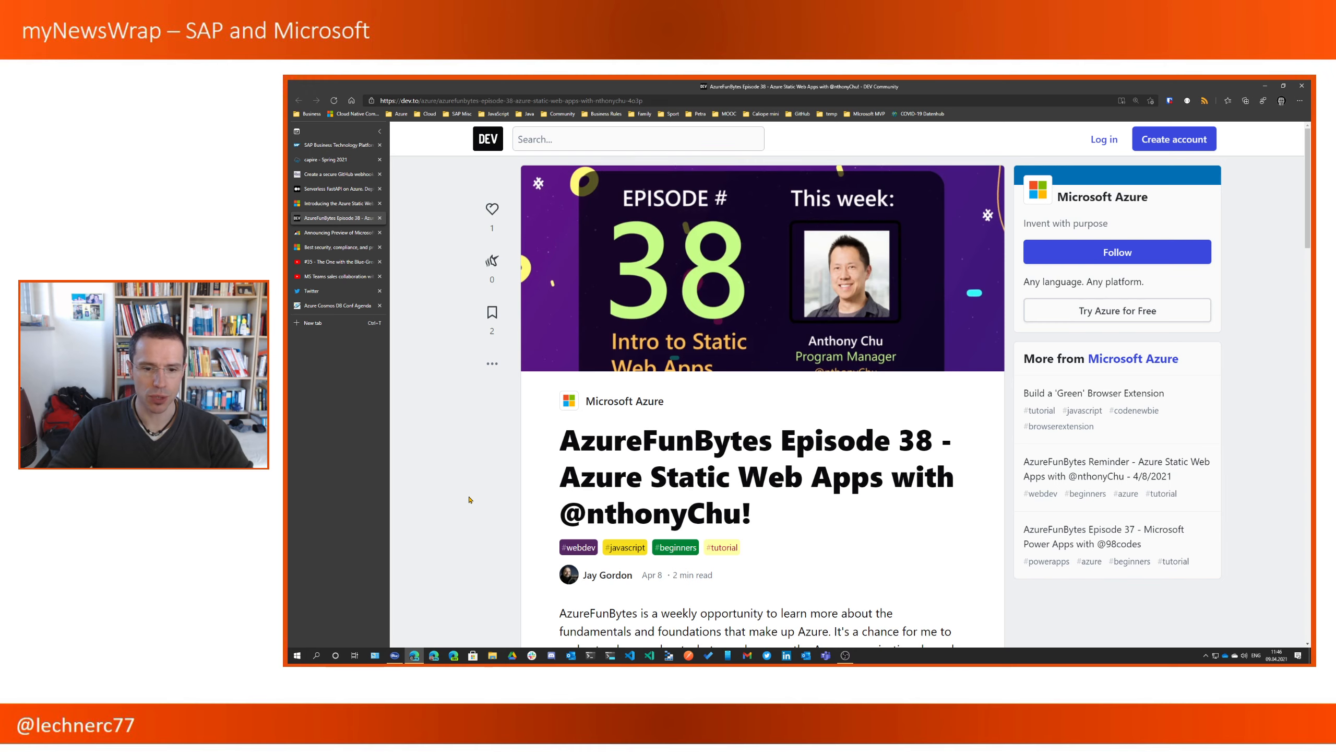
scroll("down", 3)
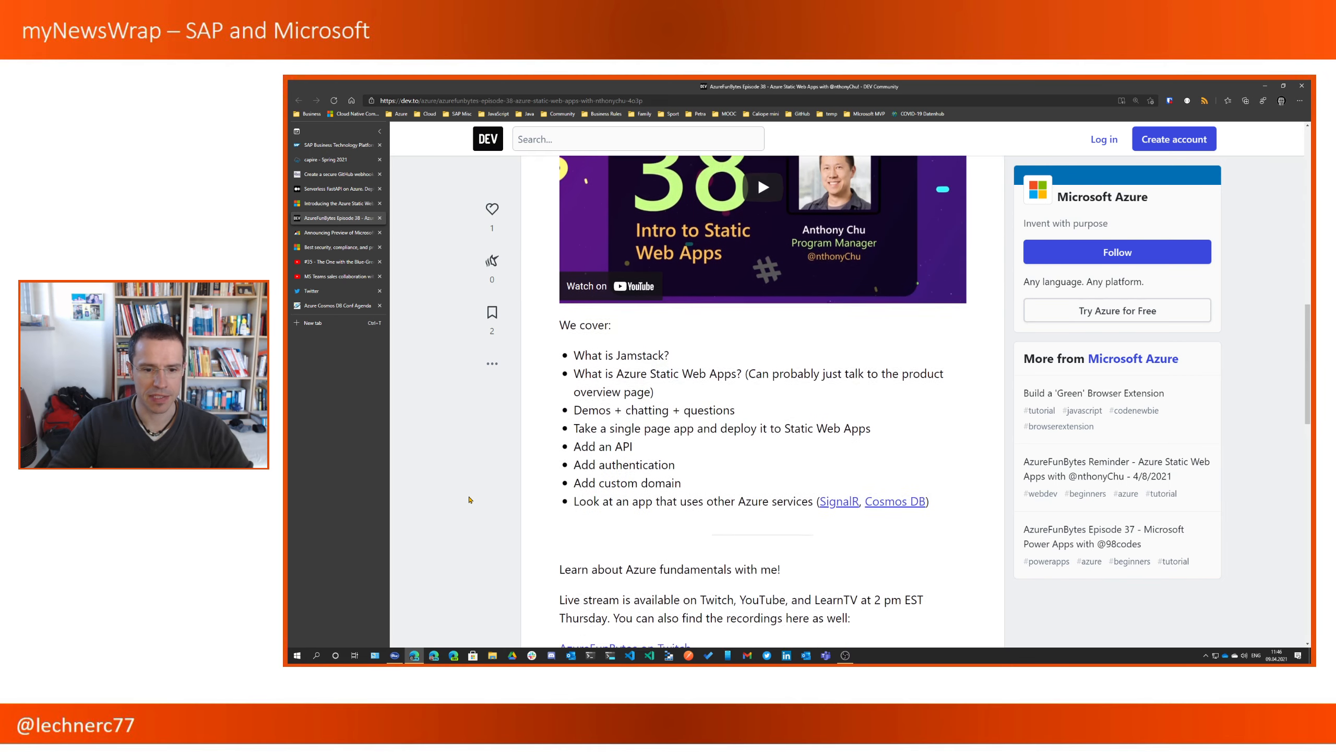
scroll("down", 3)
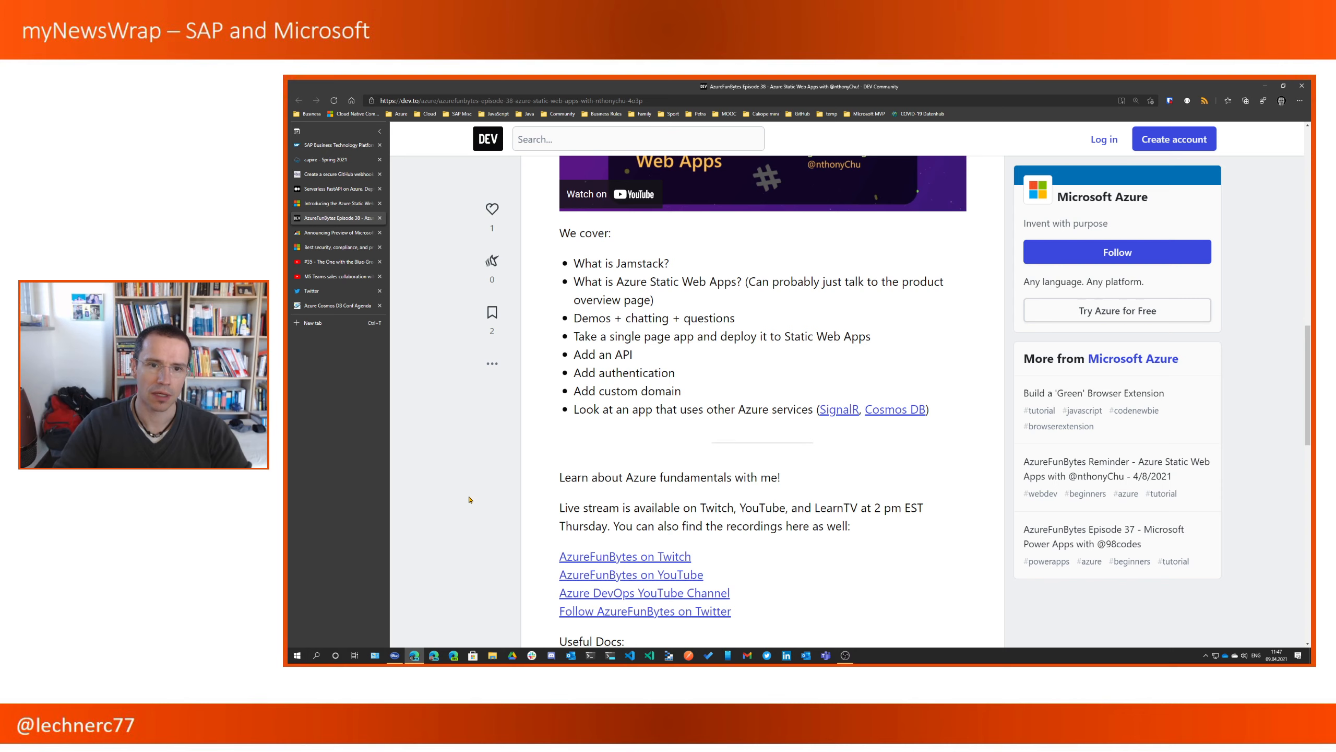
scroll("up", 3)
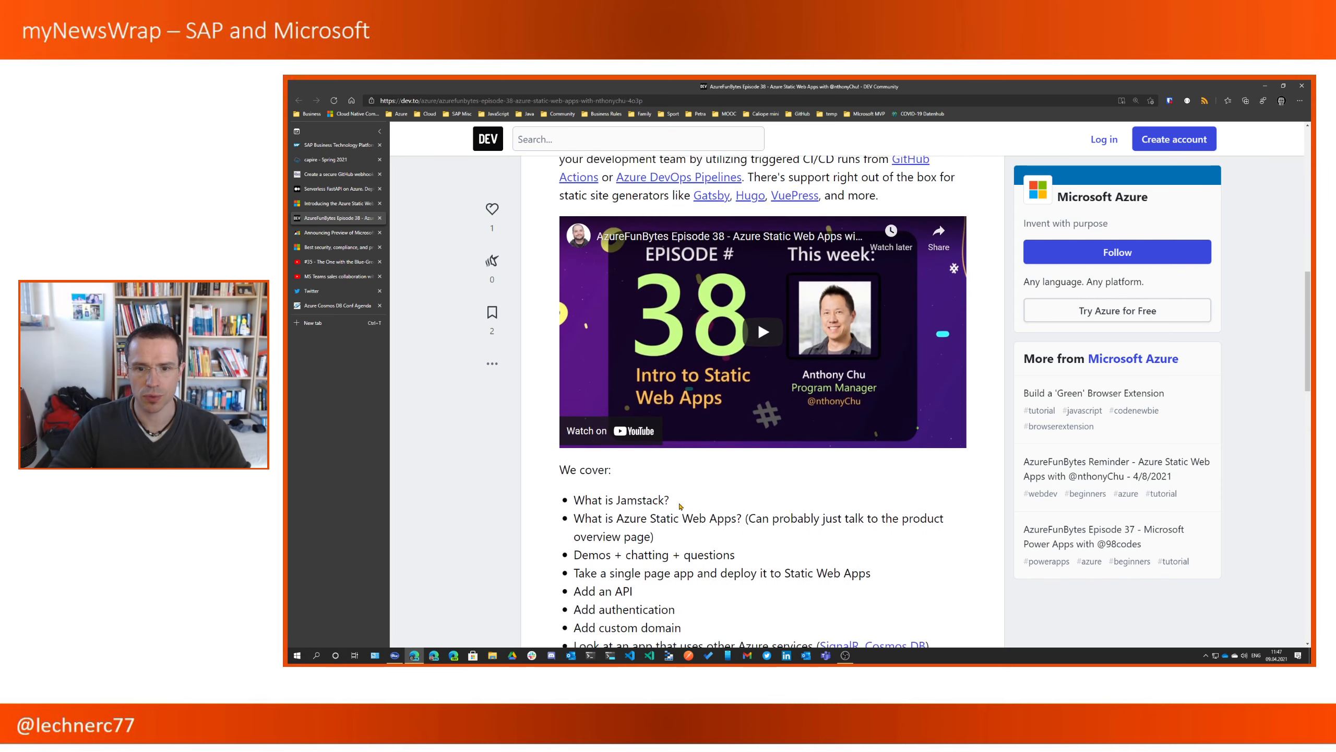
scroll("up", 3)
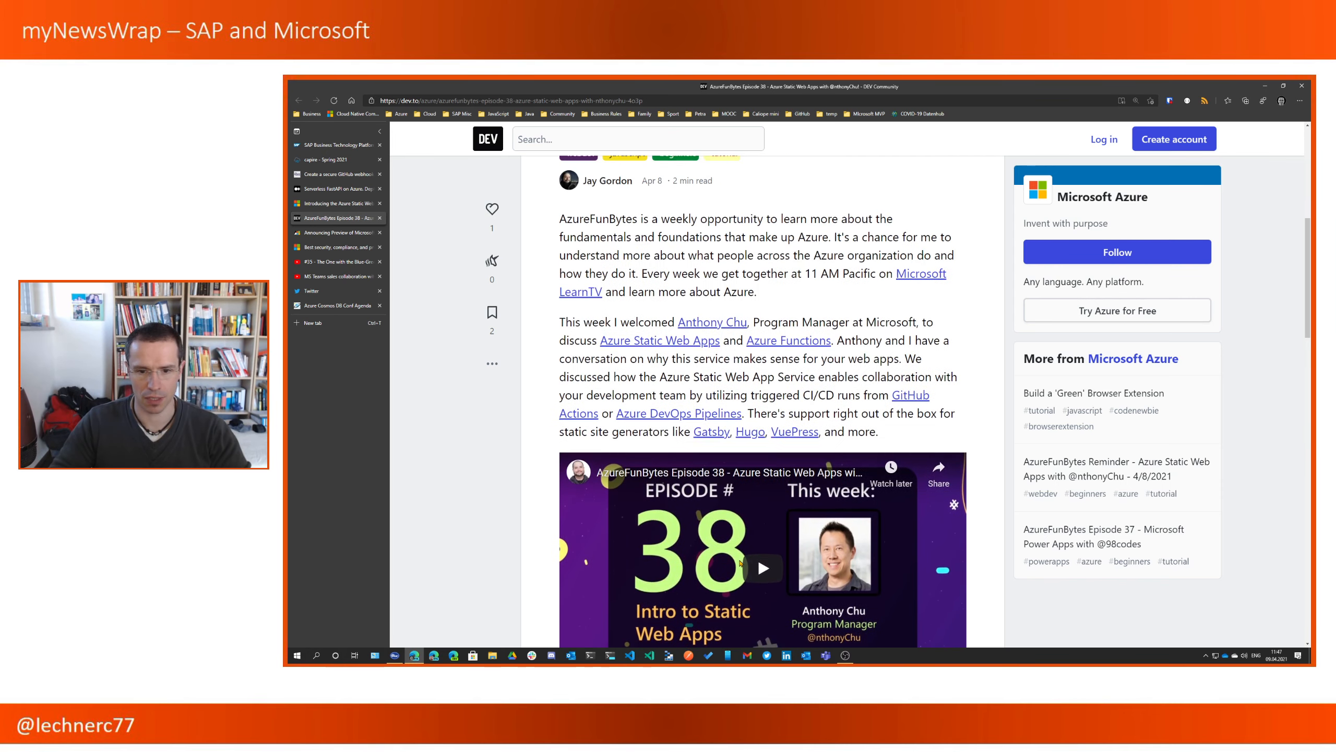
scroll("up", 3)
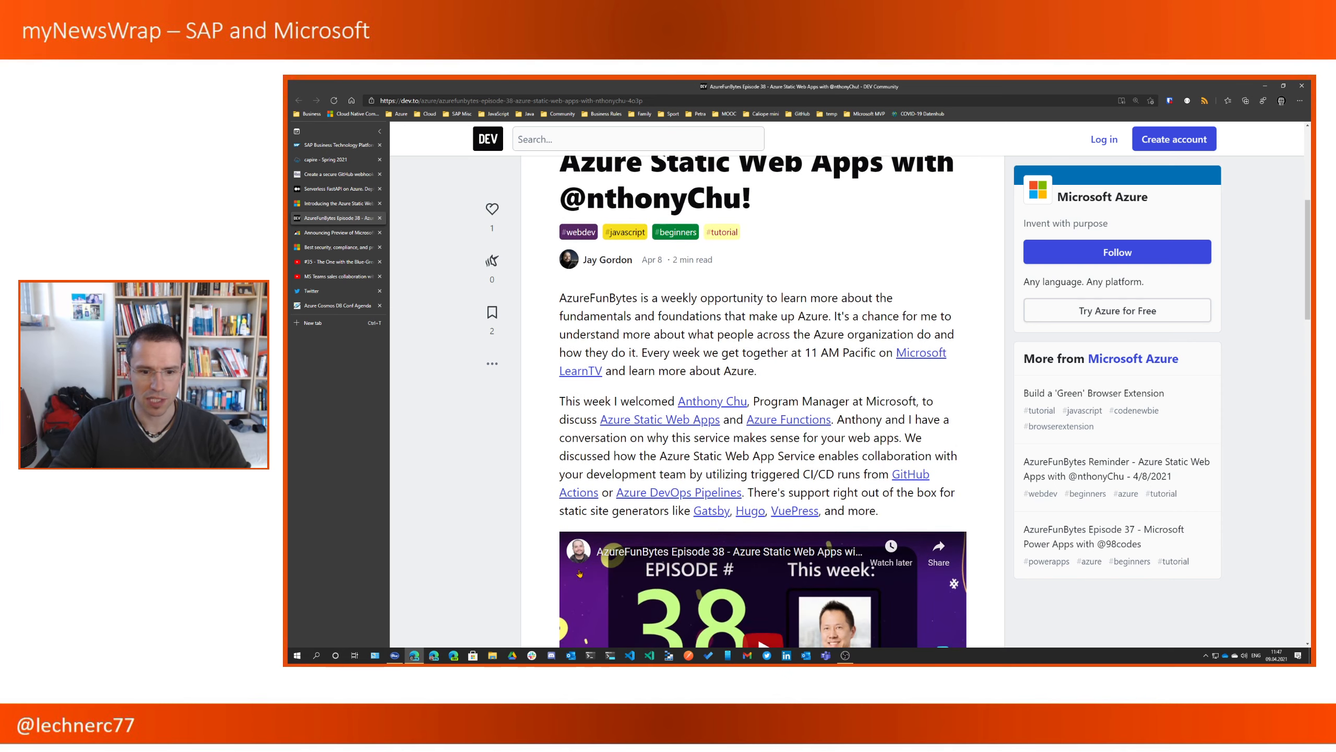
scroll("up", 3)
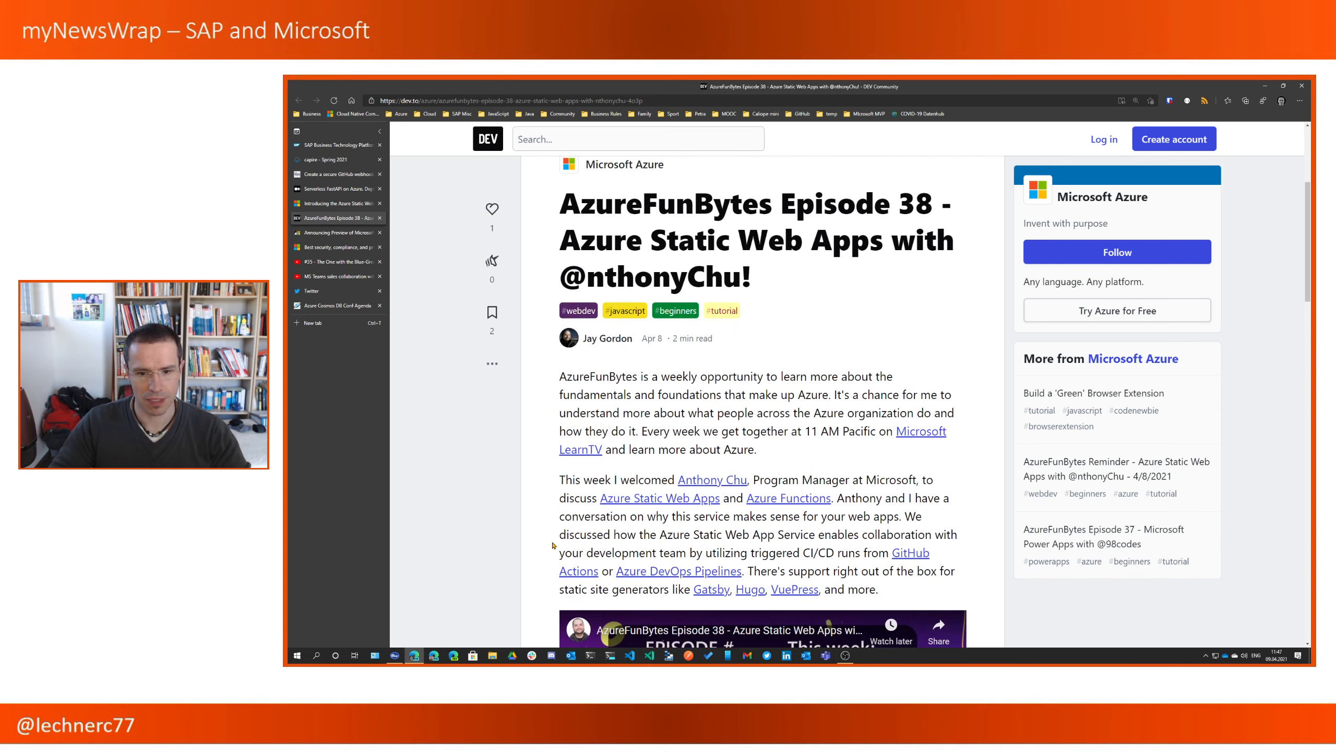
scroll("up", 3)
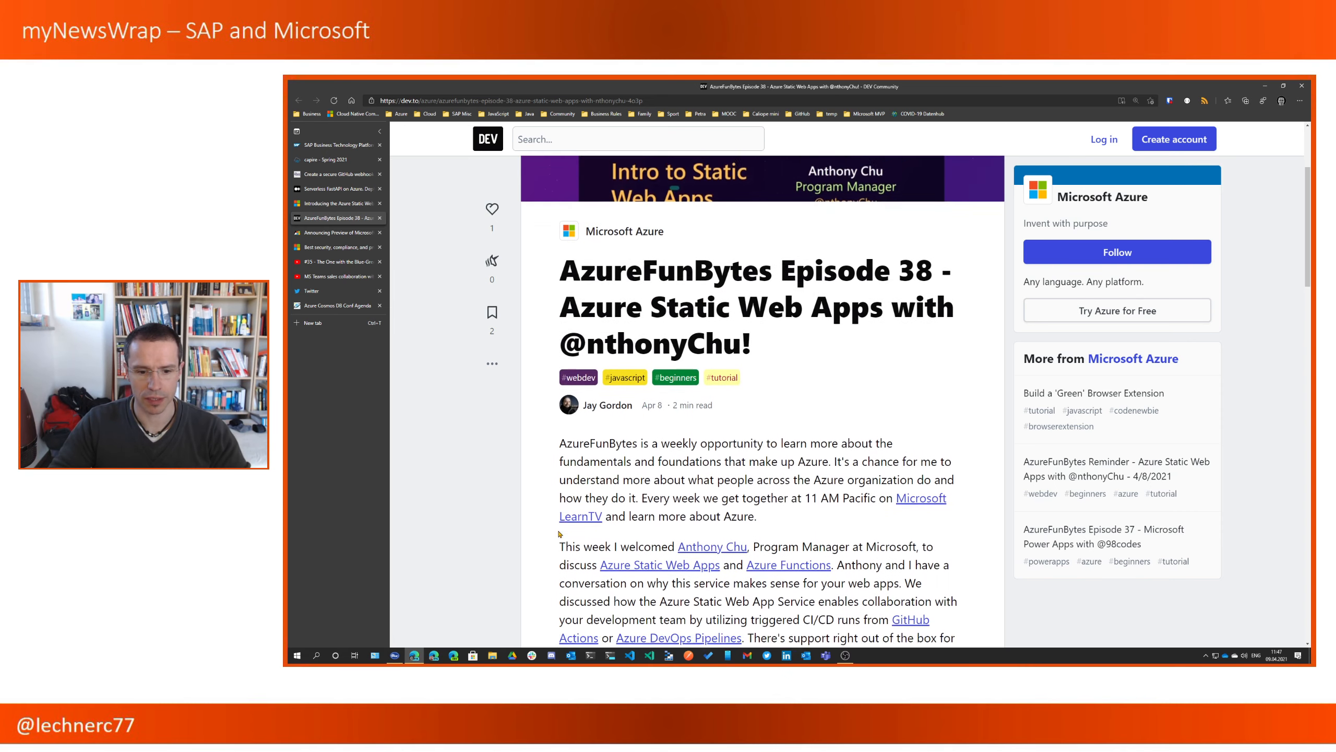
scroll("up", 3)
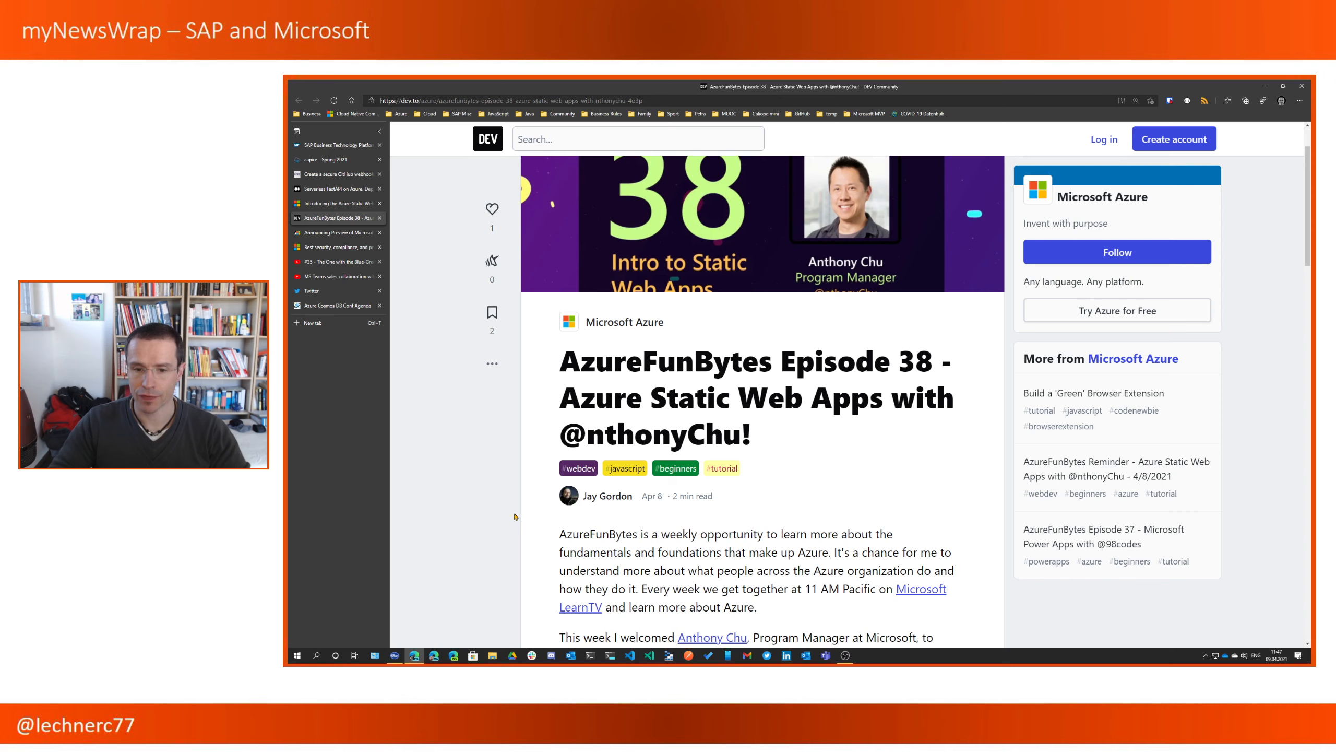
mouse_move(498, 528)
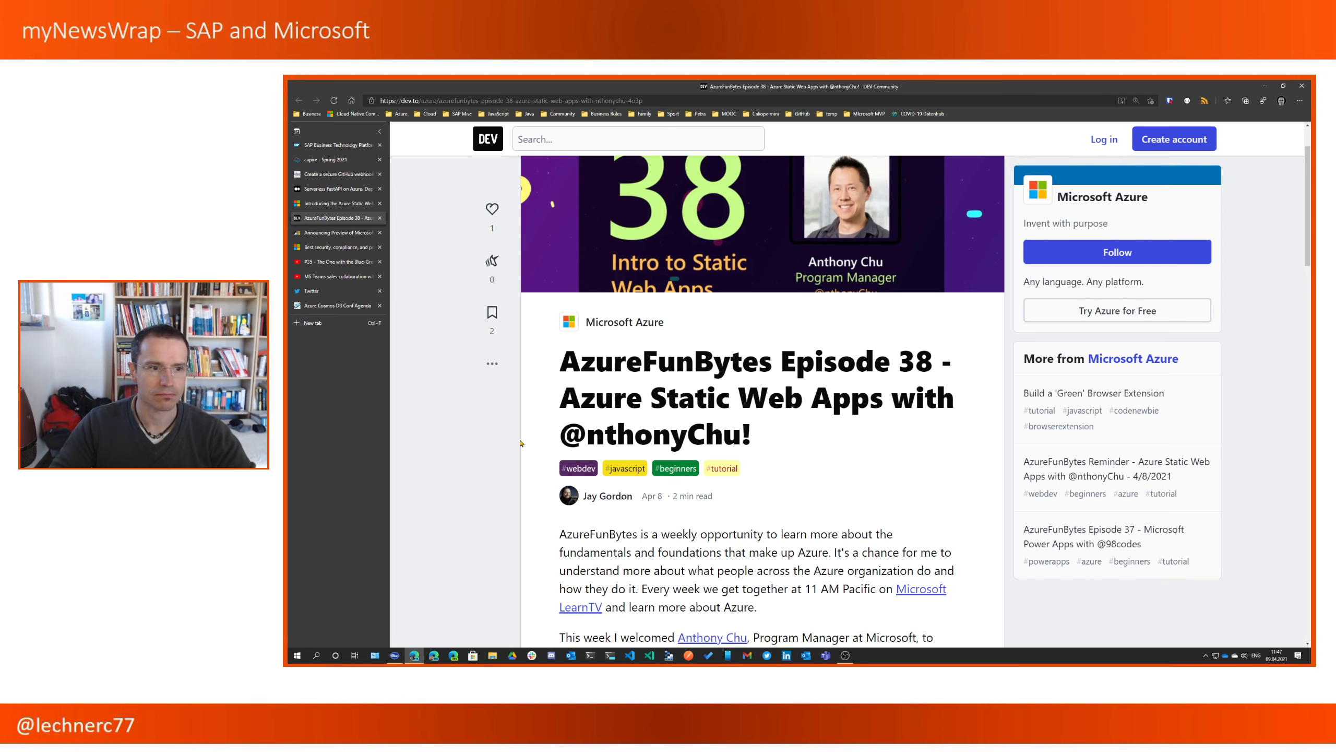
mouse_move(337, 231)
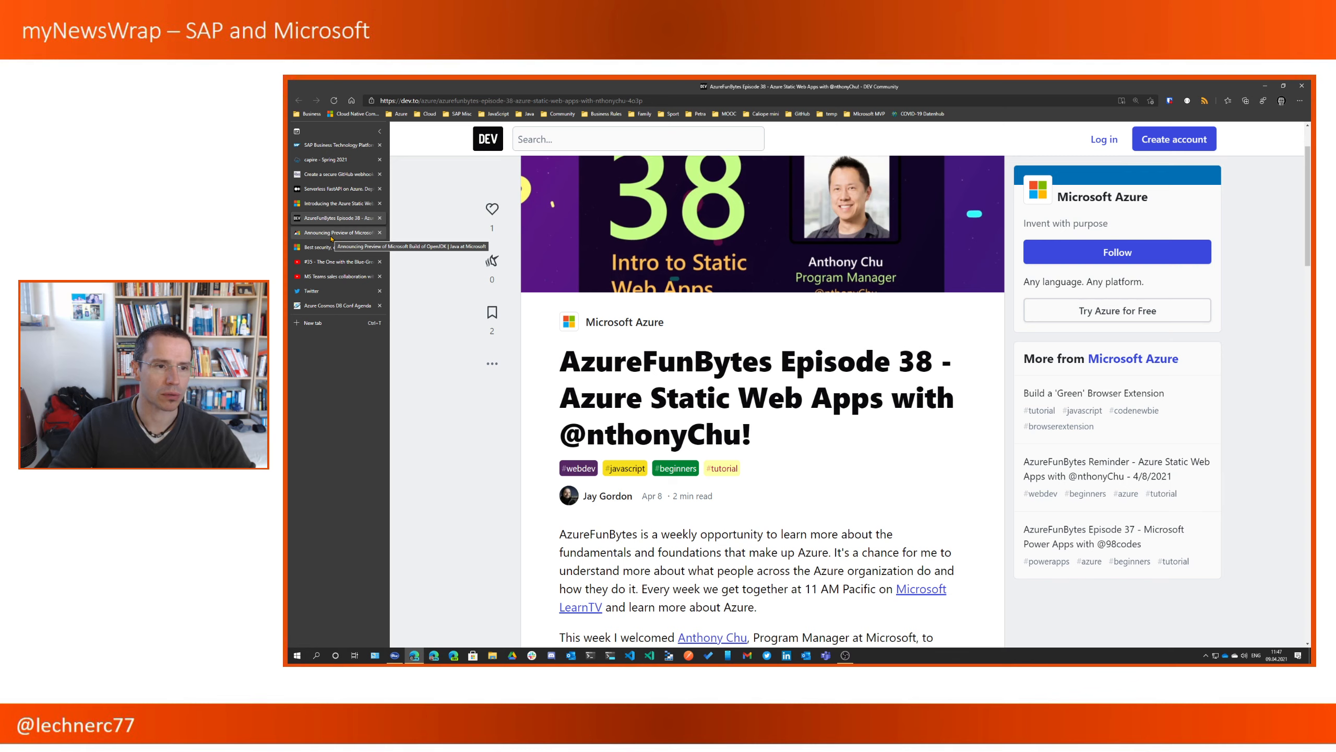
left_click(333, 232)
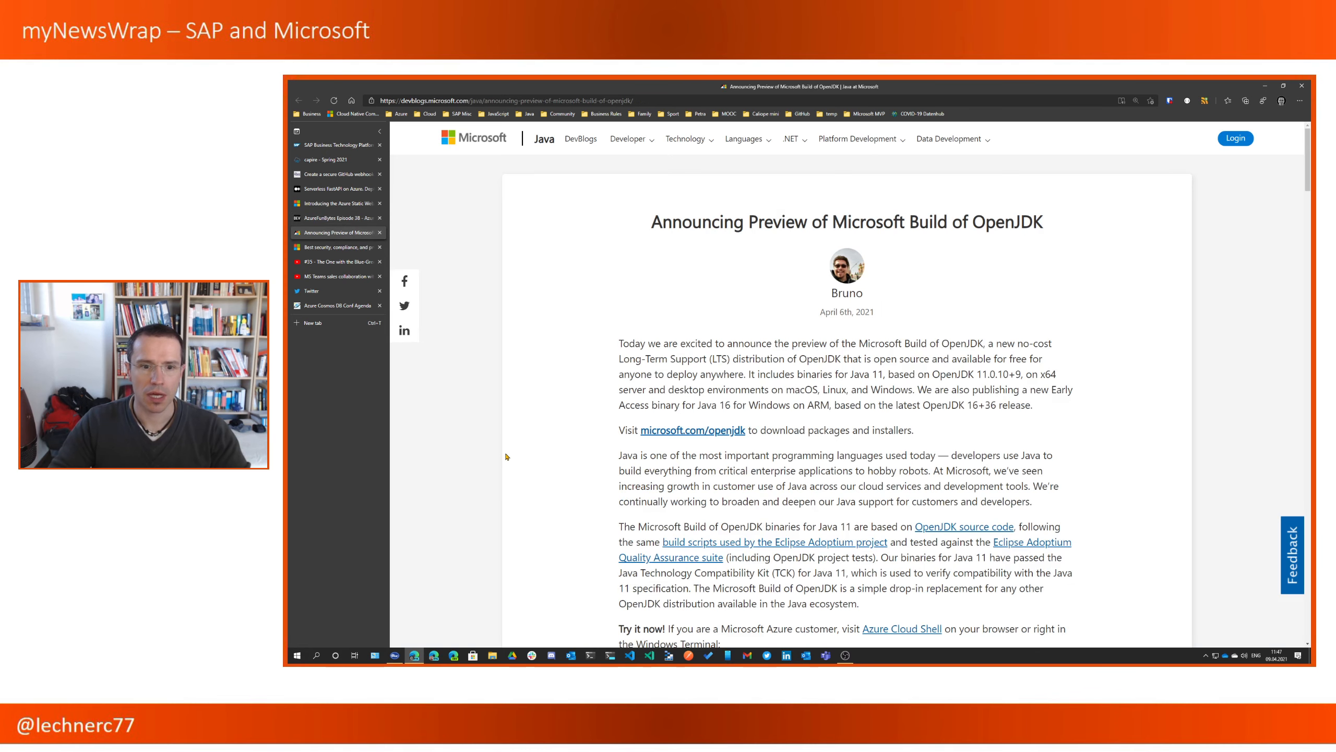
mouse_move(553, 455)
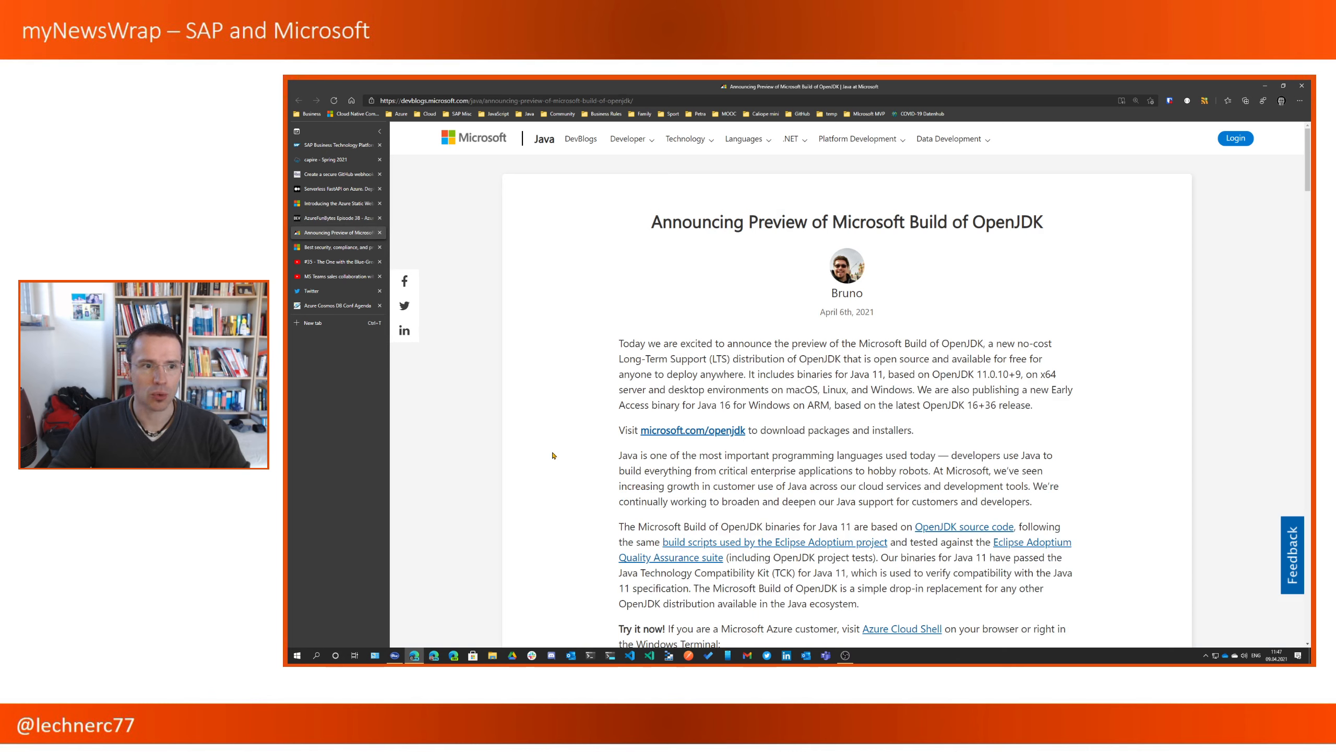
mouse_move(588, 338)
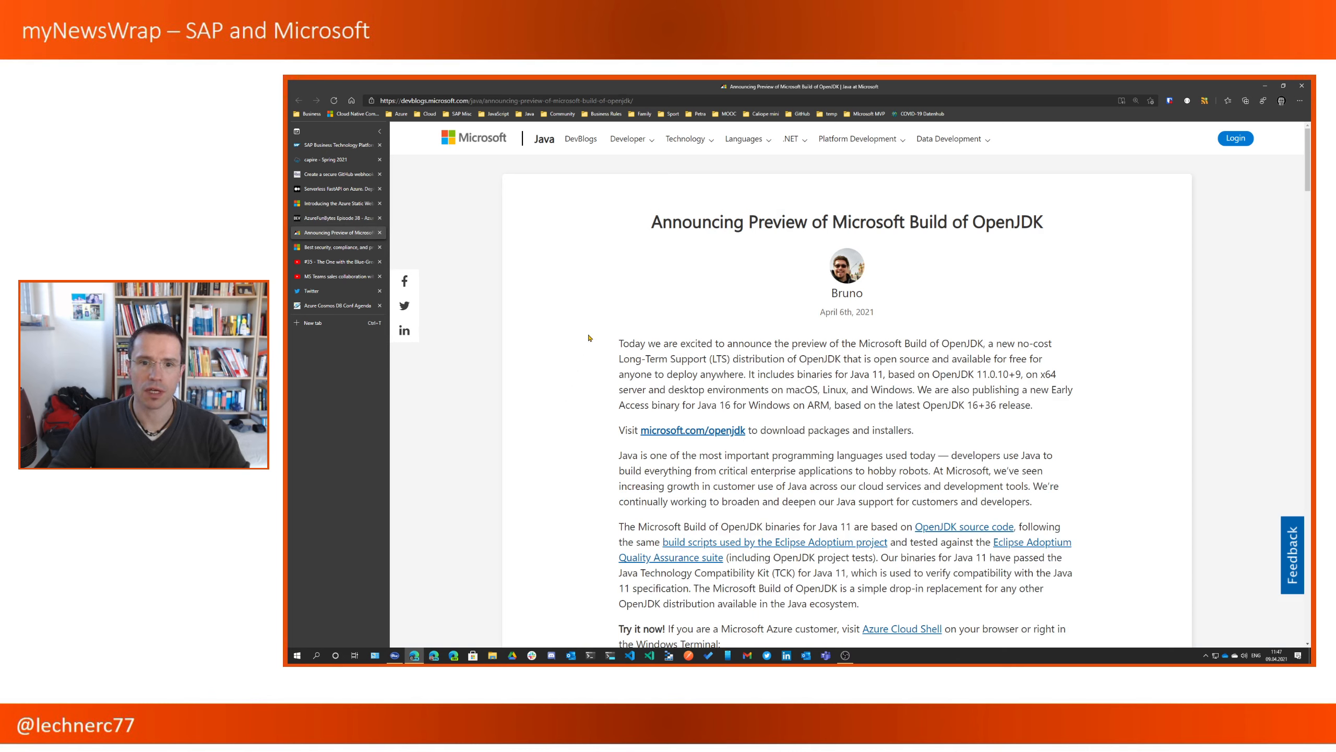
mouse_move(722, 256)
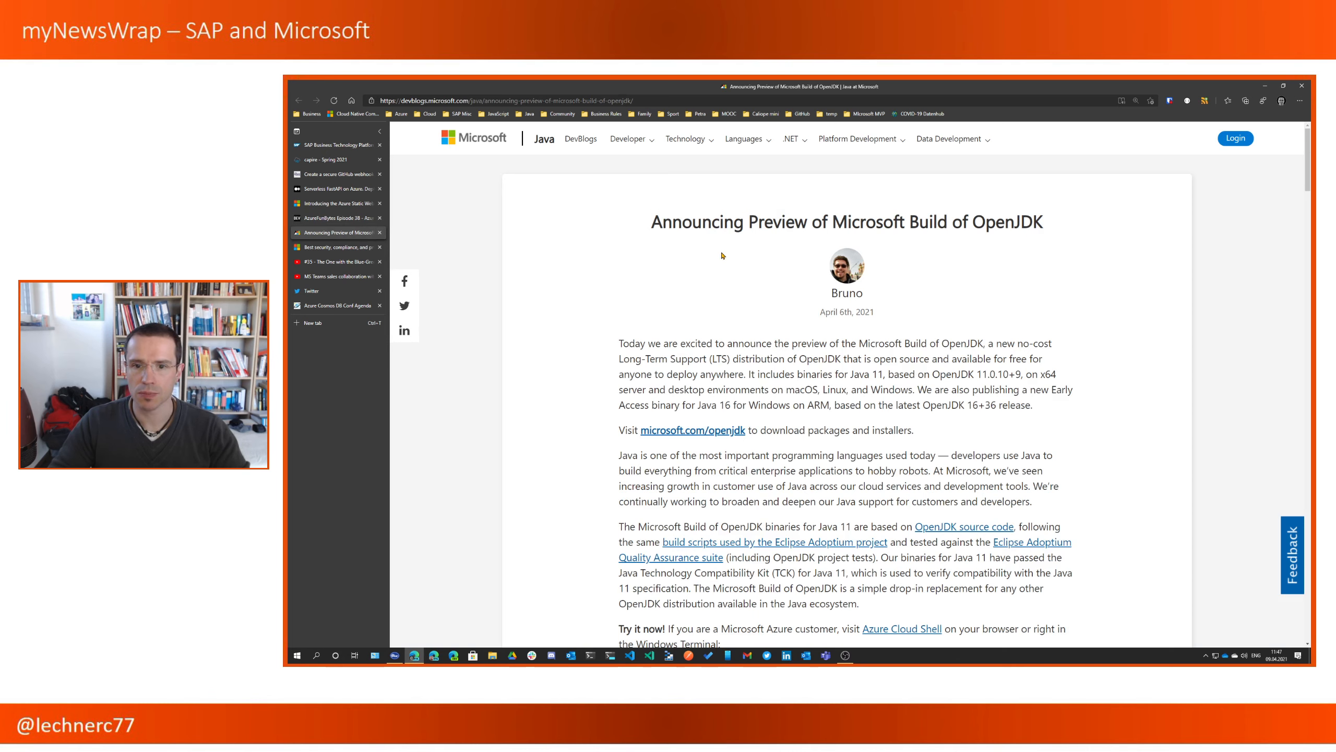
mouse_move(723, 303)
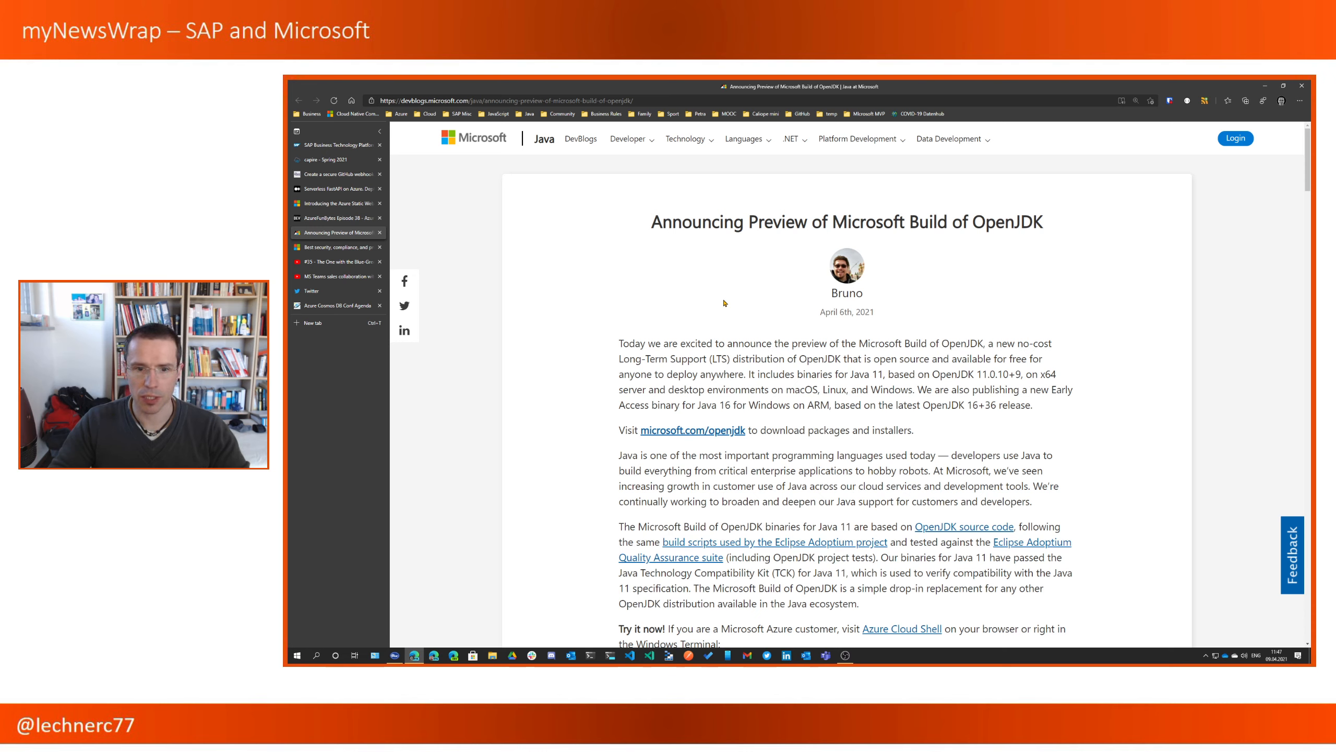
mouse_move(702, 320)
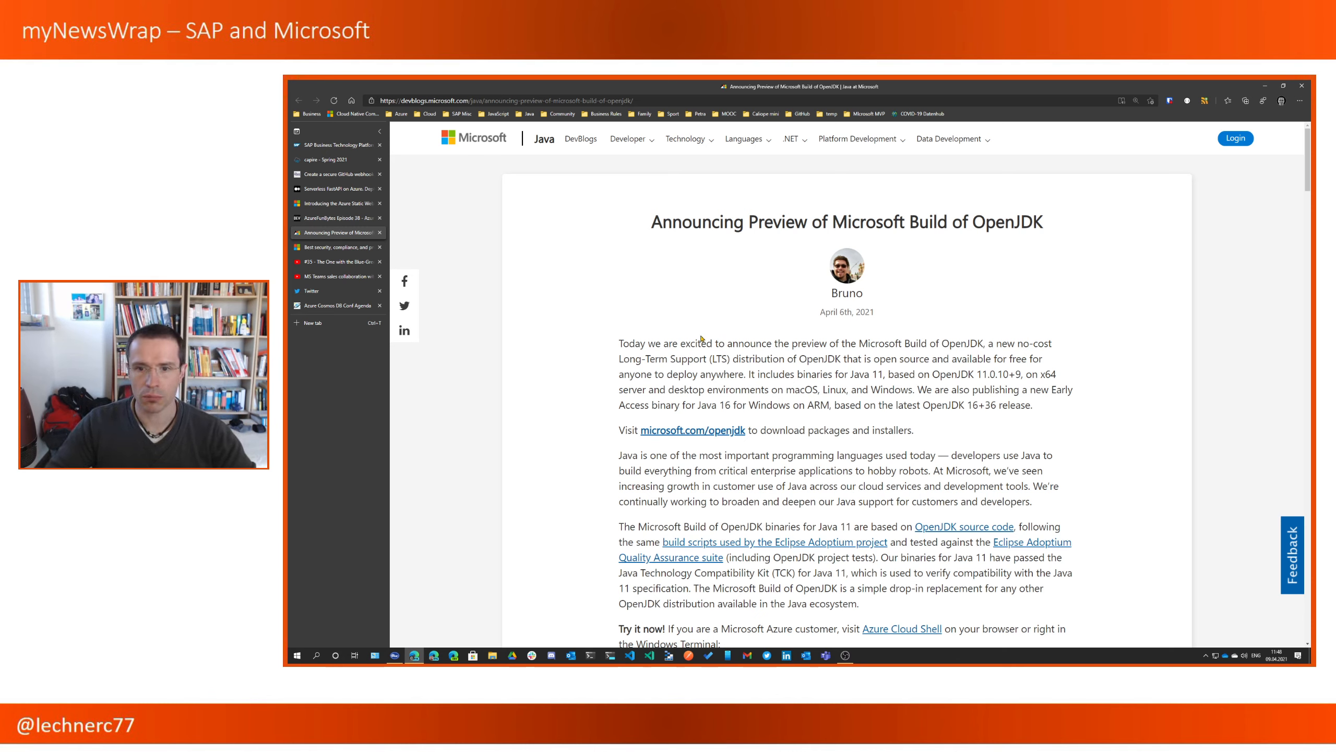
mouse_move(559, 396)
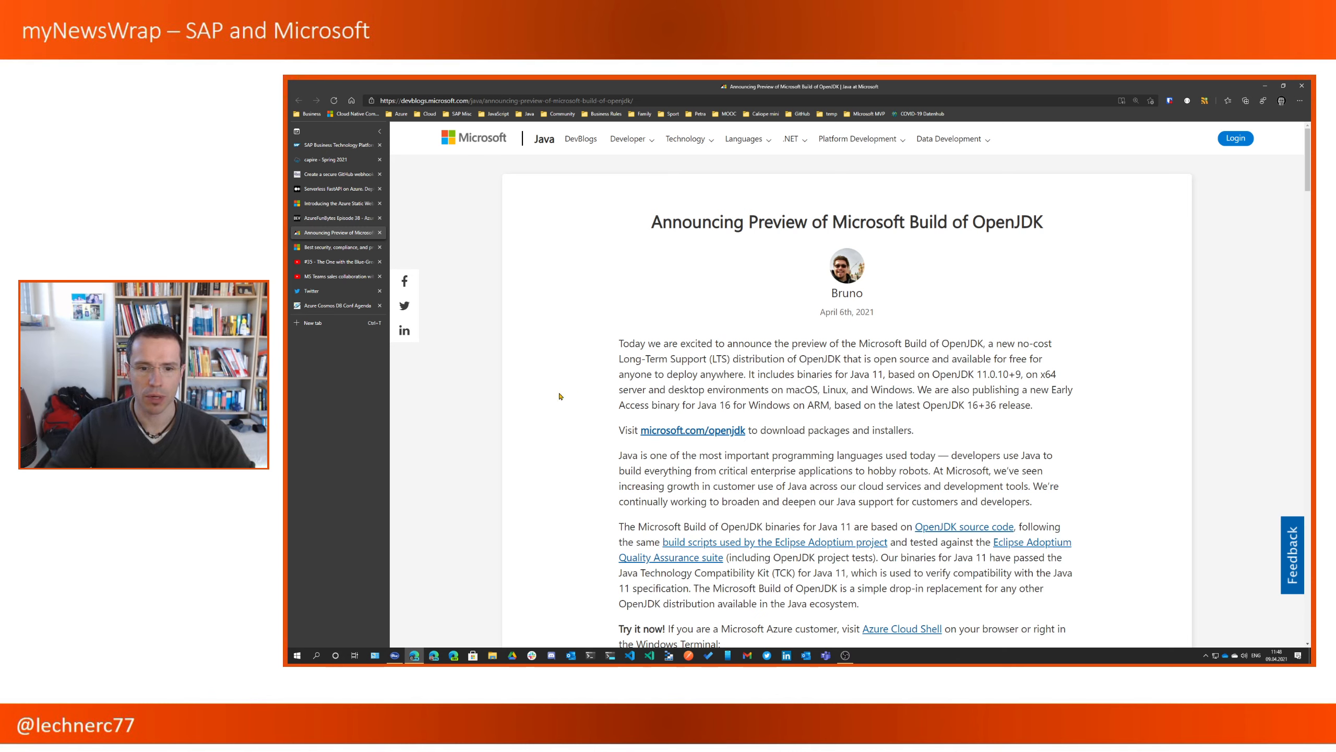
mouse_move(577, 427)
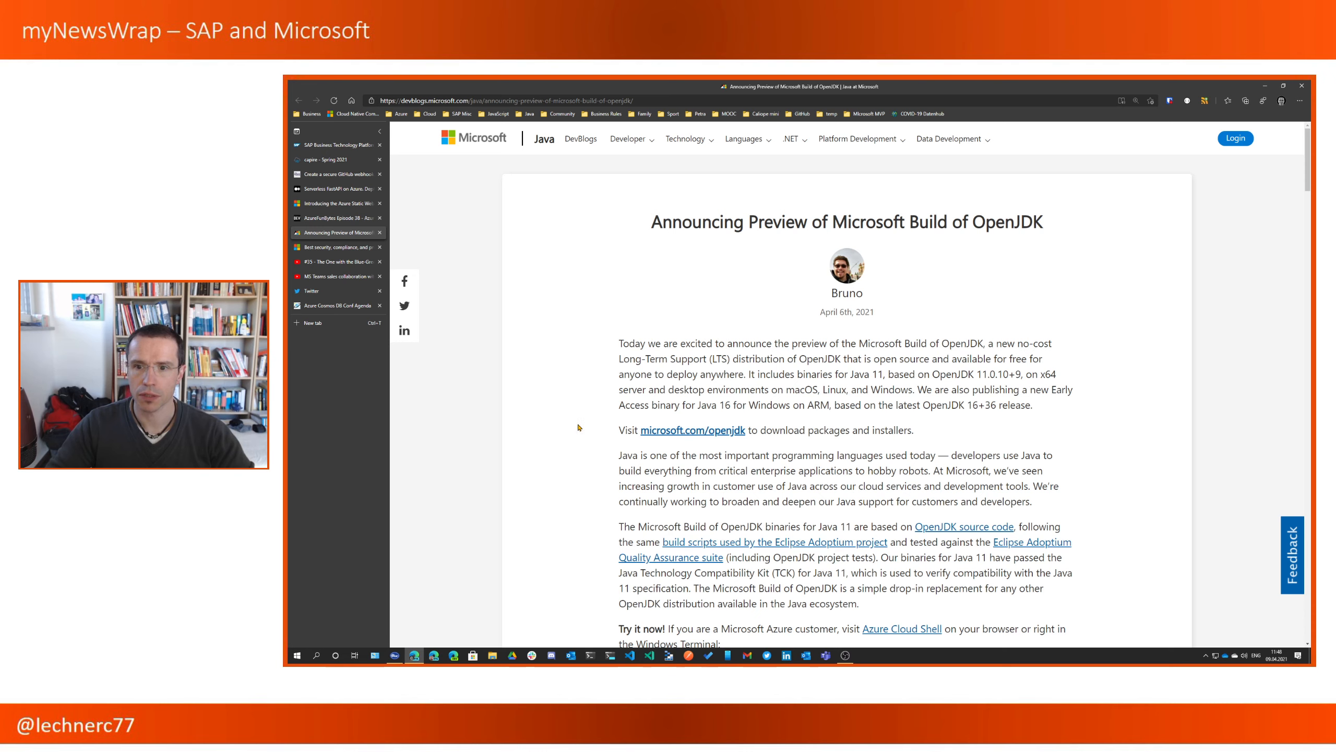
mouse_move(559, 449)
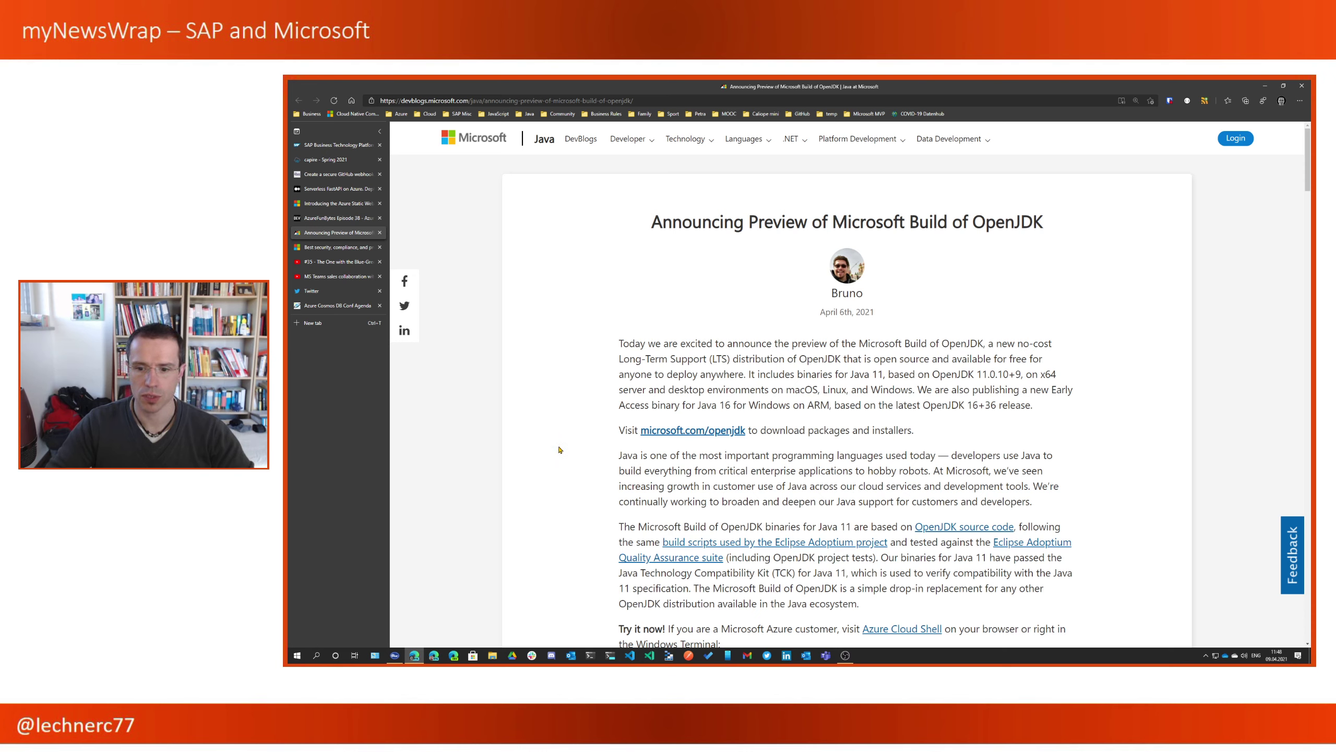
mouse_move(553, 442)
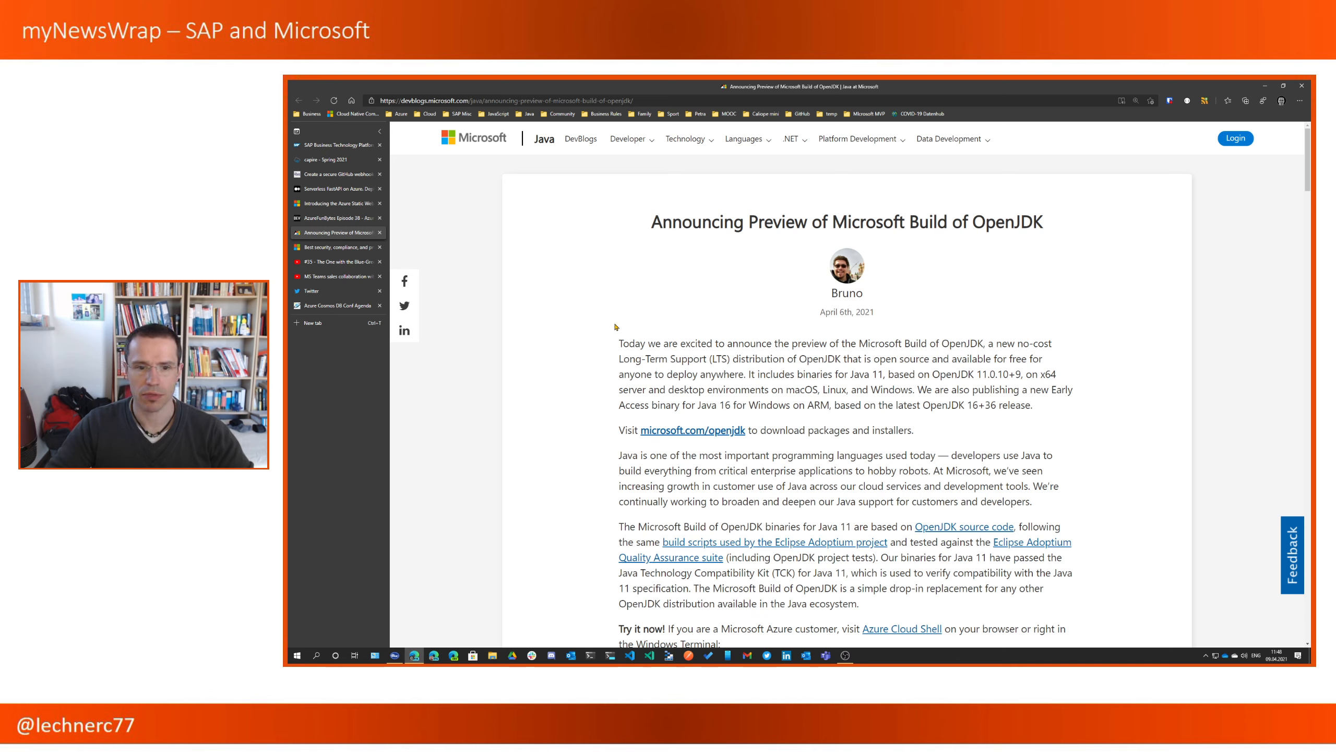
mouse_move(647, 327)
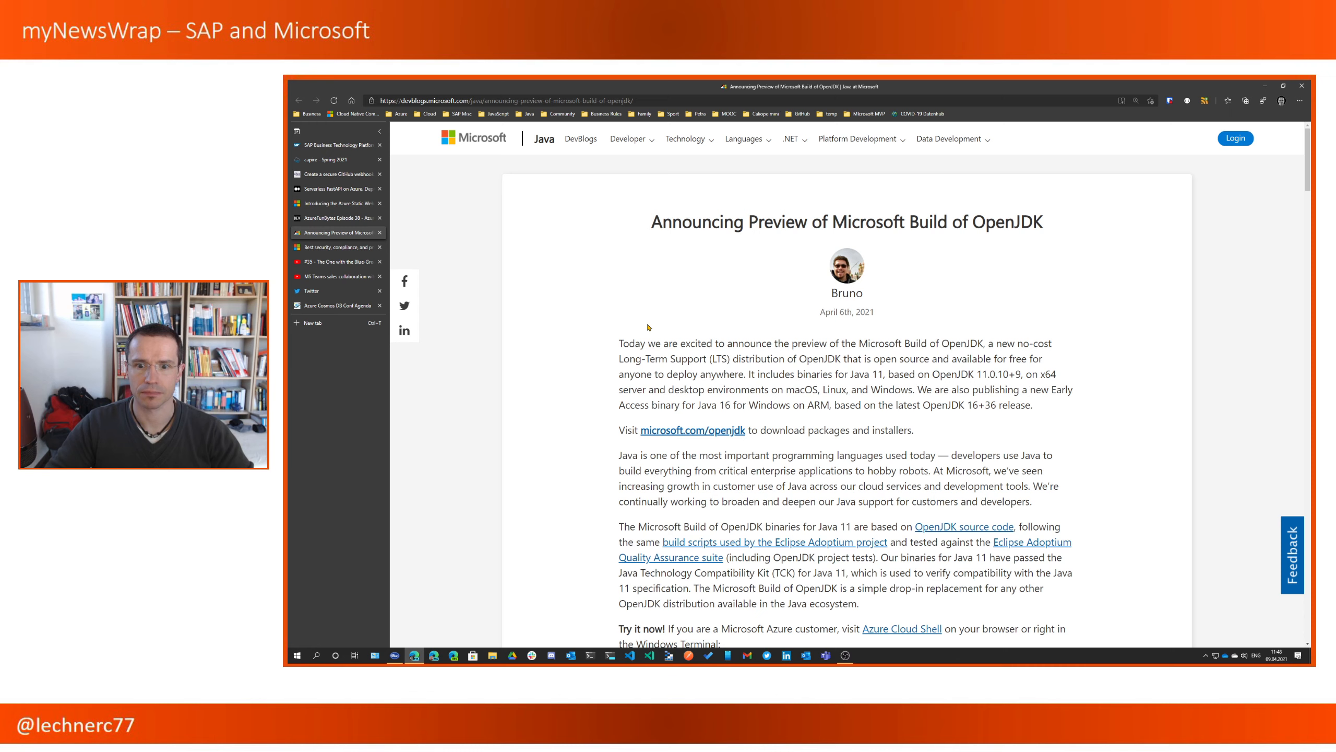
mouse_move(334, 247)
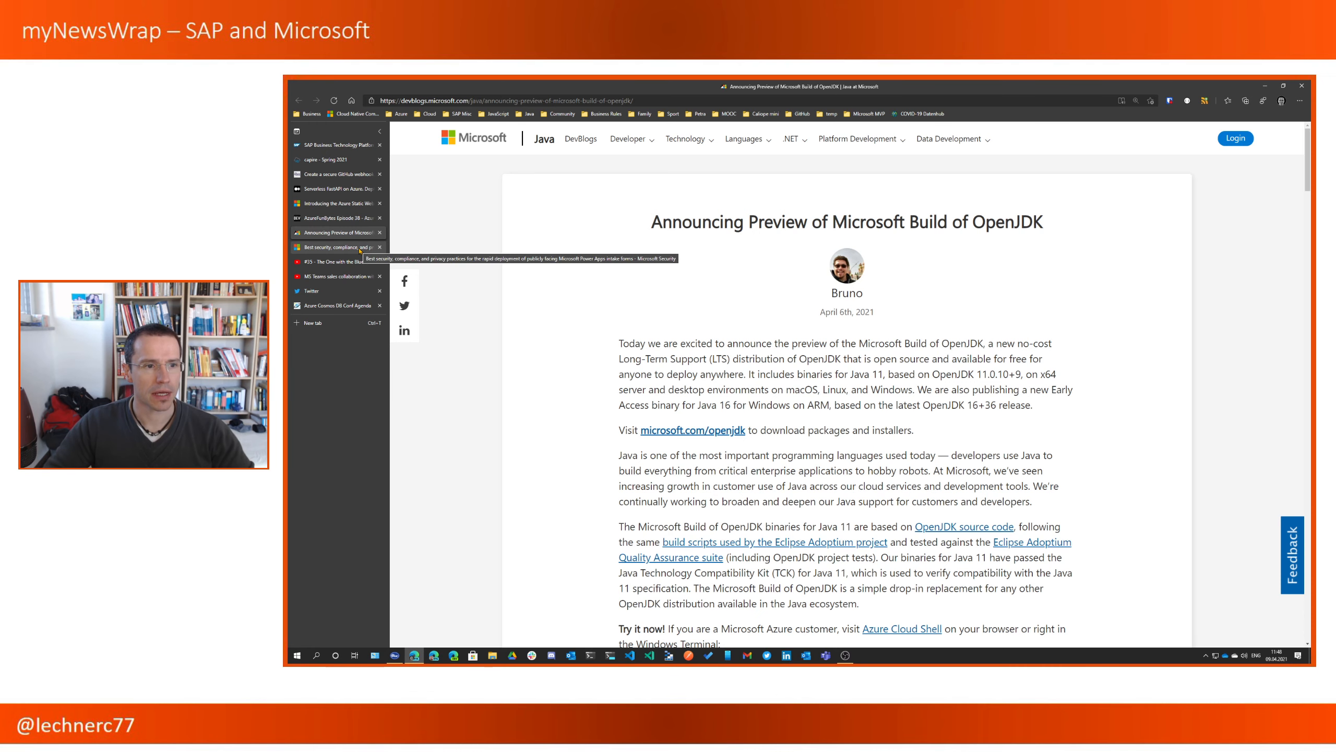
- After reading the OpenJDK preview post, switch to the Power Apps security practices article
left_click(335, 247)
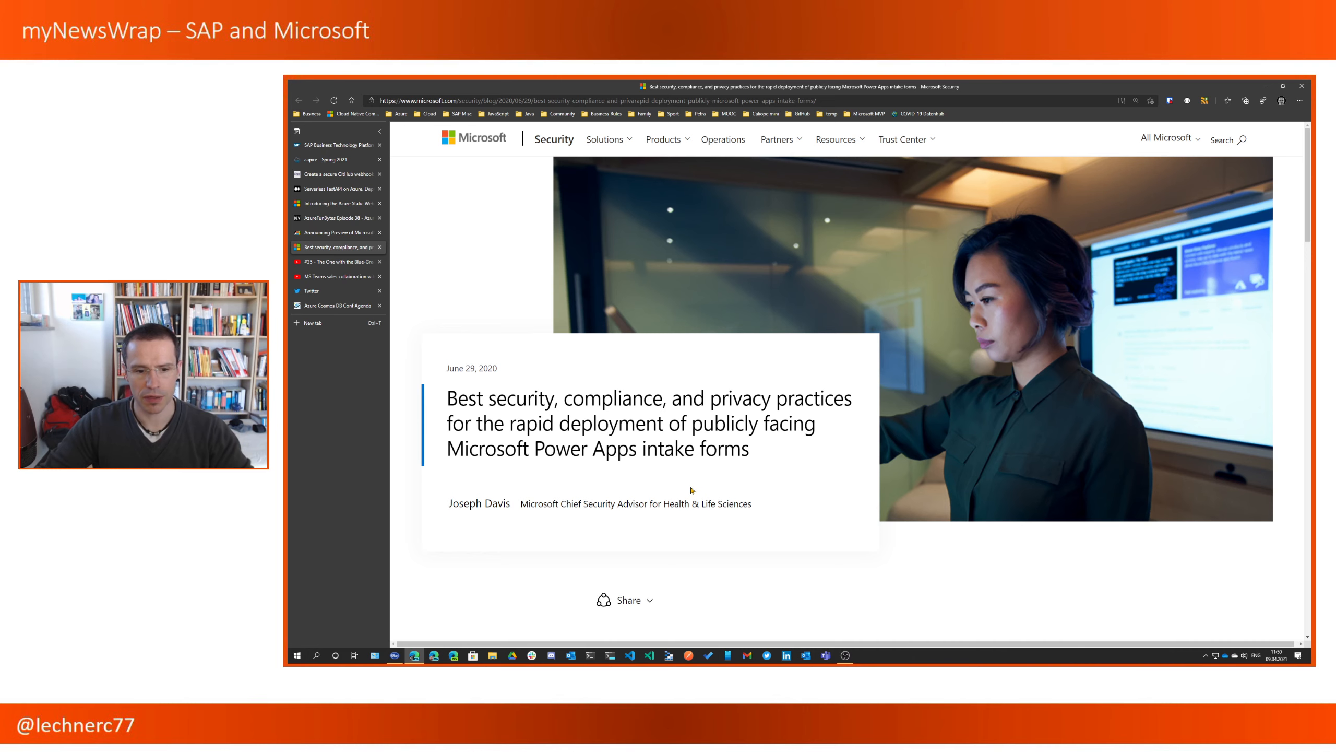
- Skim the Power Apps intake forms security post, then open the Blue-Green Deployment podcast
scroll("down", 3)
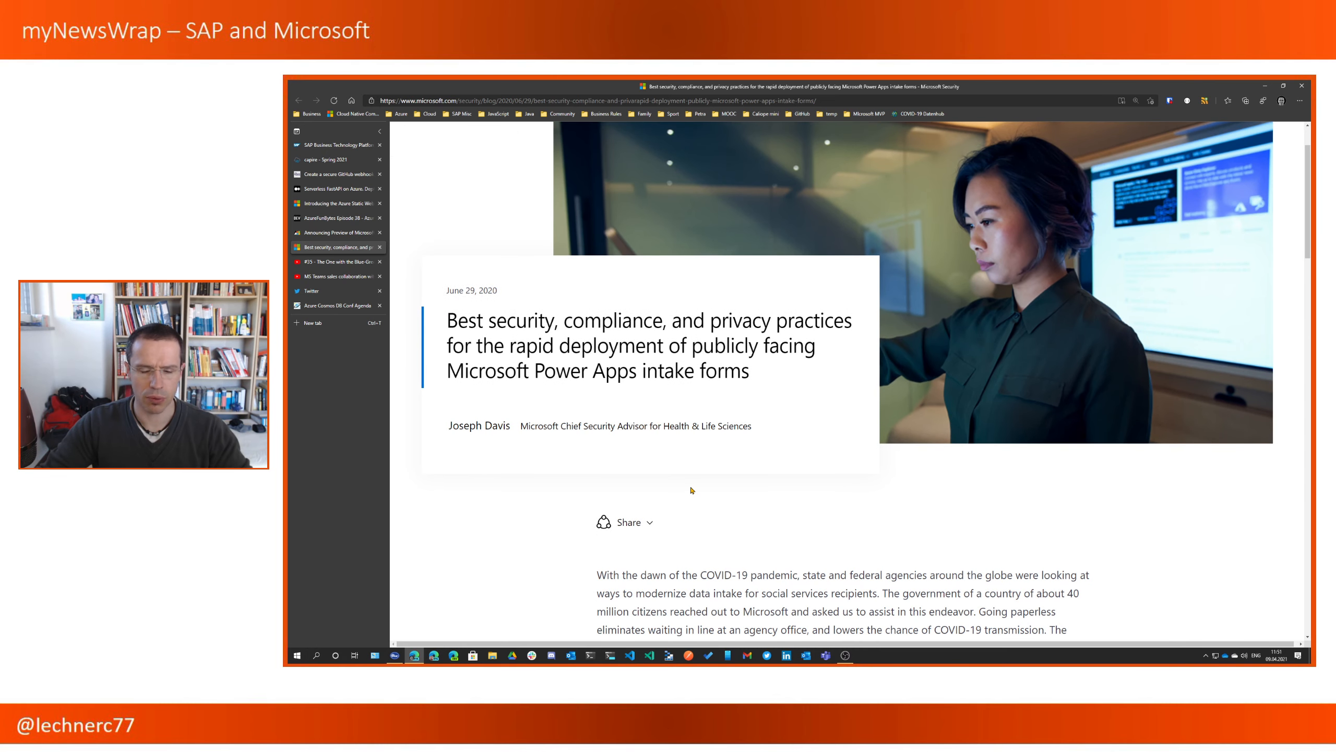
scroll("up", 3)
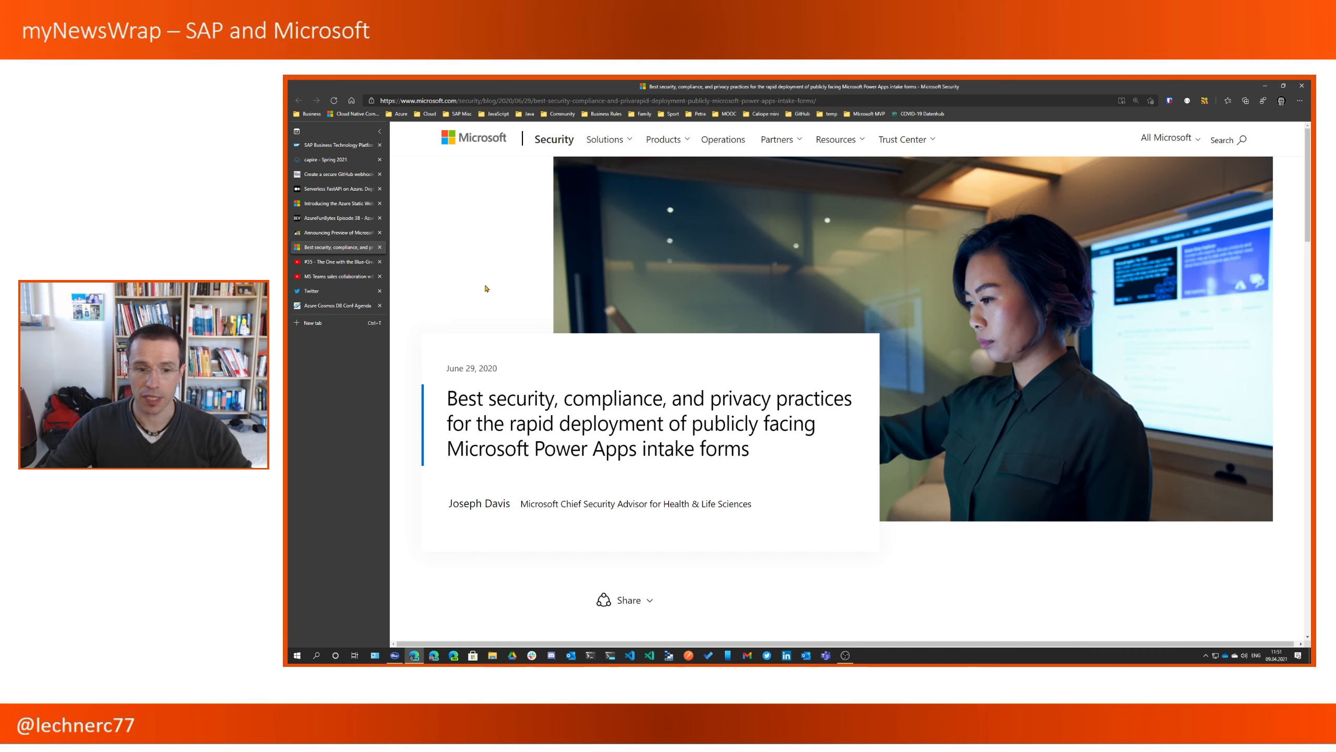
mouse_move(480, 284)
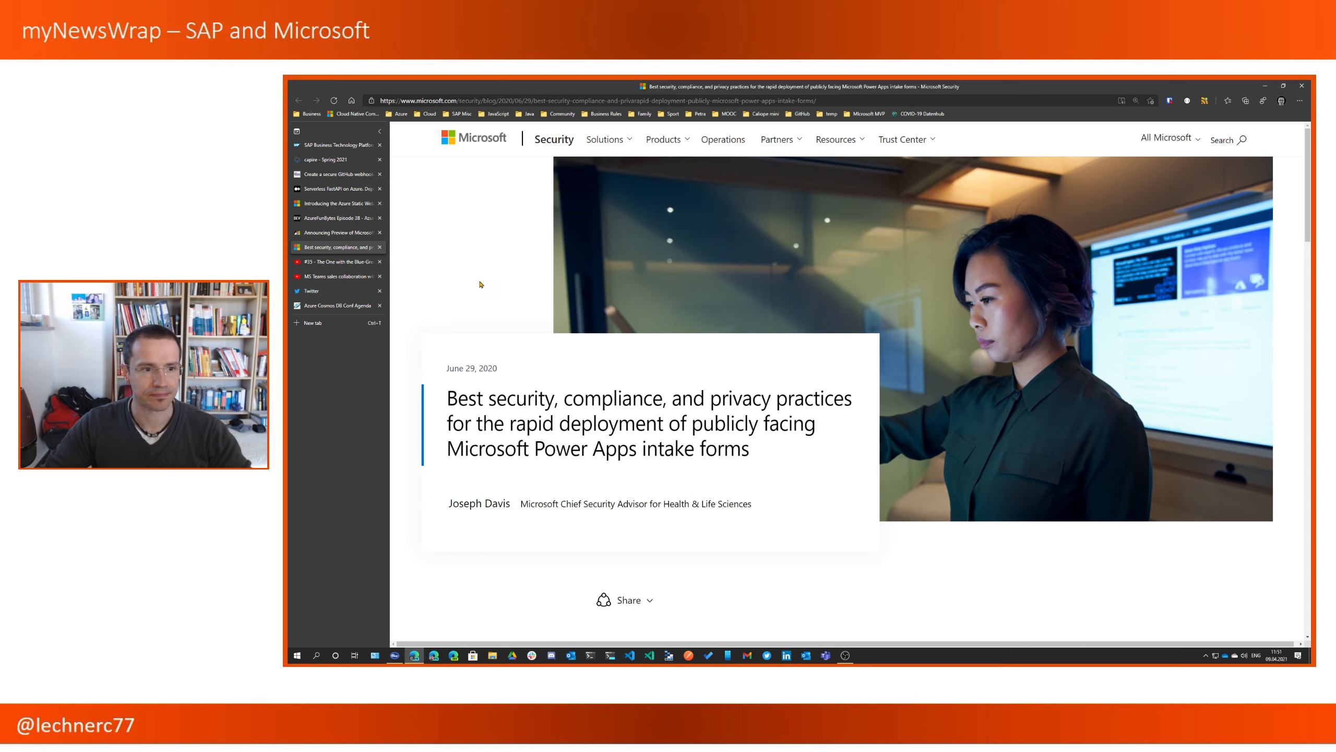
mouse_move(336, 261)
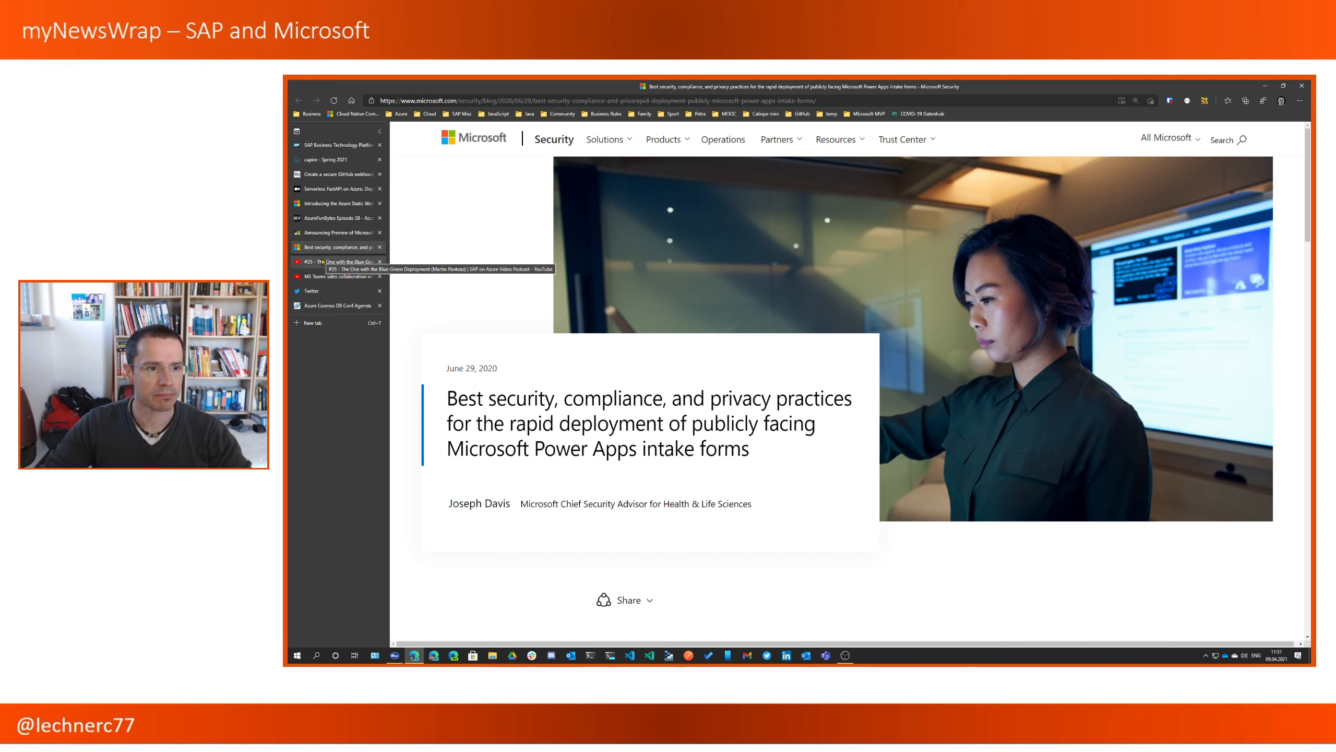
left_click(334, 262)
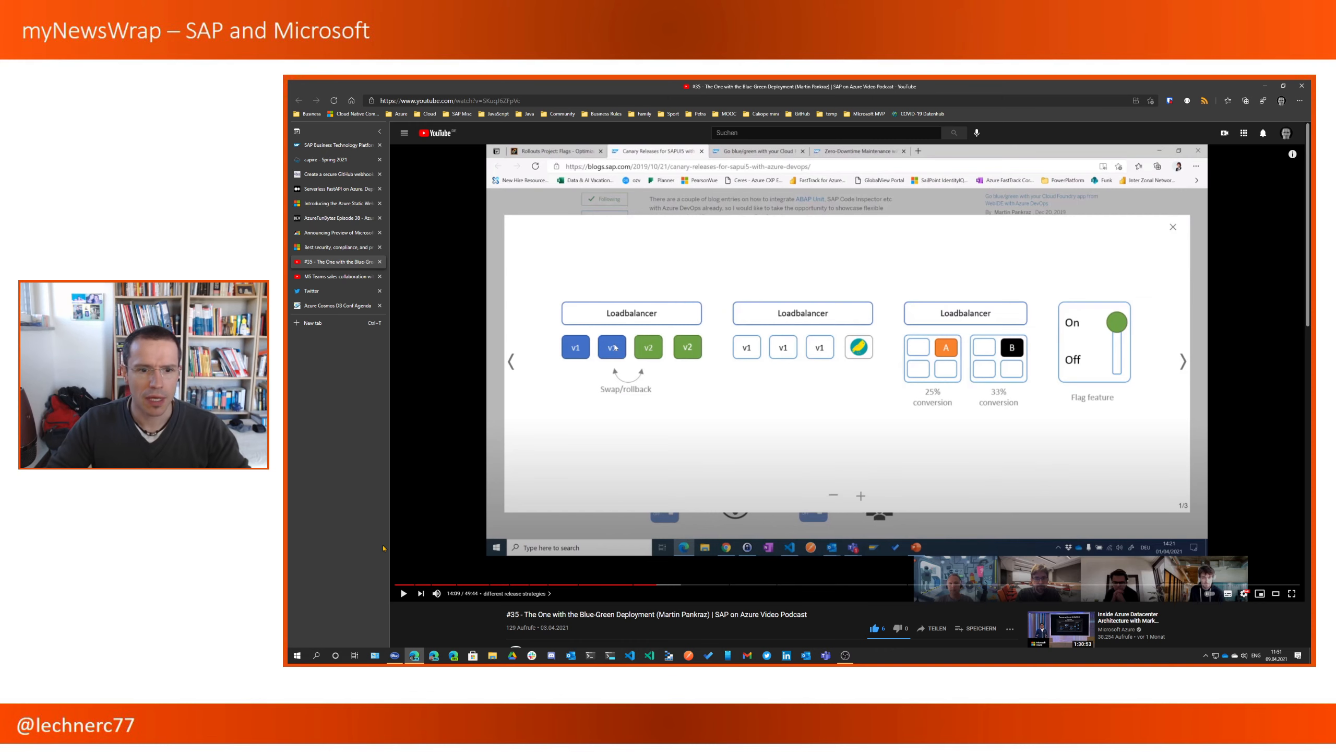
- Review the paused episode #35 slide comparing blue-green, canary and feature flags
scroll("down", 3)
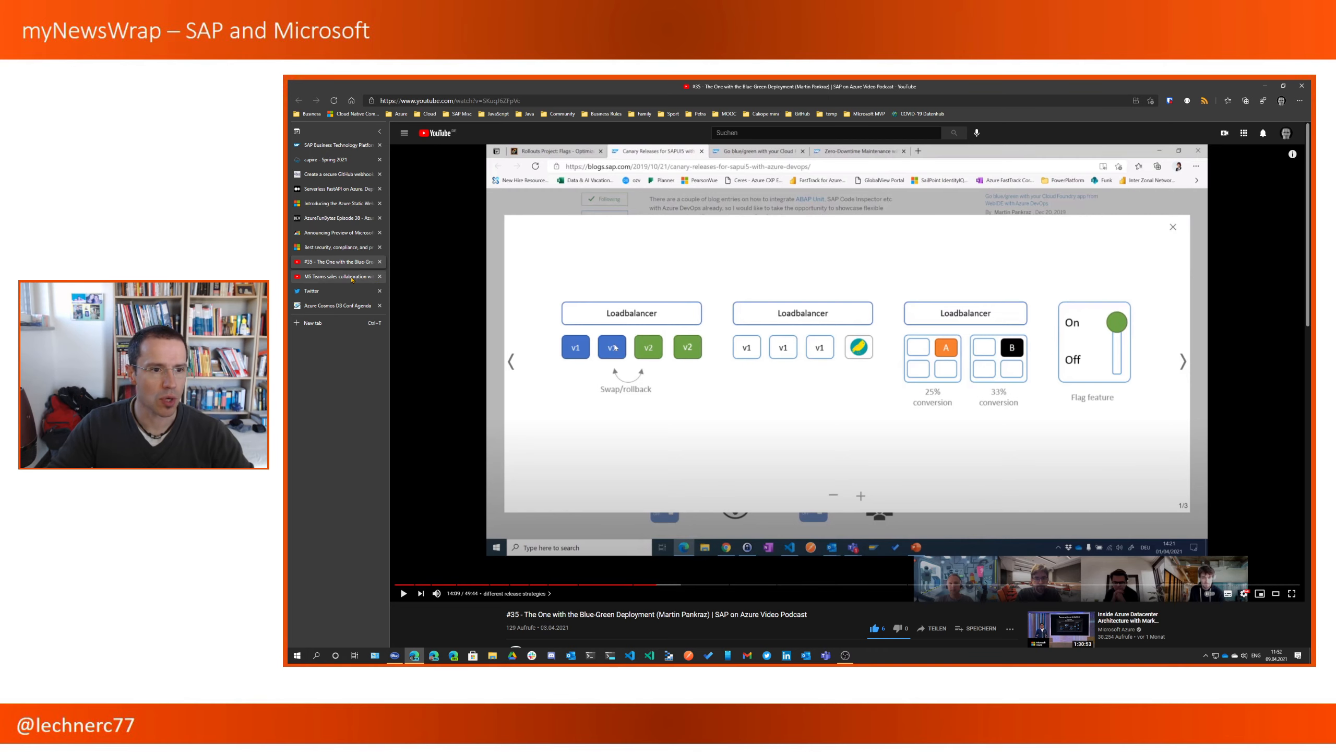
- Switch to the MS Teams sales collaboration video and seek ahead to the ByDesign dashboard
left_click(337, 277)
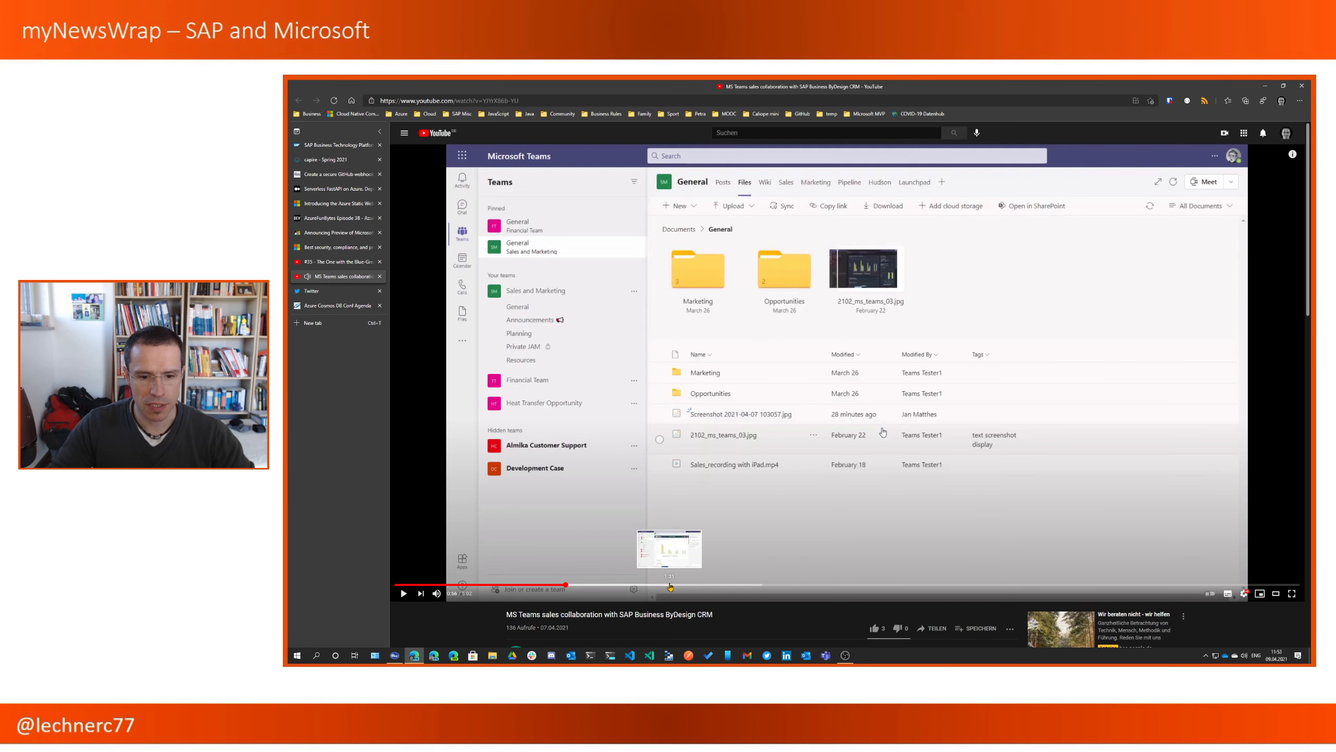
left_click(786, 181)
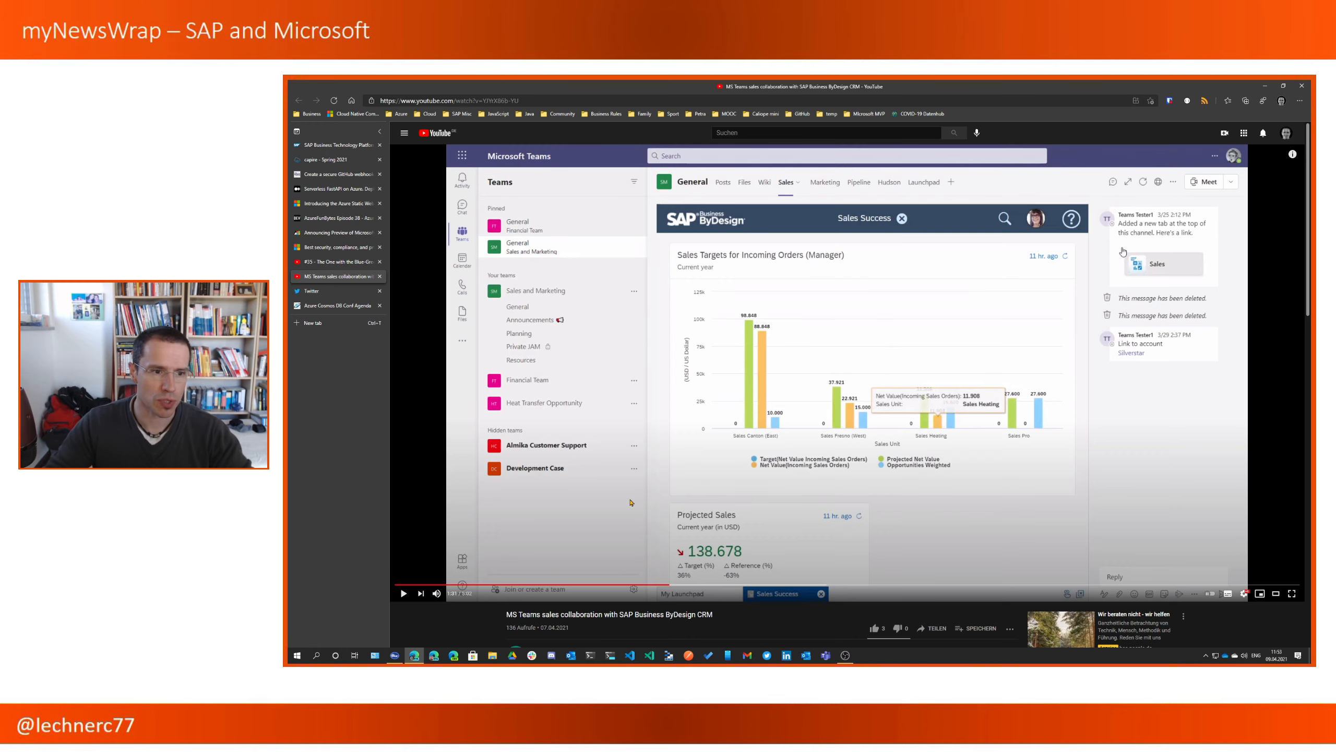
mouse_move(476, 378)
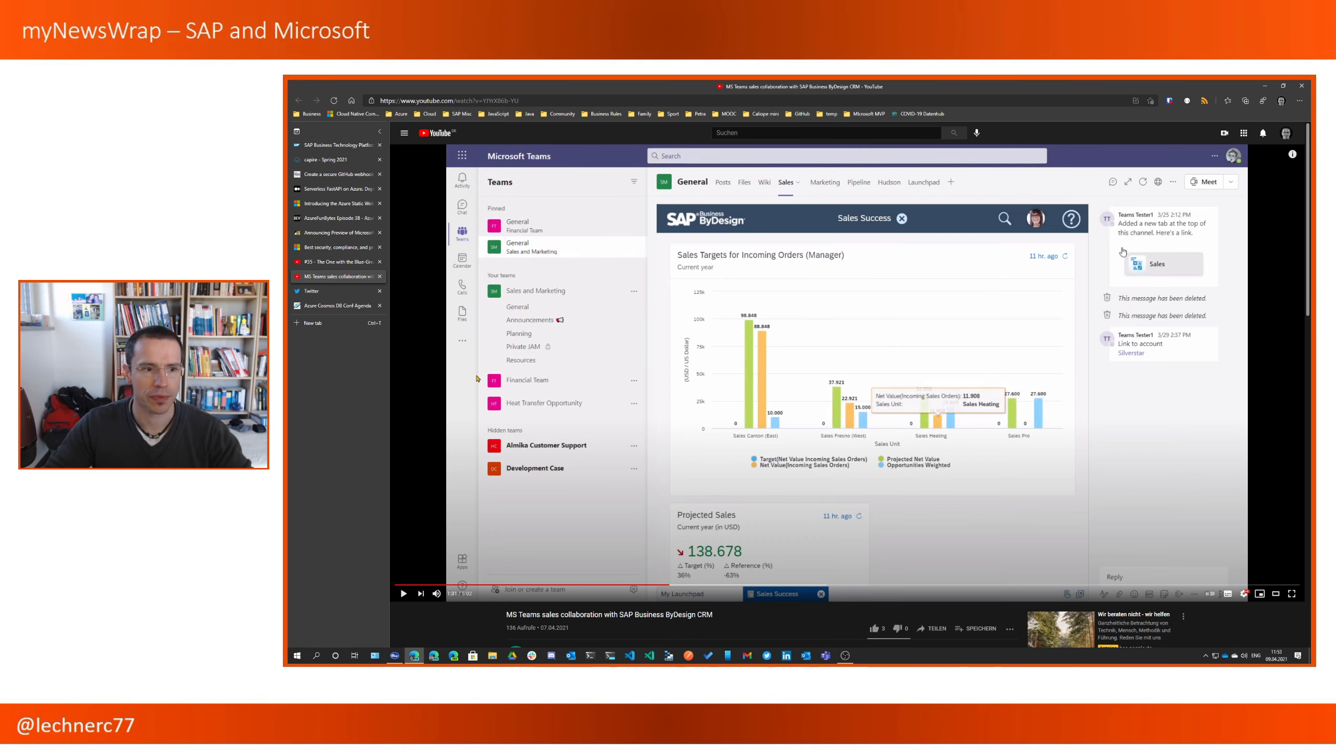
- Switch to David Burg's tweet on Logic App SAP Connector RFC transaction support
left_click(332, 289)
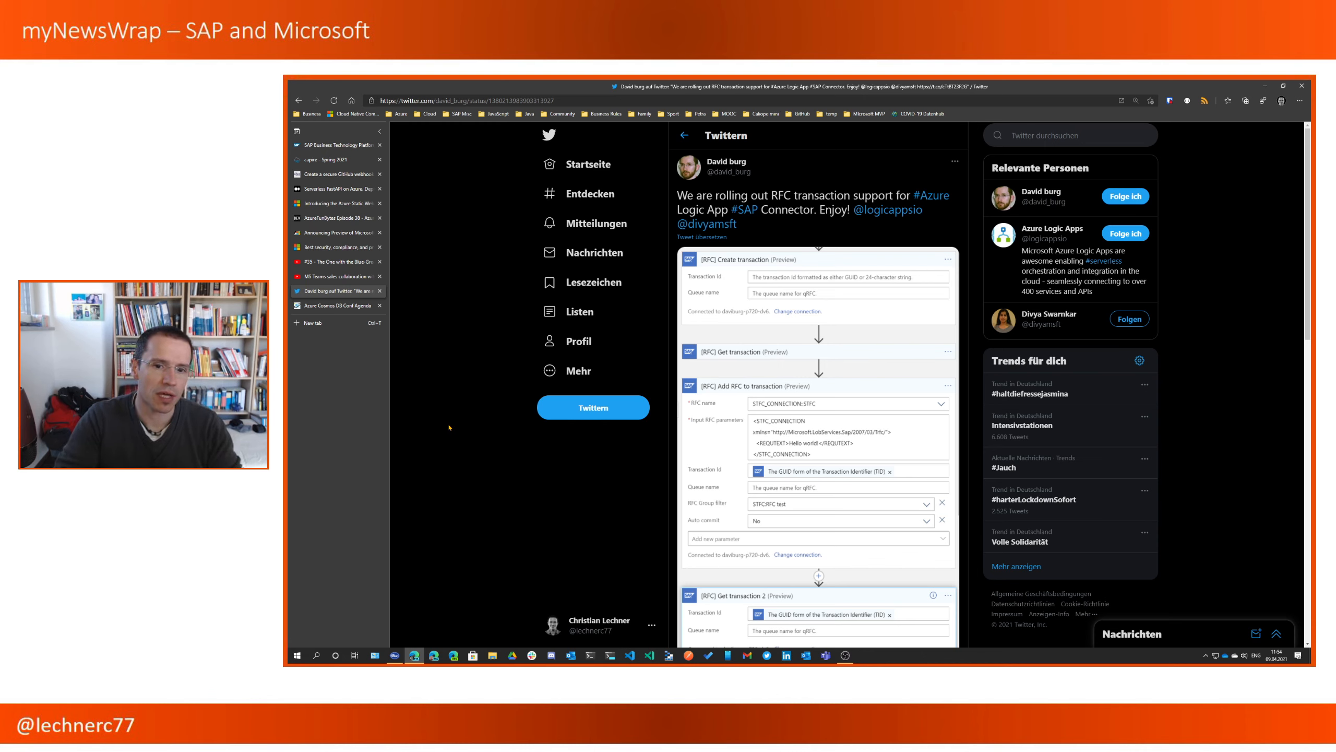
mouse_move(505, 441)
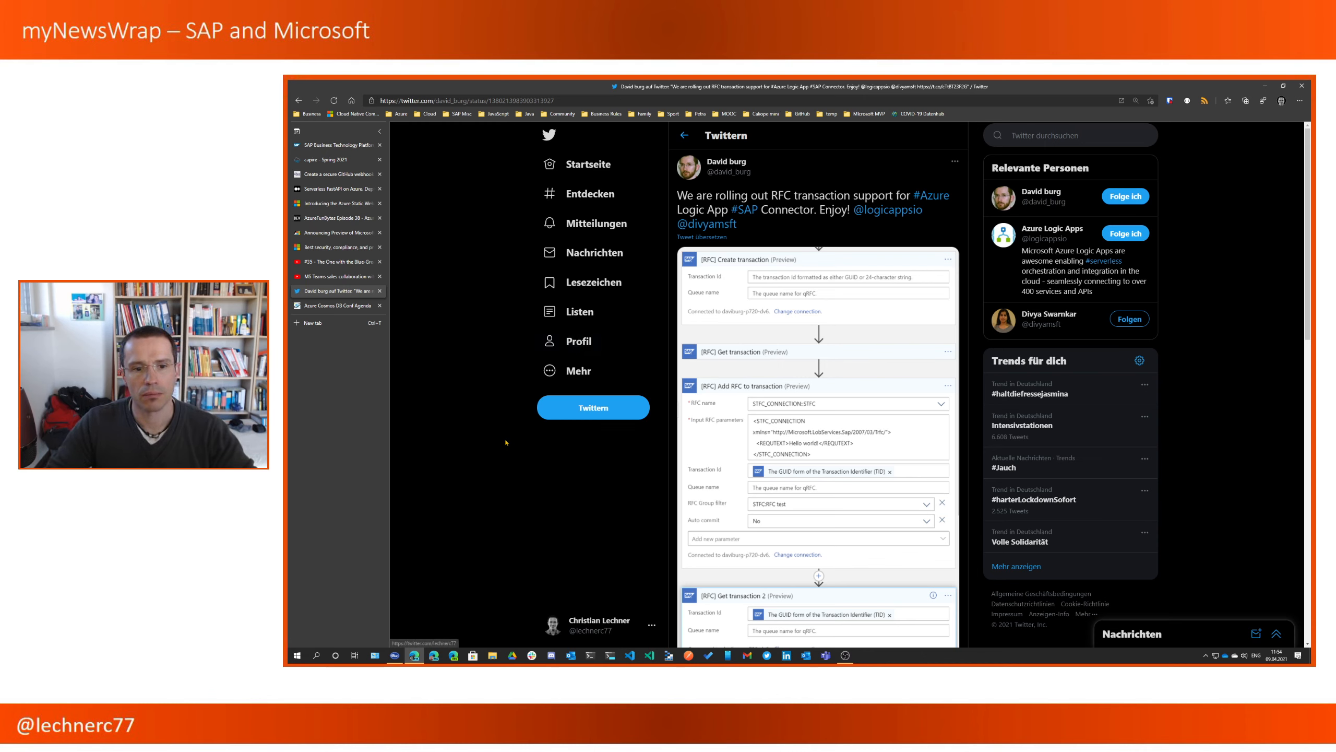
mouse_move(631, 496)
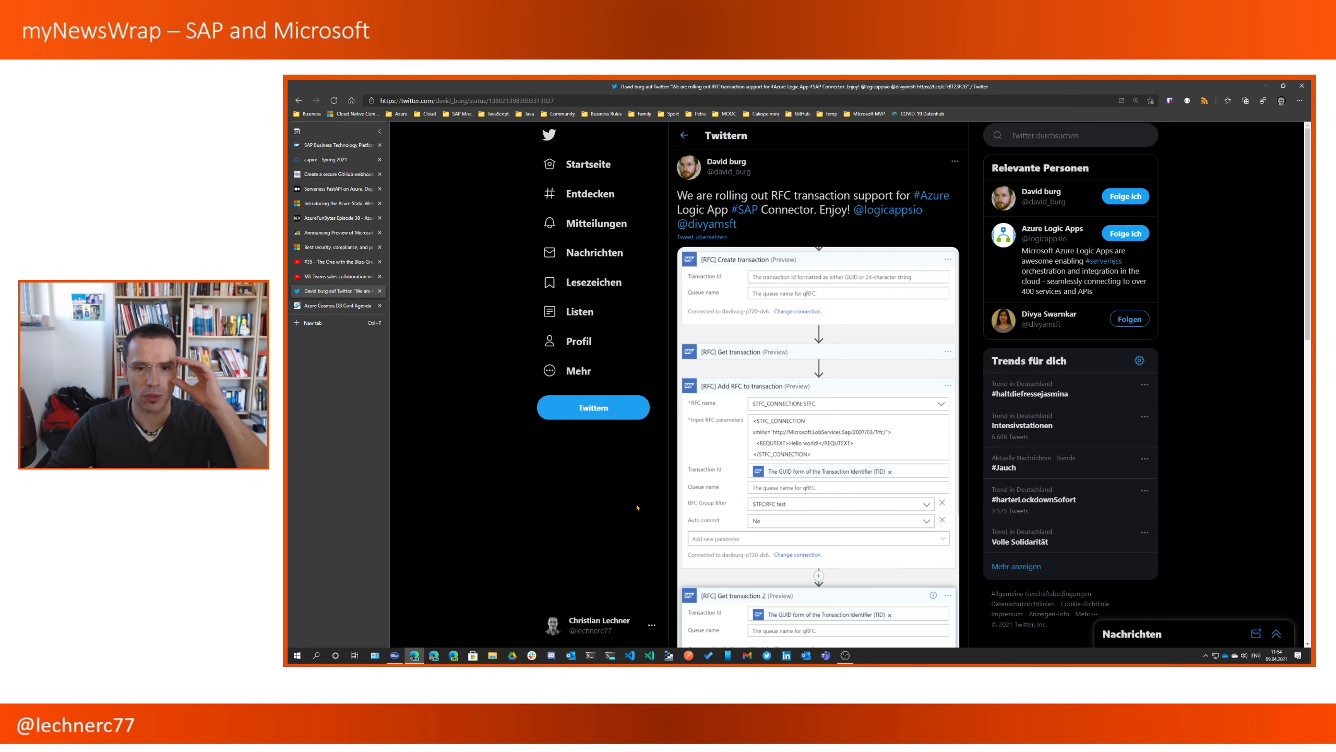
mouse_move(564, 482)
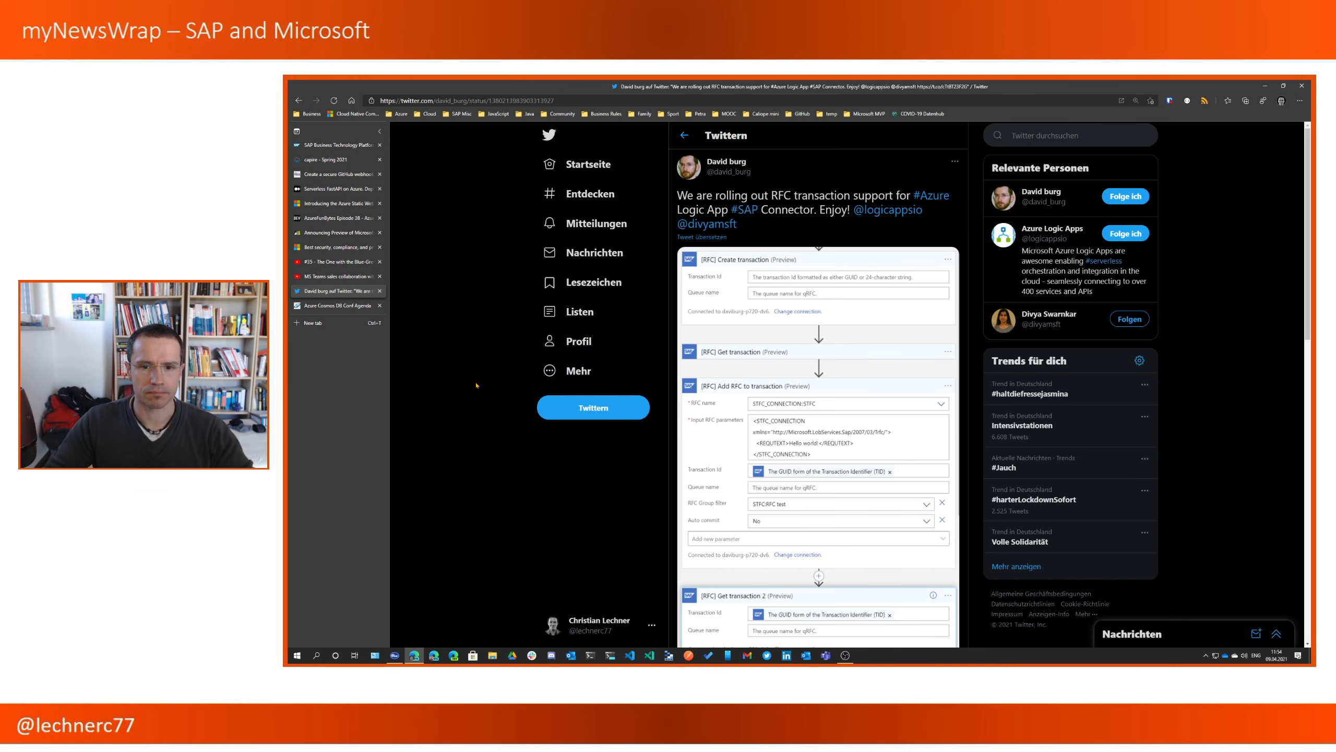
- Switch to the Azure Cosmos DB Conf live stream agenda, starting with the keynote
left_click(335, 304)
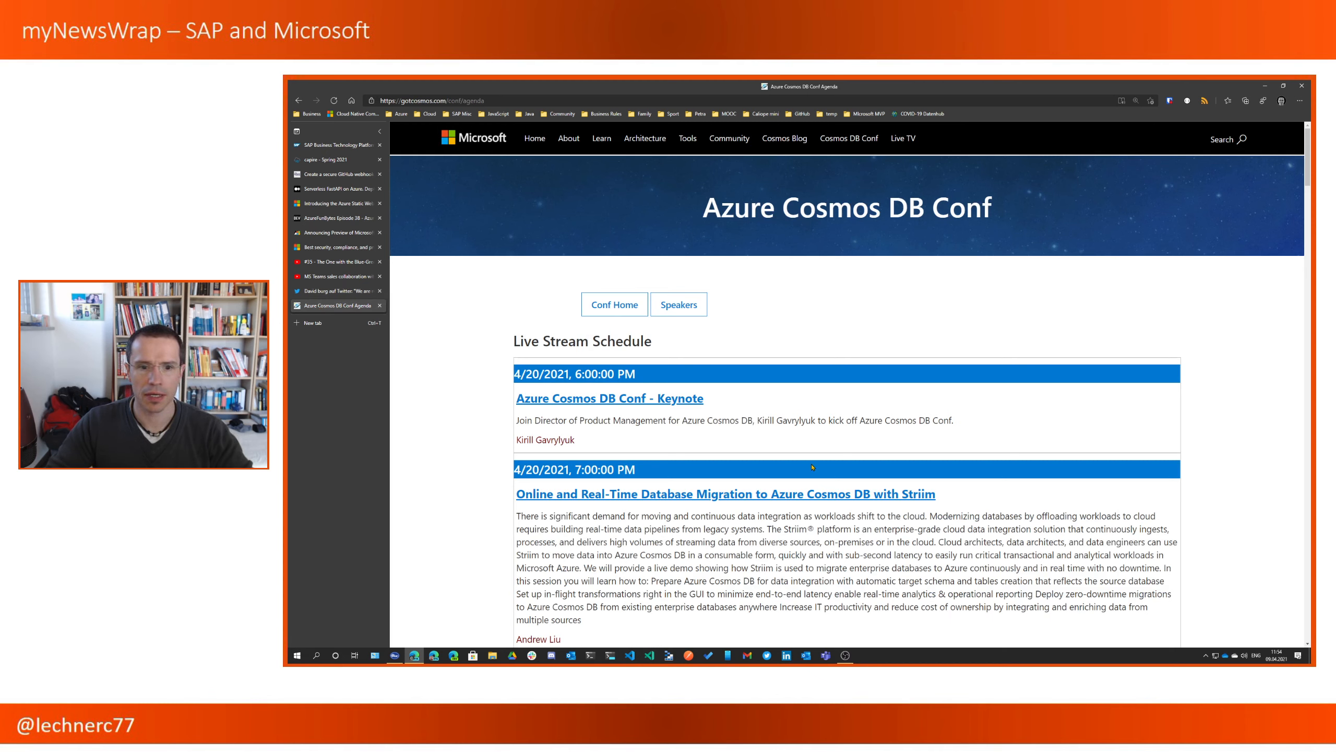
mouse_move(798, 446)
type("functio")
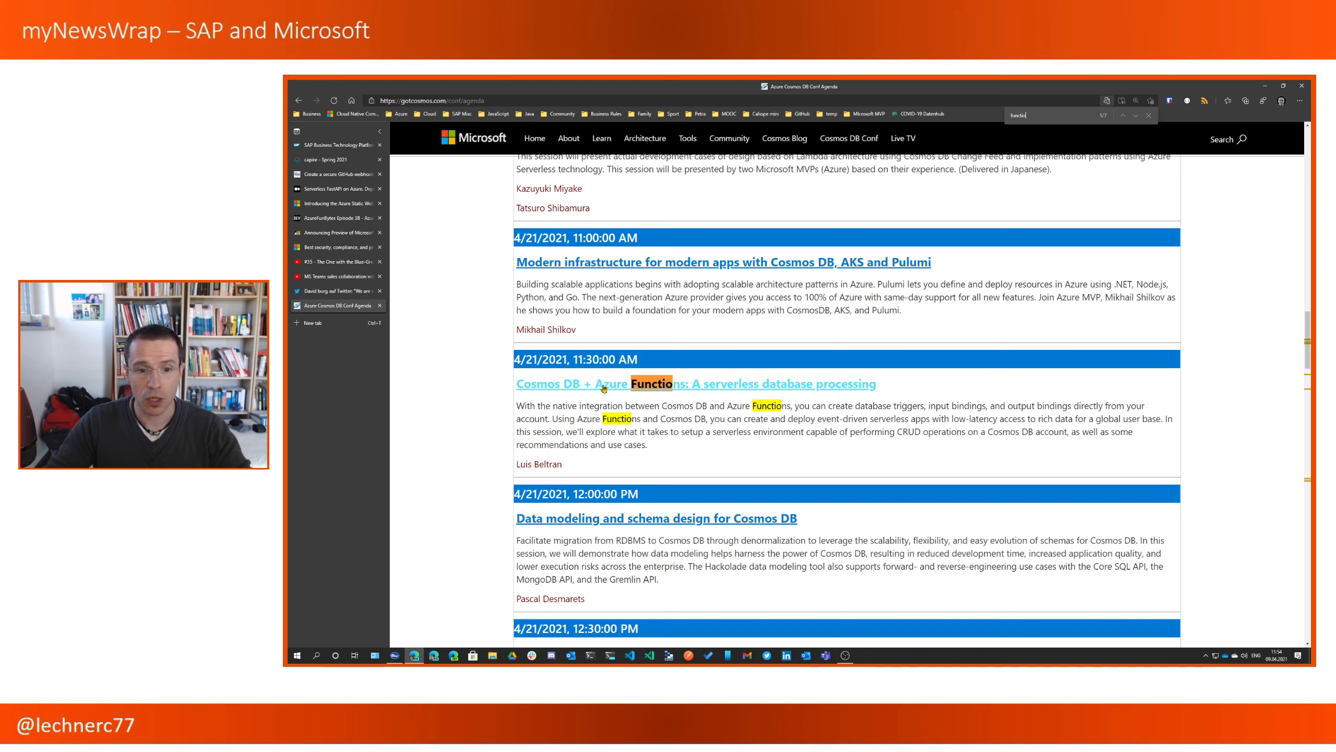
mouse_move(690, 396)
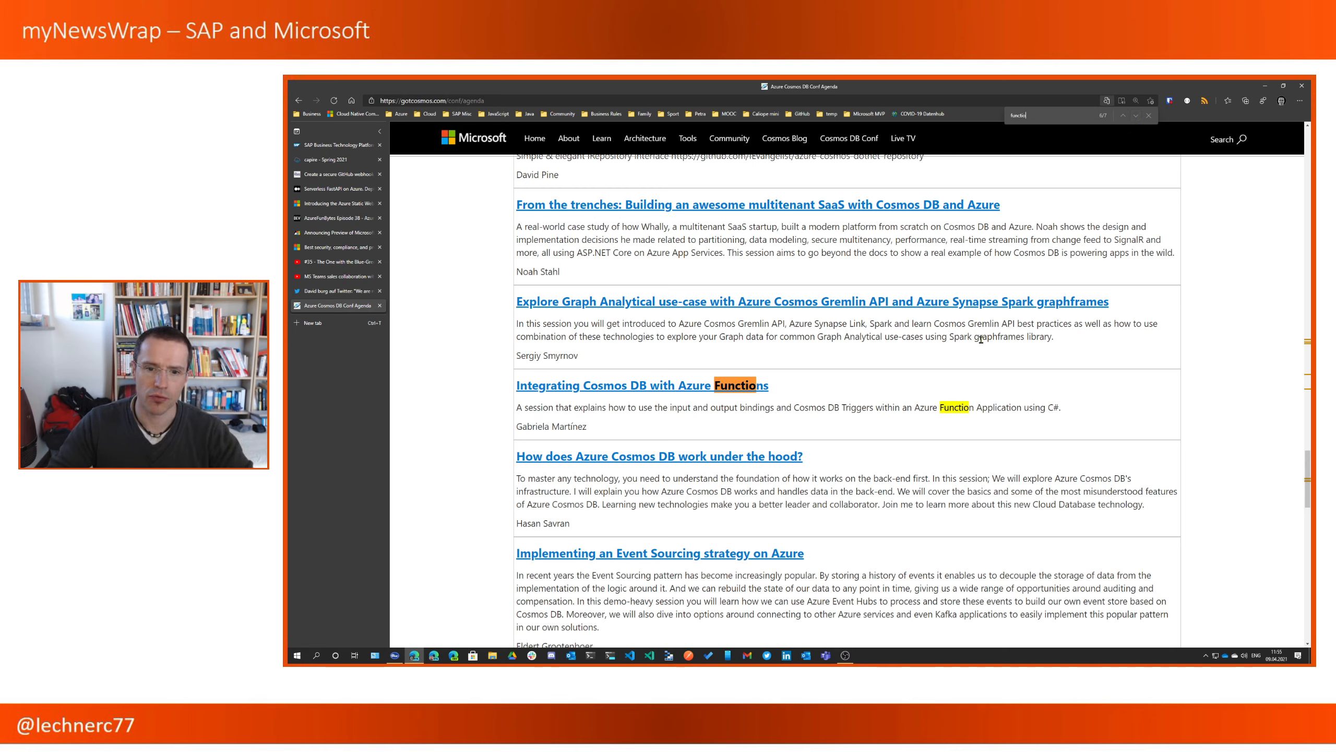
mouse_move(923, 367)
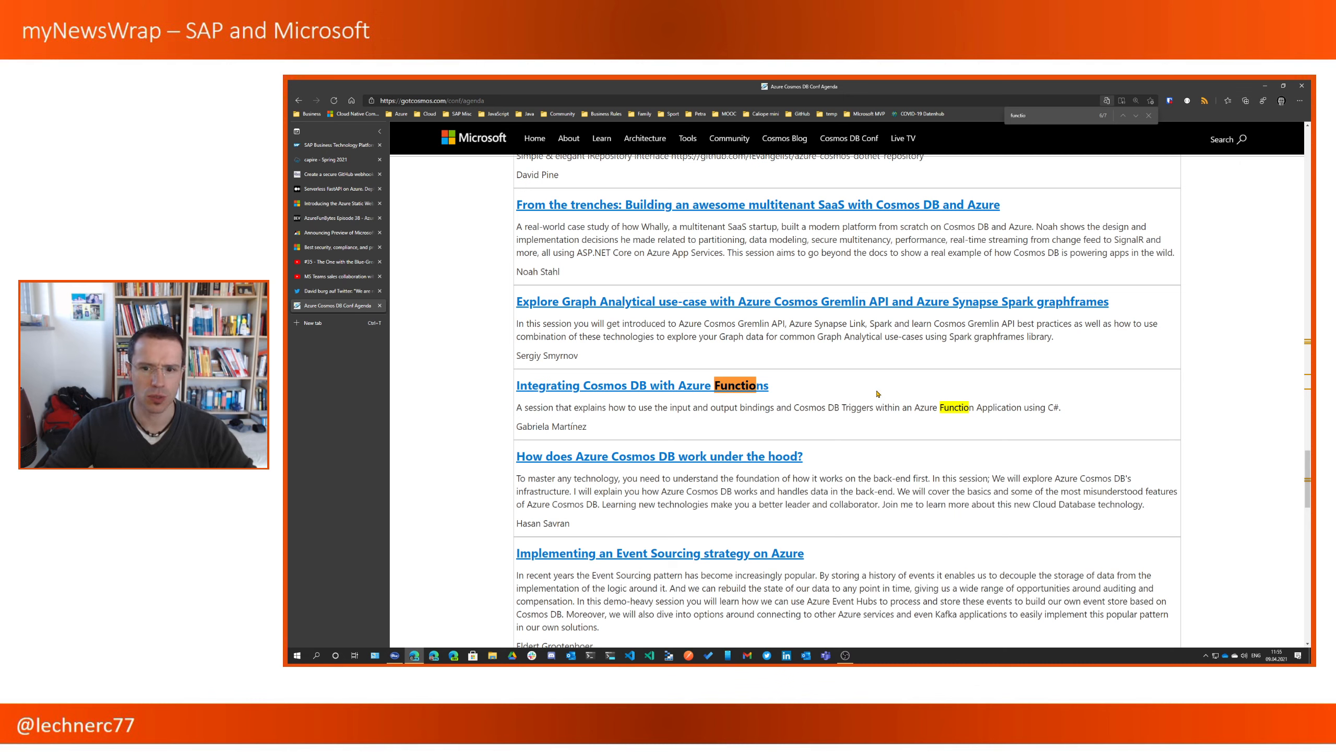
mouse_move(876, 391)
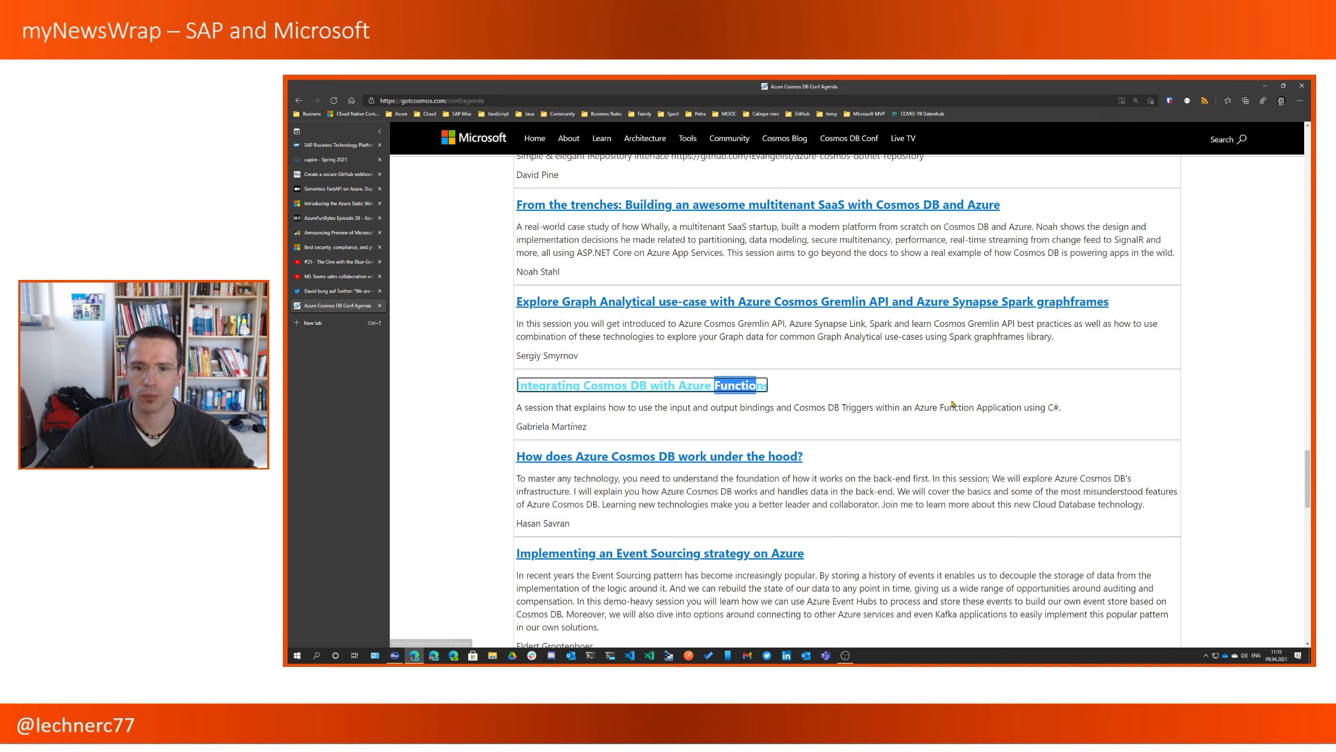
mouse_move(883, 457)
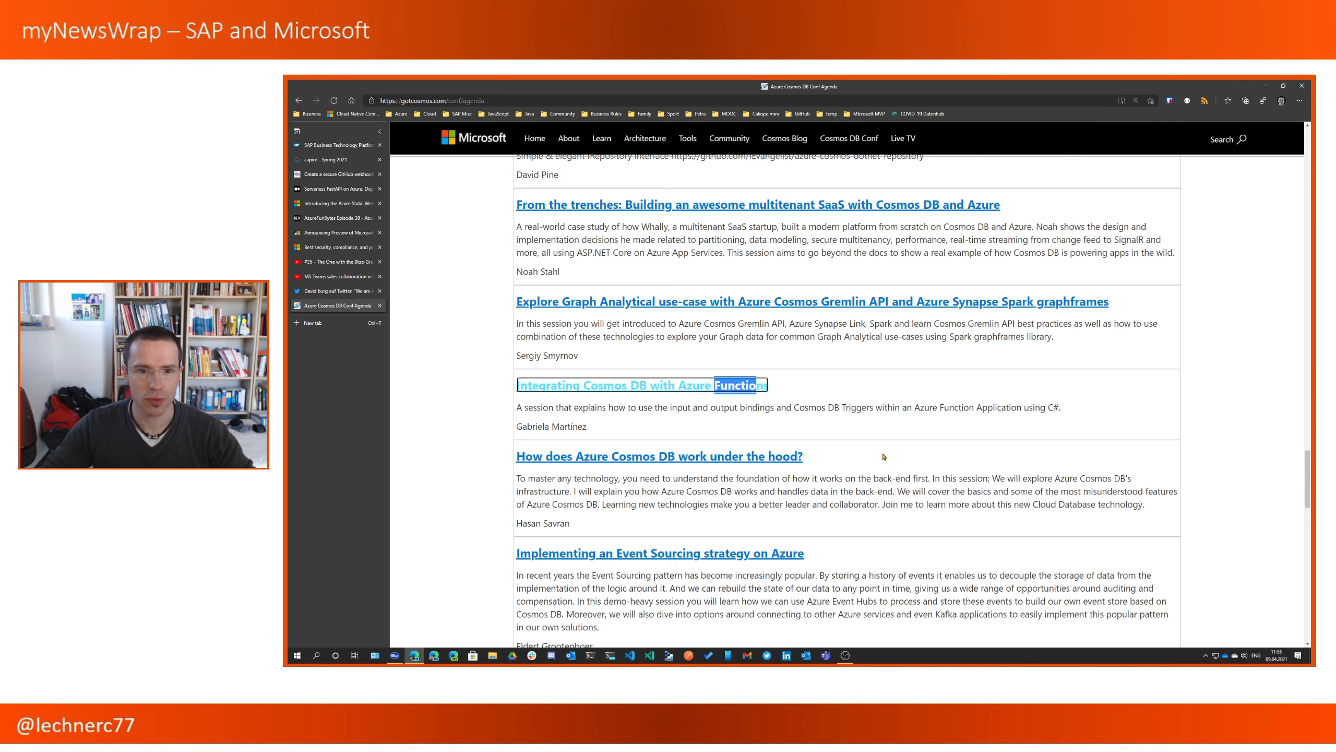